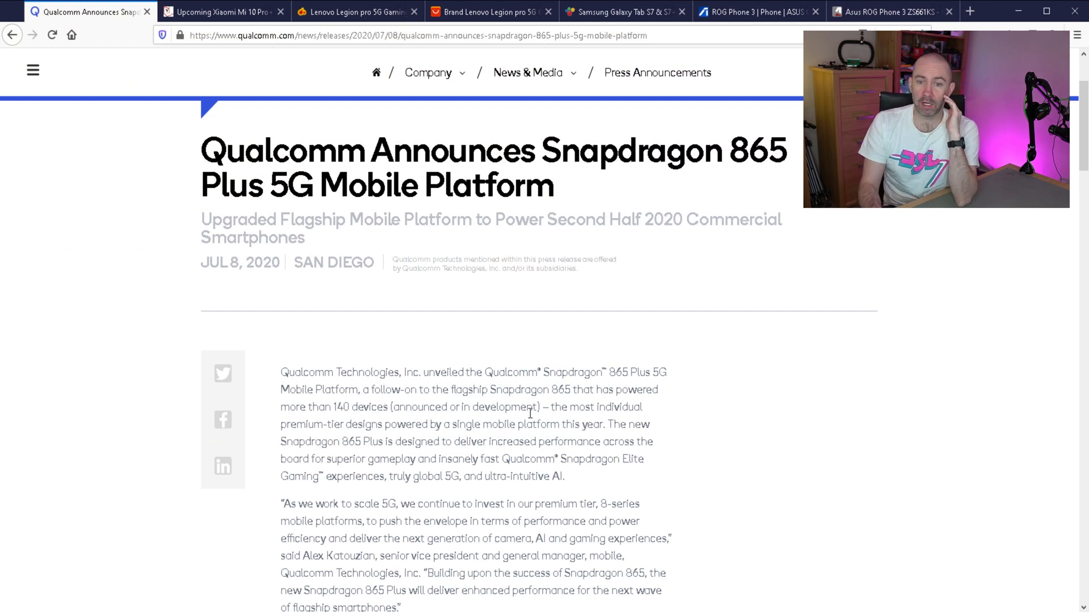
pyautogui.moveTo(542, 360)
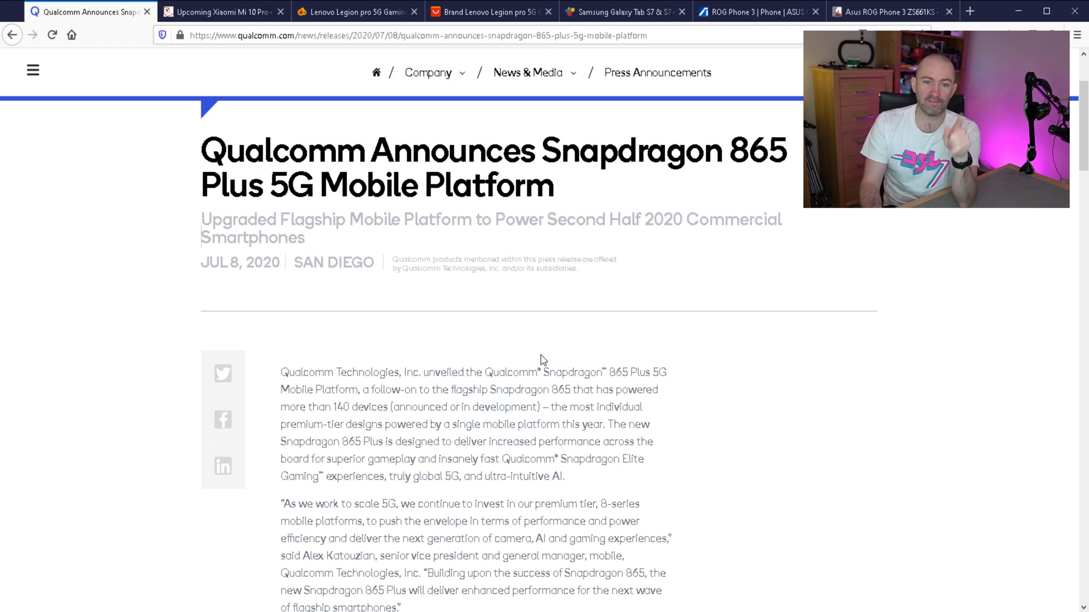
# Scroll through the current page to finish reading it before moving on.
pyautogui.scroll(-3)
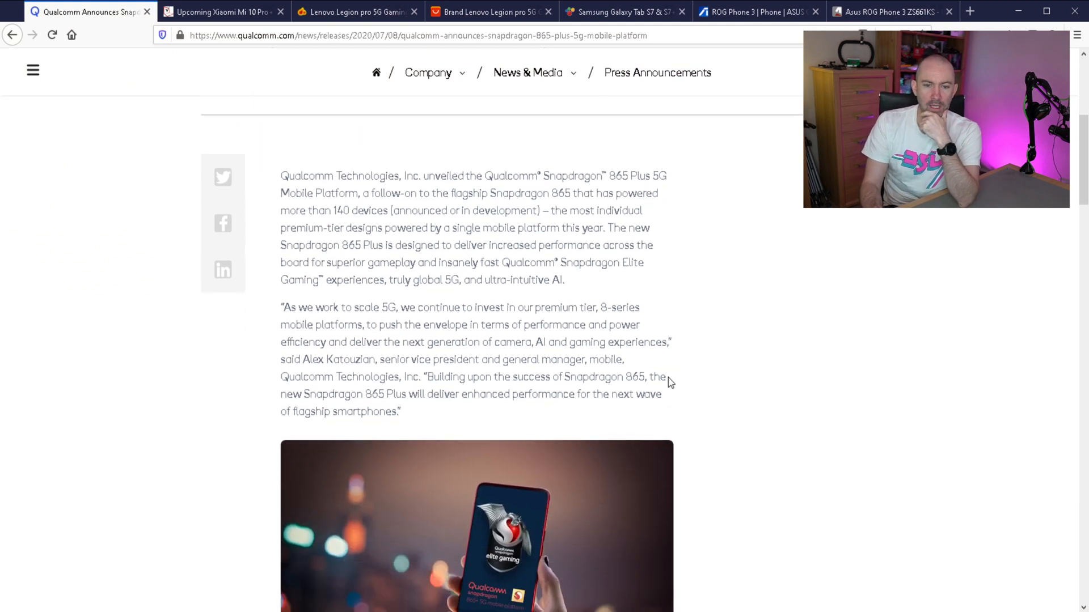
pyautogui.scroll(-3)
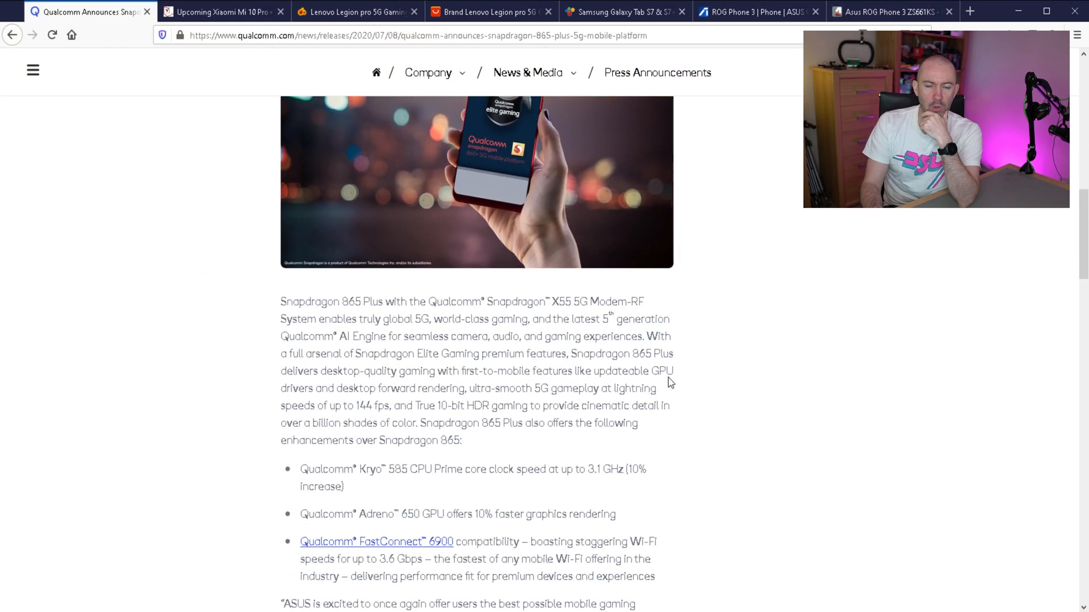
pyautogui.scroll(-3)
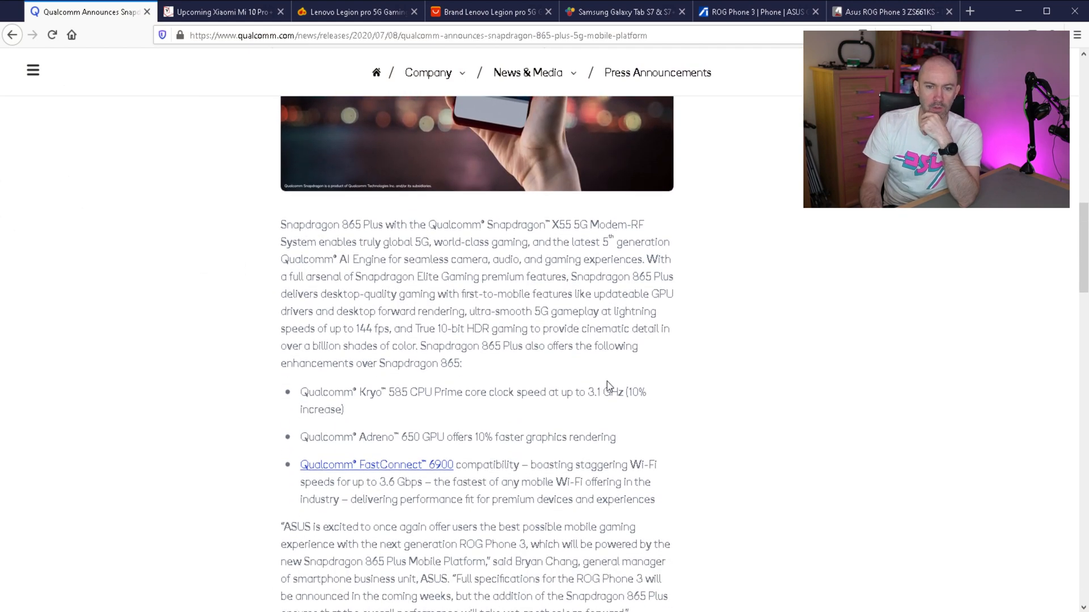
pyautogui.scroll(-3)
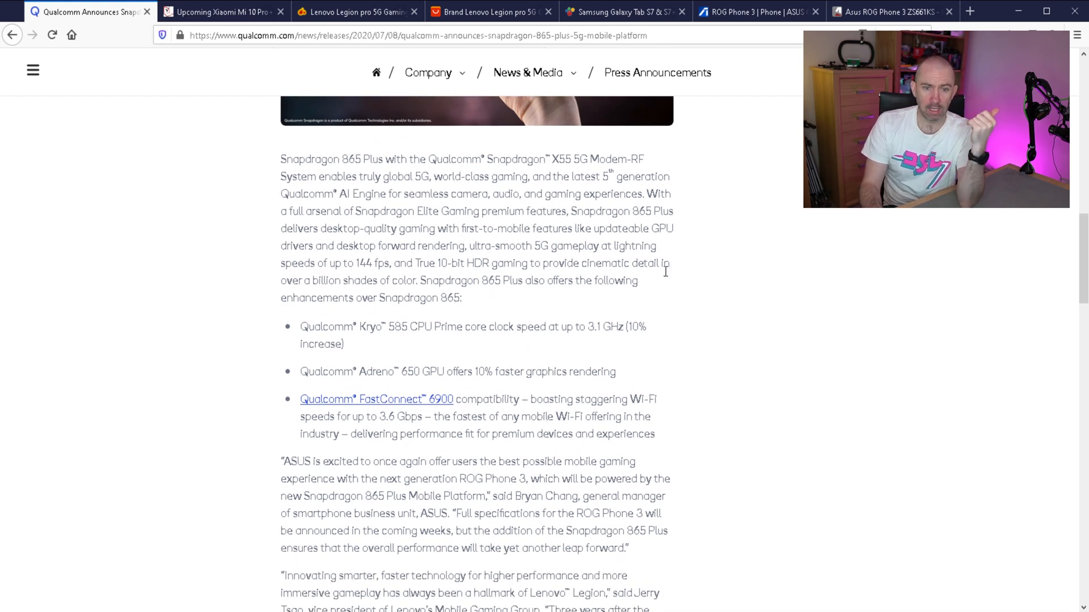
pyautogui.moveTo(407, 354)
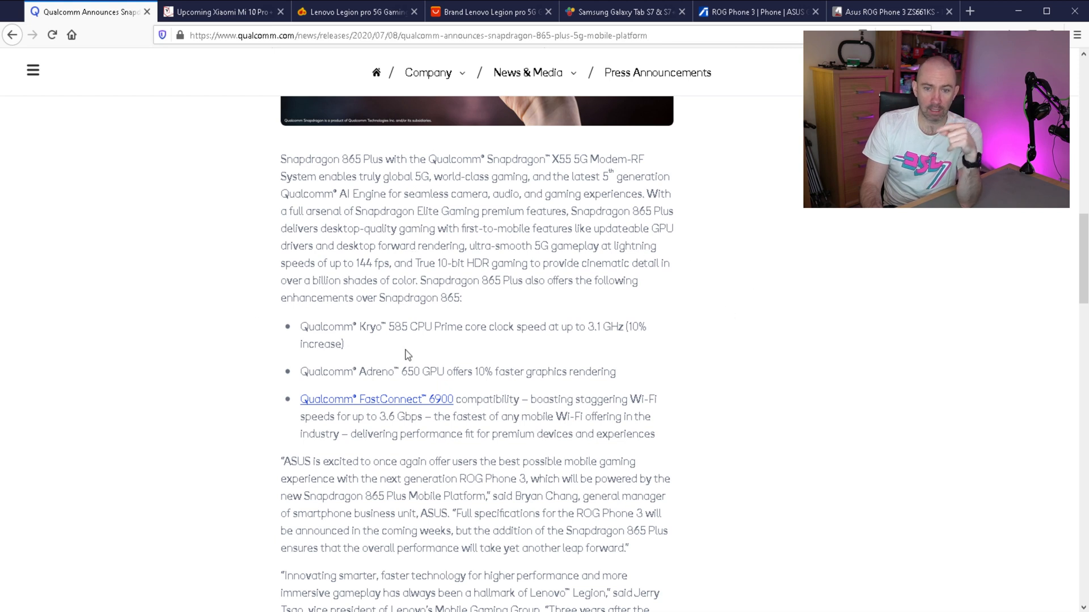
pyautogui.moveTo(375, 261)
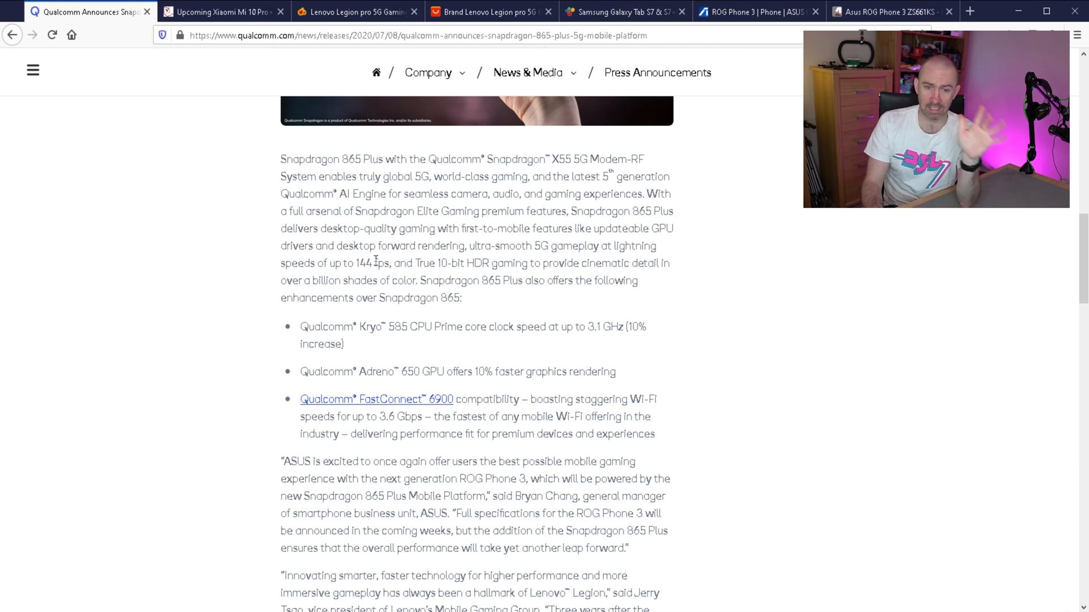
pyautogui.moveTo(466, 246)
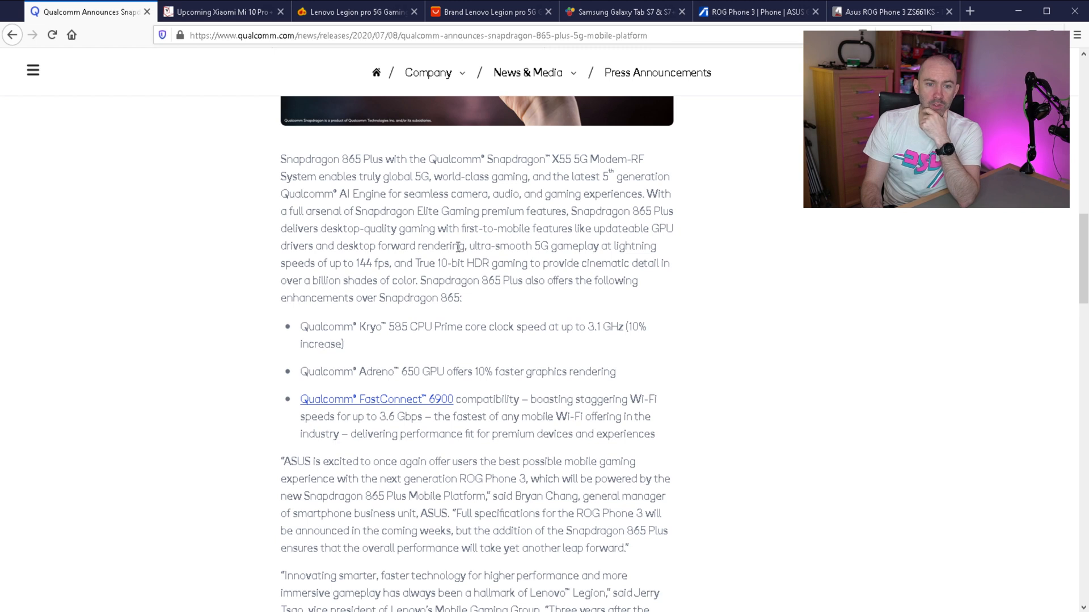
pyautogui.scroll(-3)
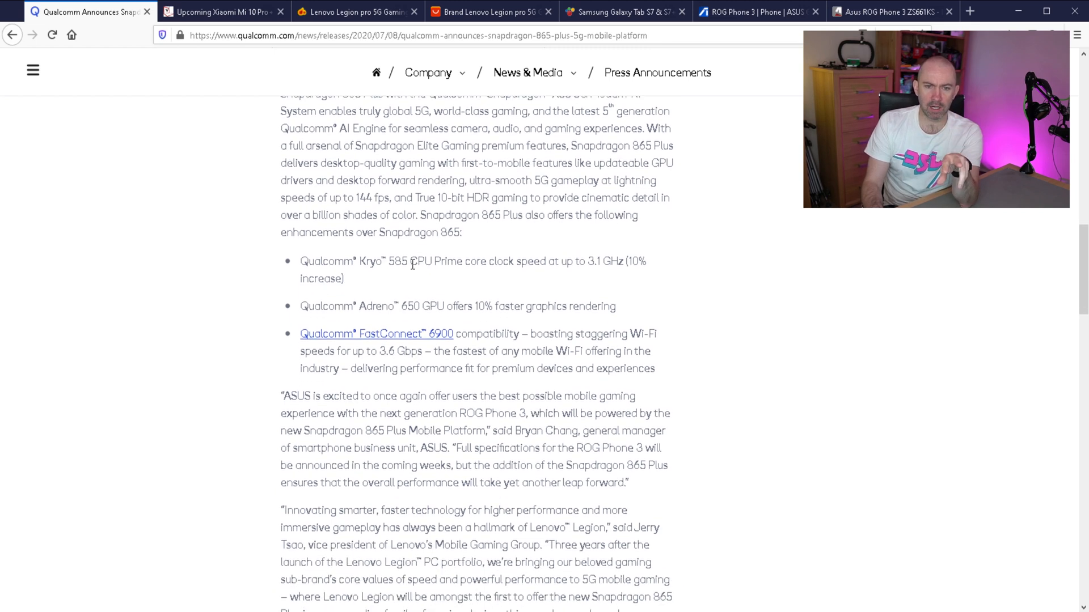
pyautogui.moveTo(385, 286)
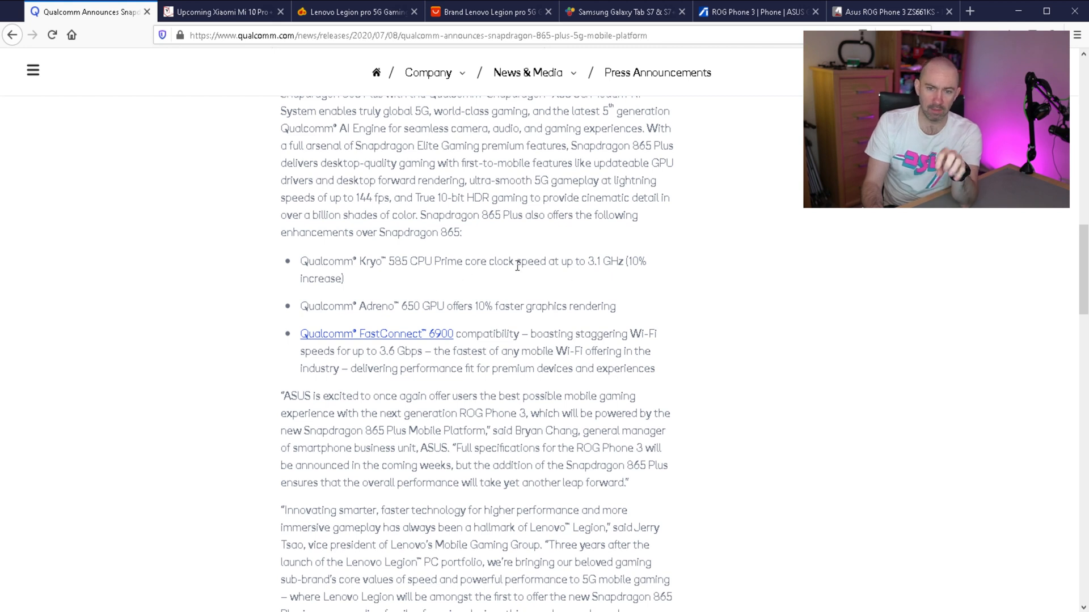
pyautogui.moveTo(663, 248)
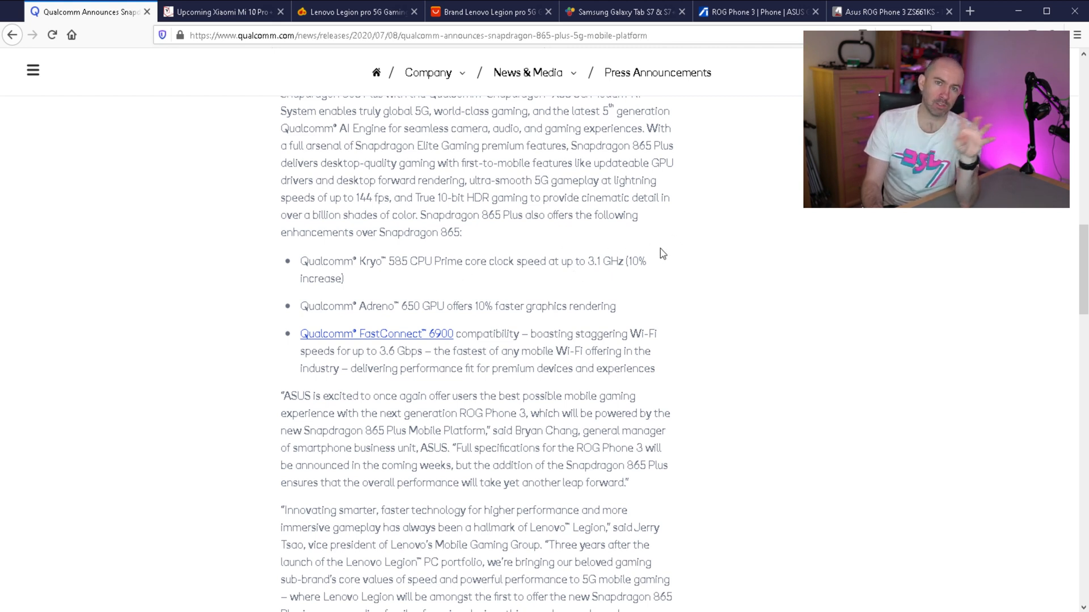
pyautogui.moveTo(500, 308)
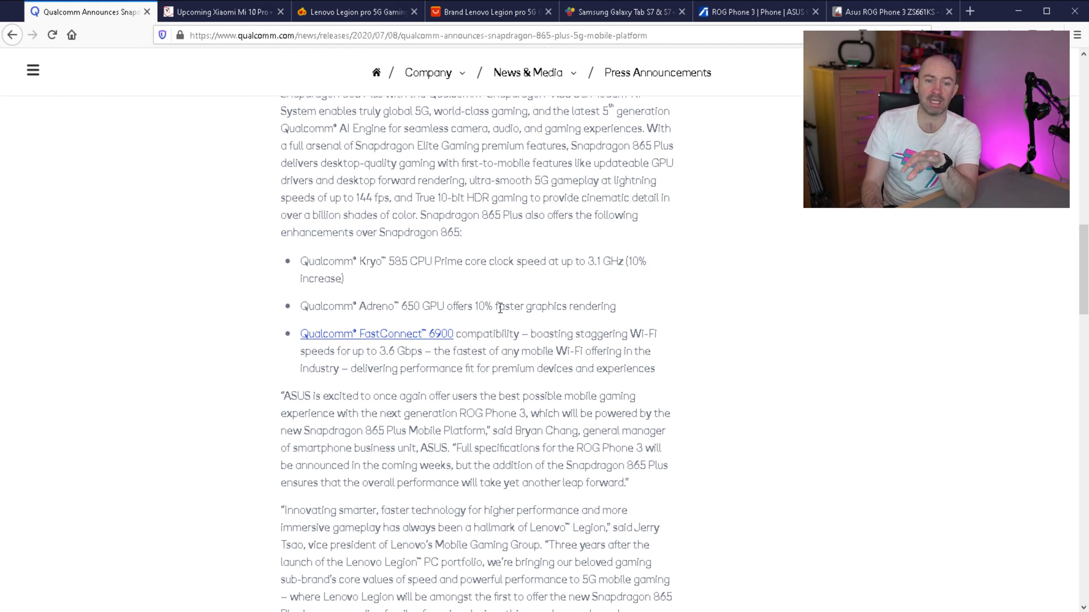
pyautogui.moveTo(651, 307)
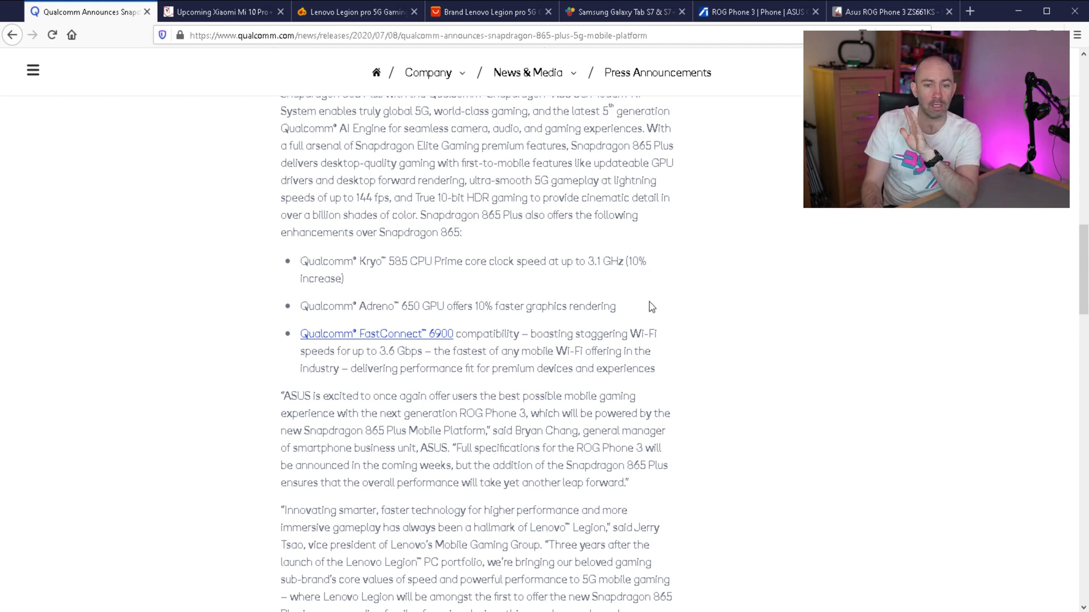
pyautogui.moveTo(378, 339)
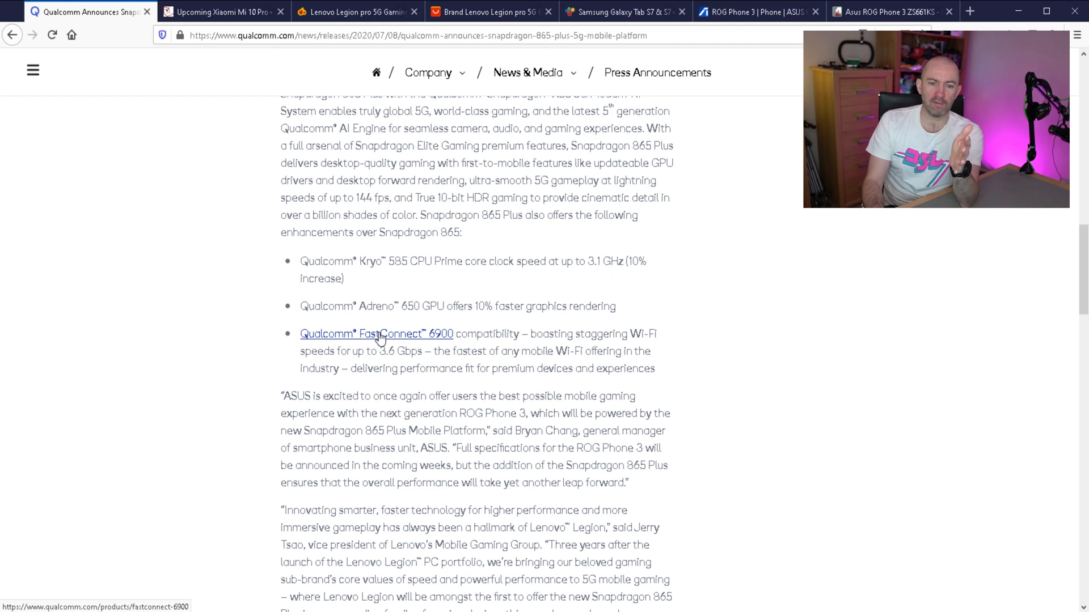
pyautogui.moveTo(506, 332)
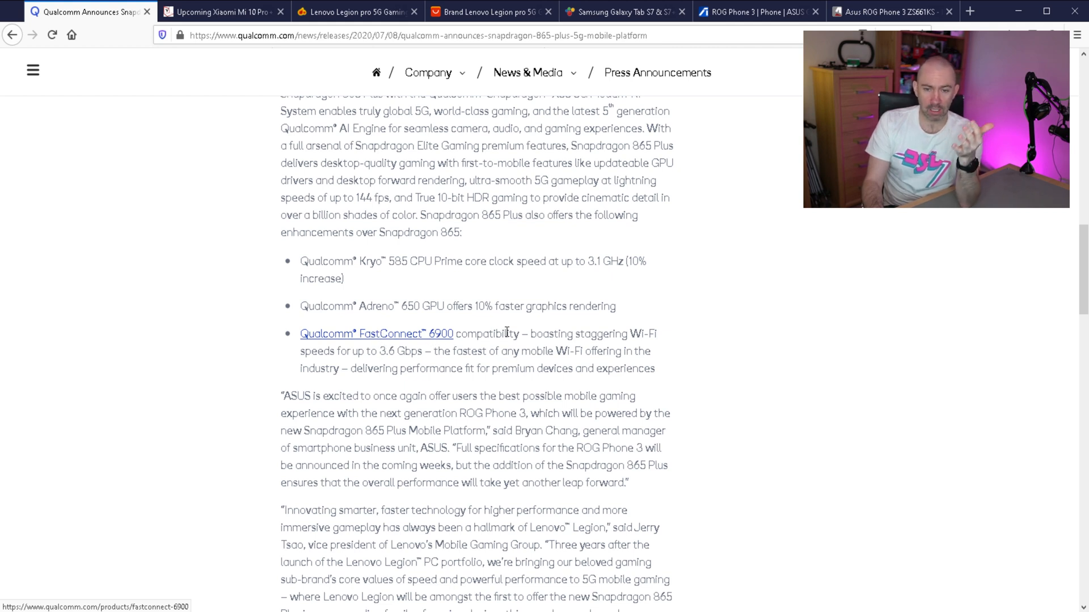
pyautogui.moveTo(505, 319)
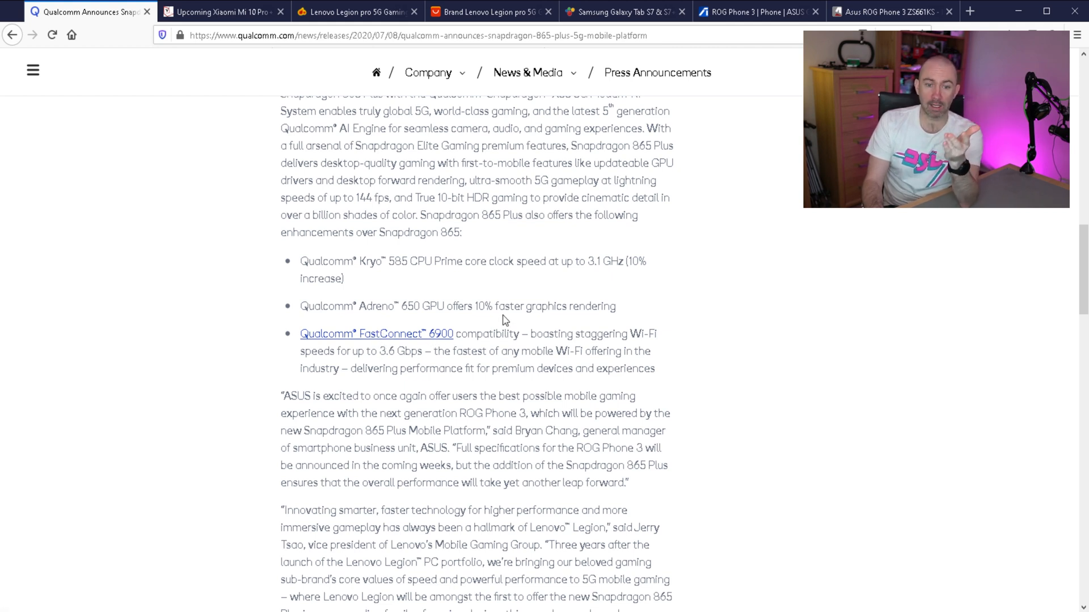
pyautogui.moveTo(505, 298)
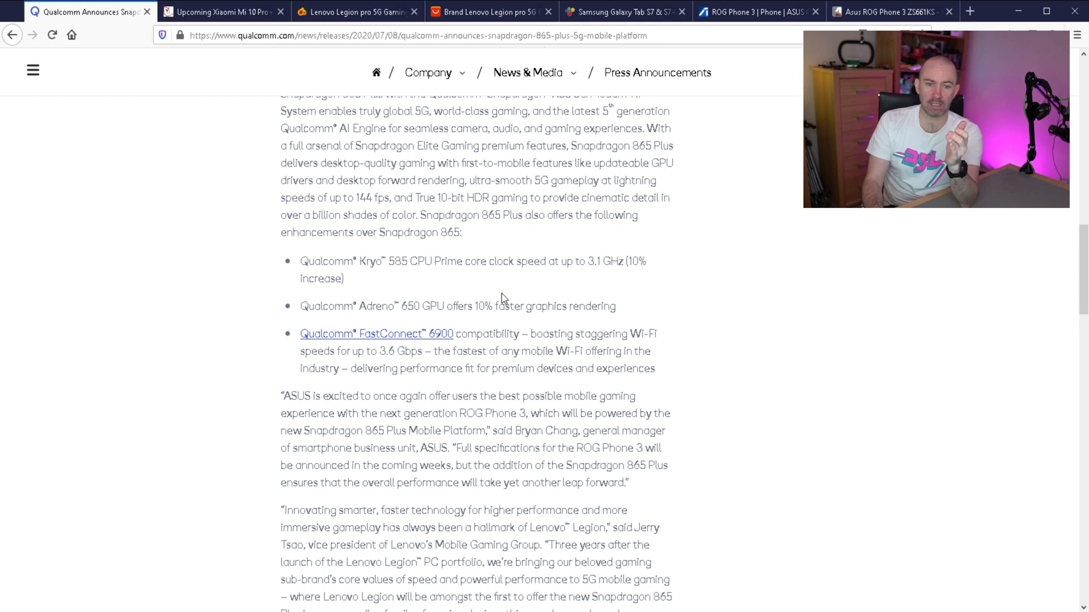
pyautogui.scroll(-3)
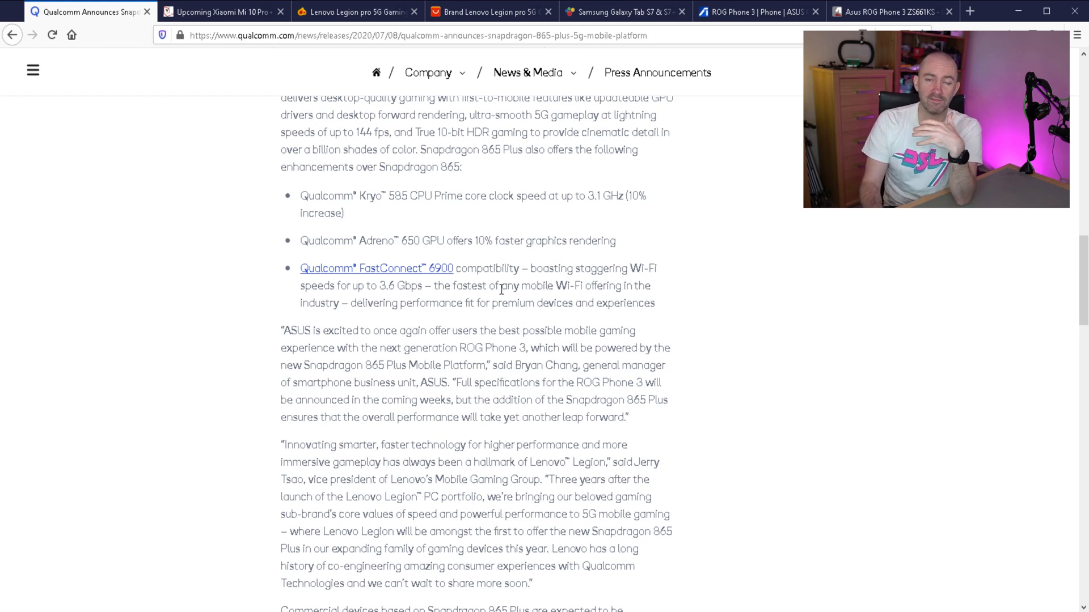
pyautogui.moveTo(457, 228)
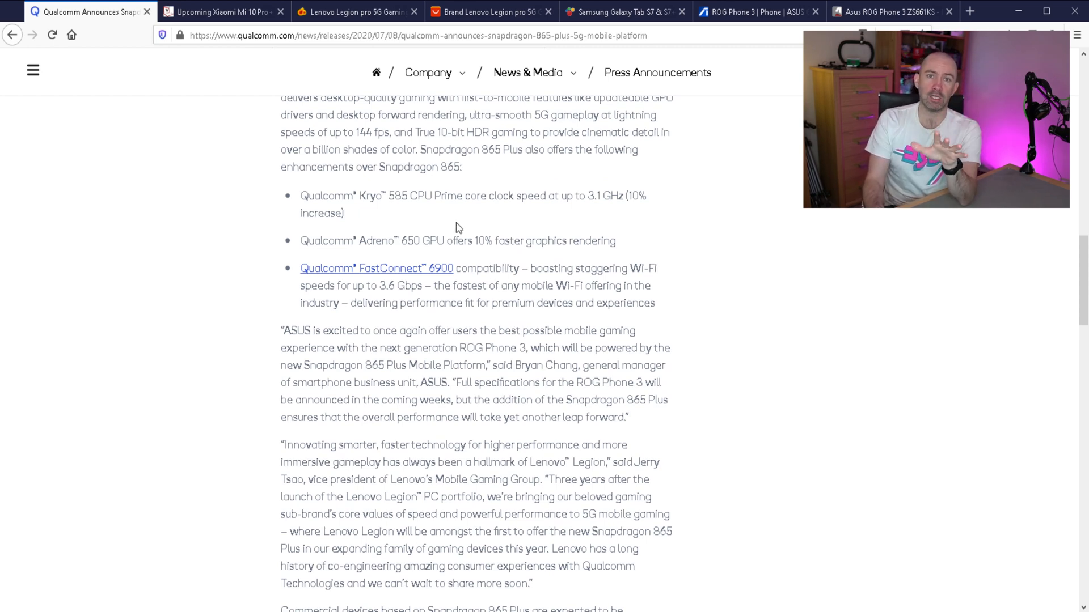
pyautogui.scroll(3)
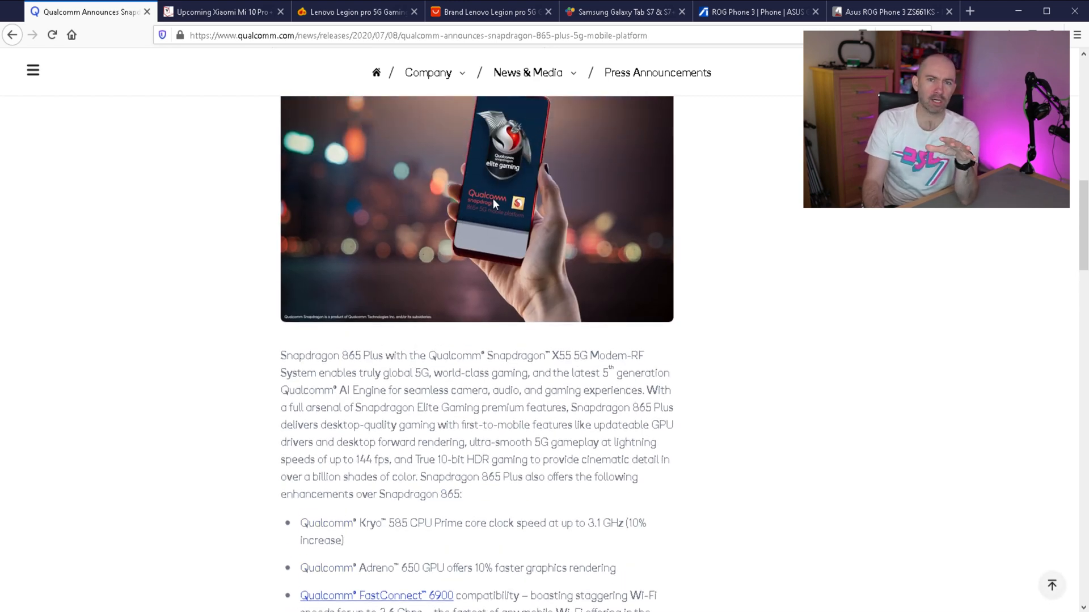
pyautogui.scroll(3)
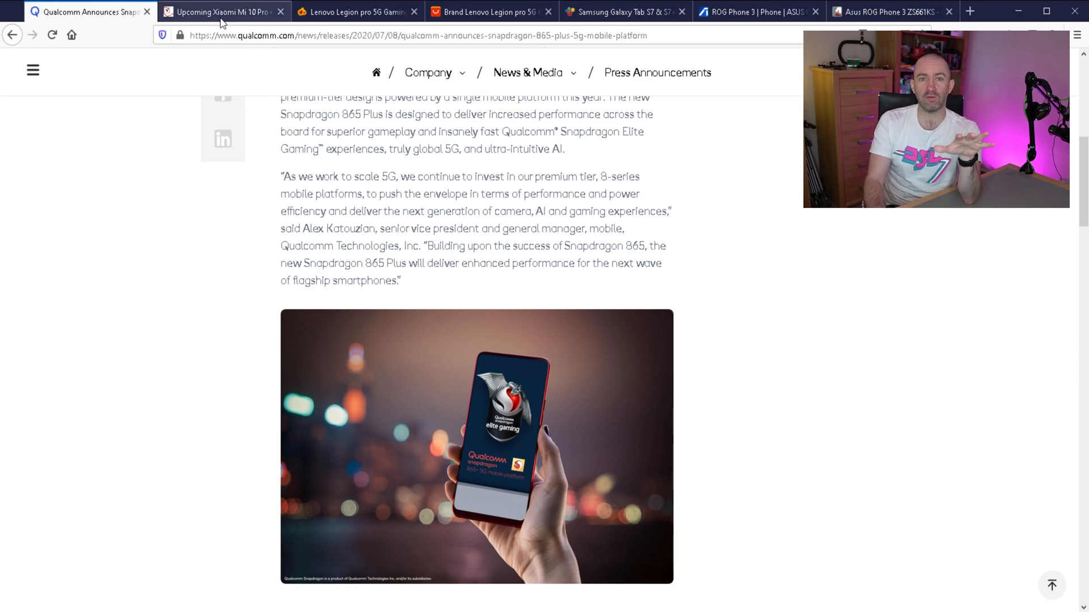
# Switch to the Notebookcheck Xiaomi Mi 10 Pro+ August launch article and read down to the tipster's tweet.
pyautogui.click(222, 12)
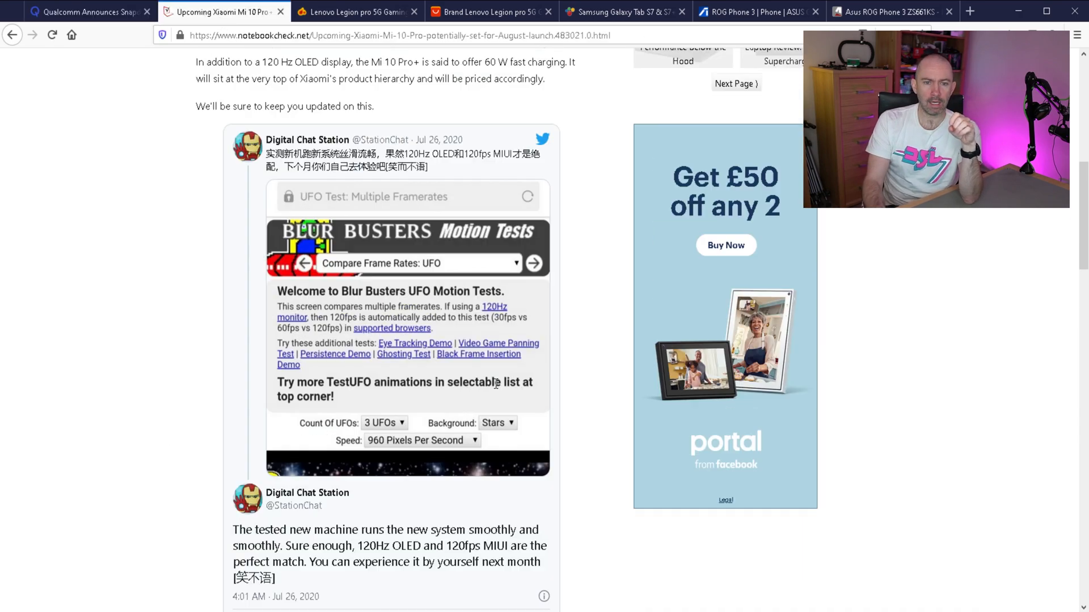
pyautogui.scroll(3)
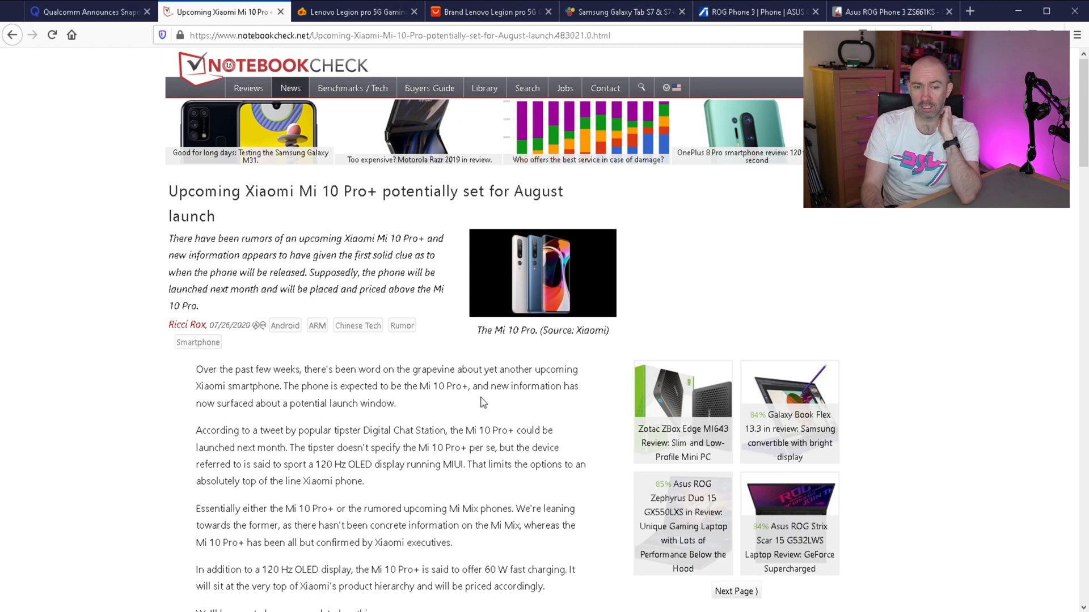
pyautogui.moveTo(484, 405)
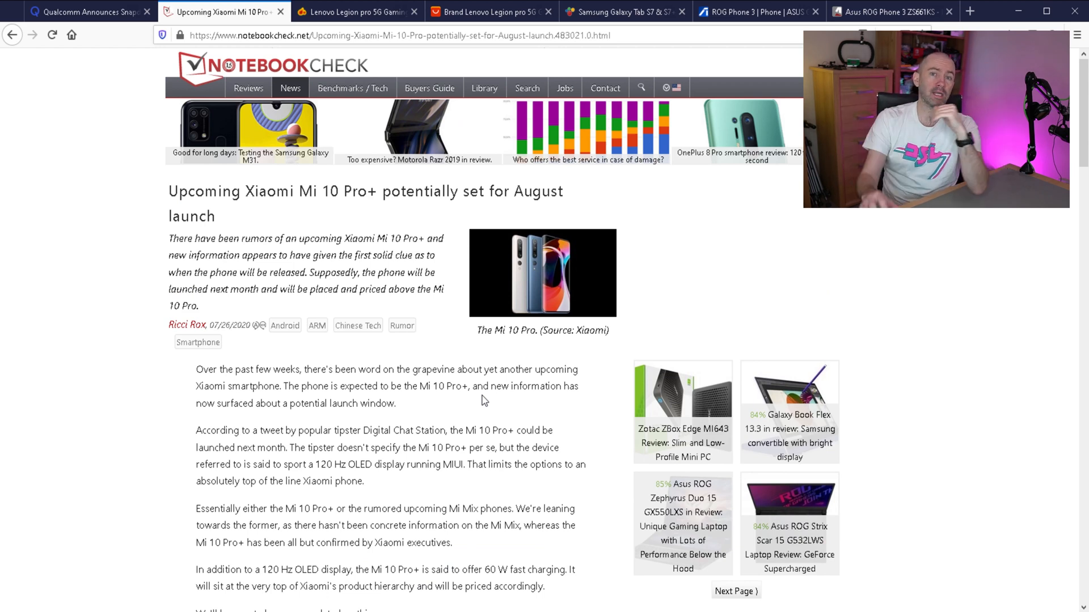
pyautogui.moveTo(394, 422)
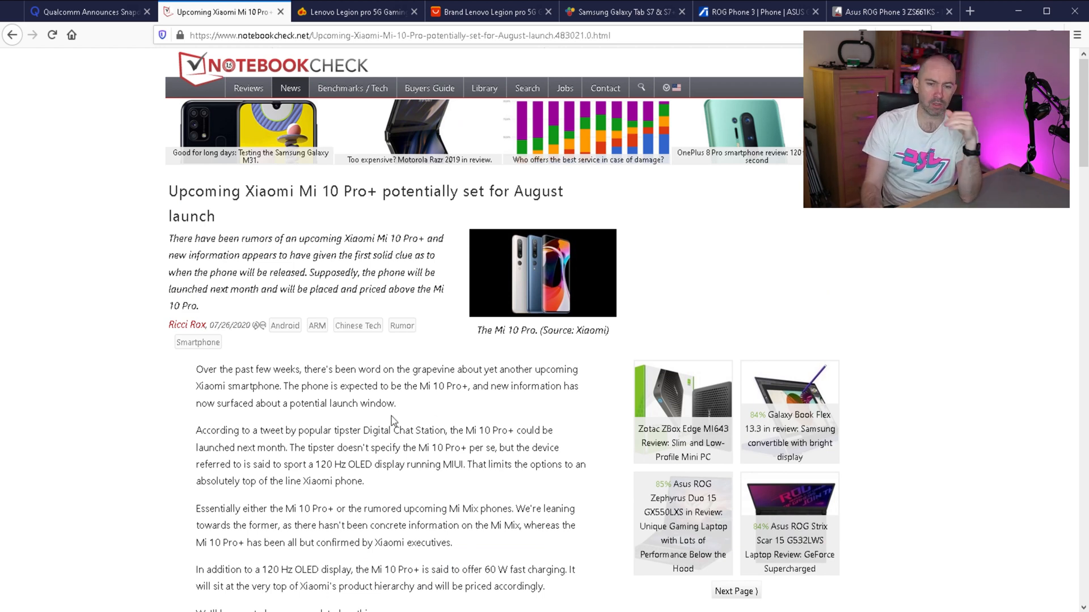
pyautogui.scroll(-3)
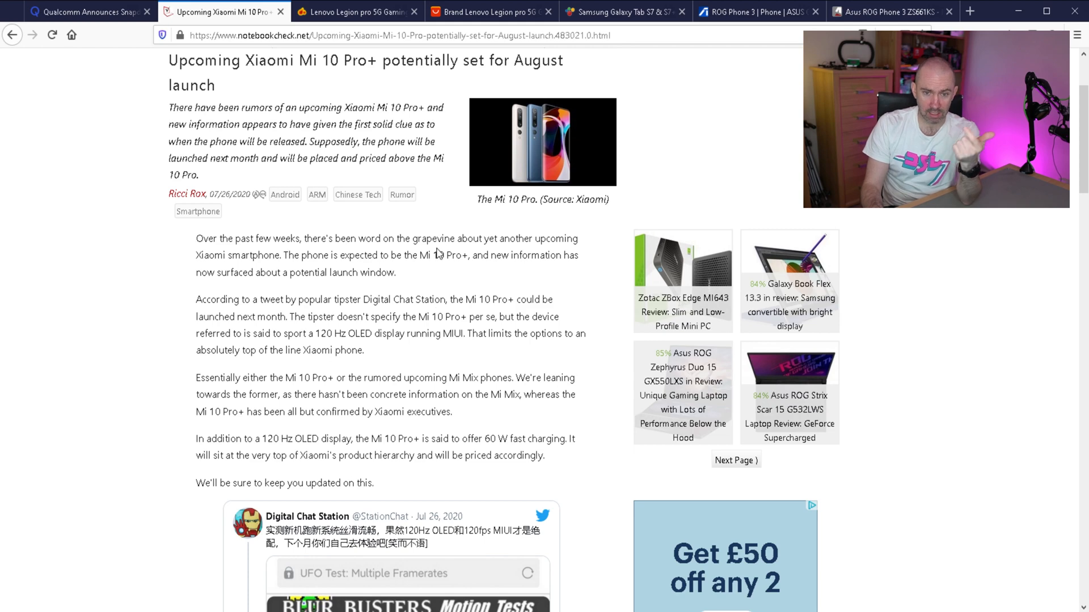
pyautogui.moveTo(397, 285)
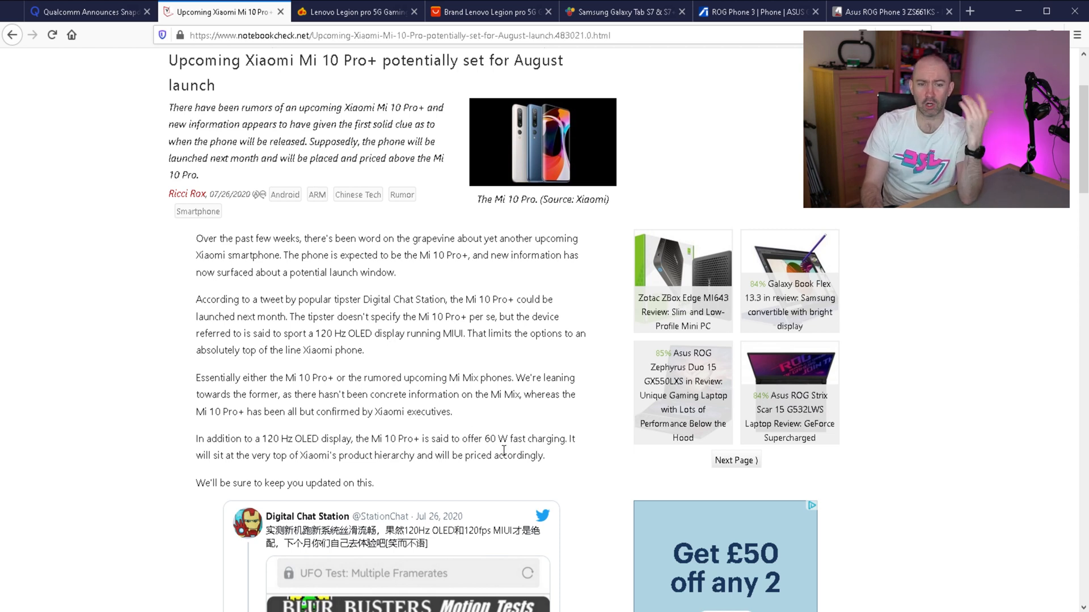
pyautogui.moveTo(329, 369)
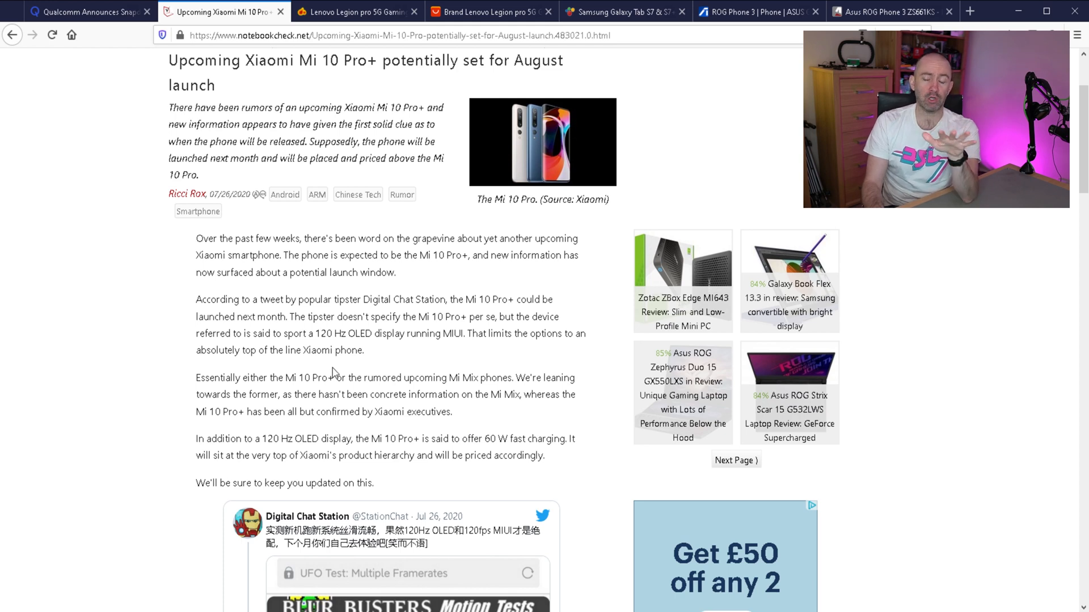
pyautogui.moveTo(334, 367)
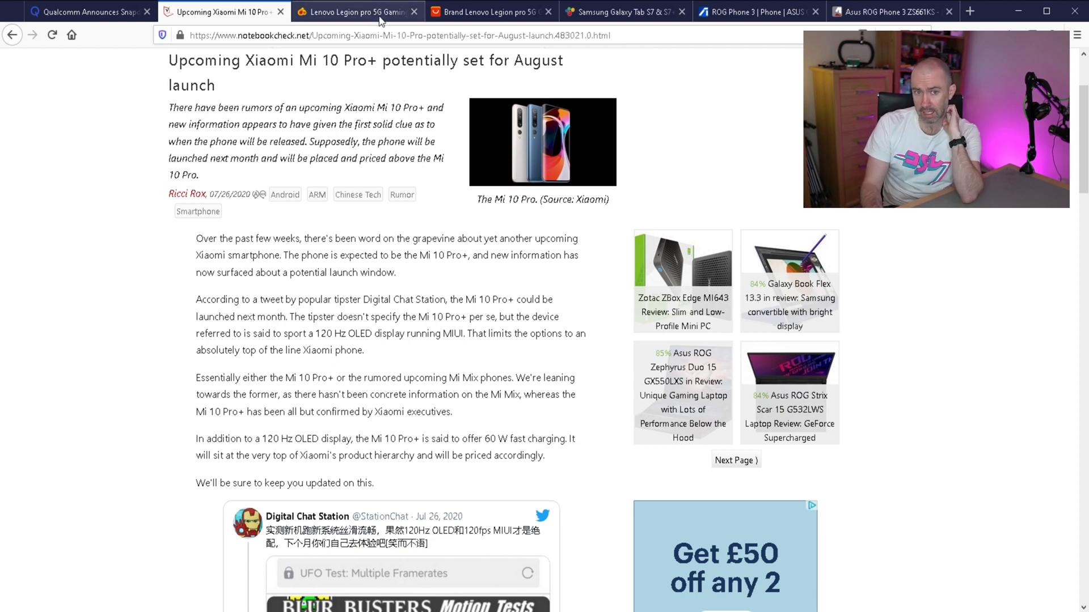
# Switch to the hotukdeals Lenovo Legion Pro 5G deal priced at £466.87.
pyautogui.click(354, 11)
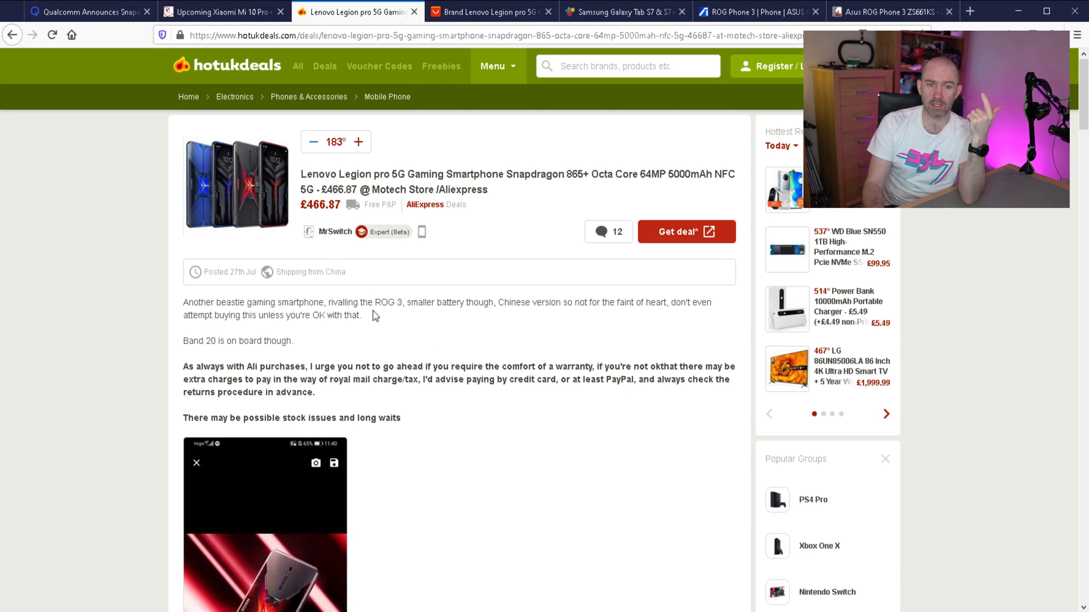
pyautogui.moveTo(385, 189)
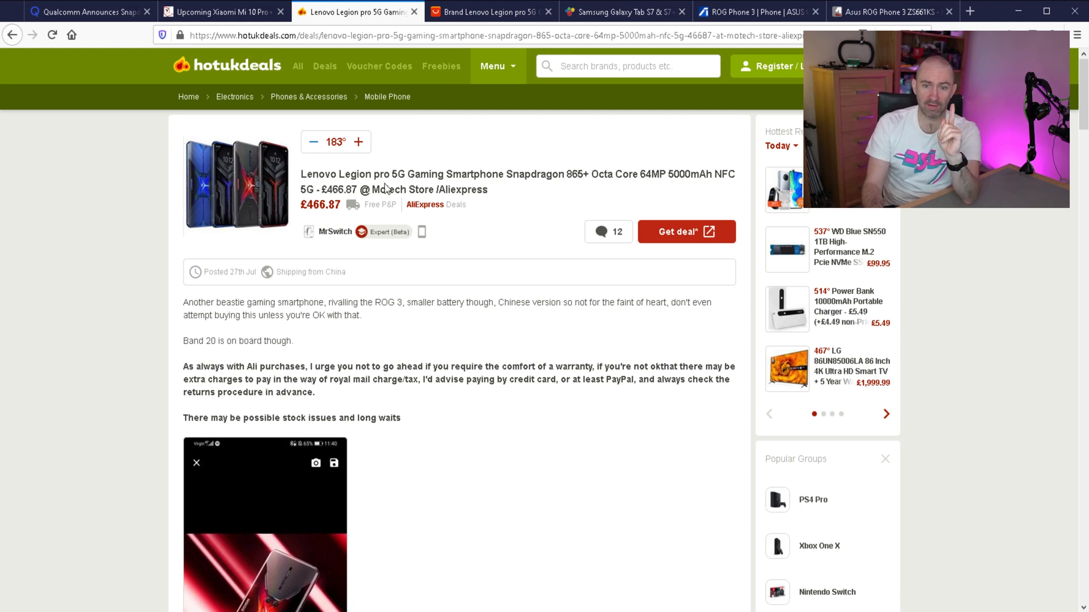
pyautogui.moveTo(587, 197)
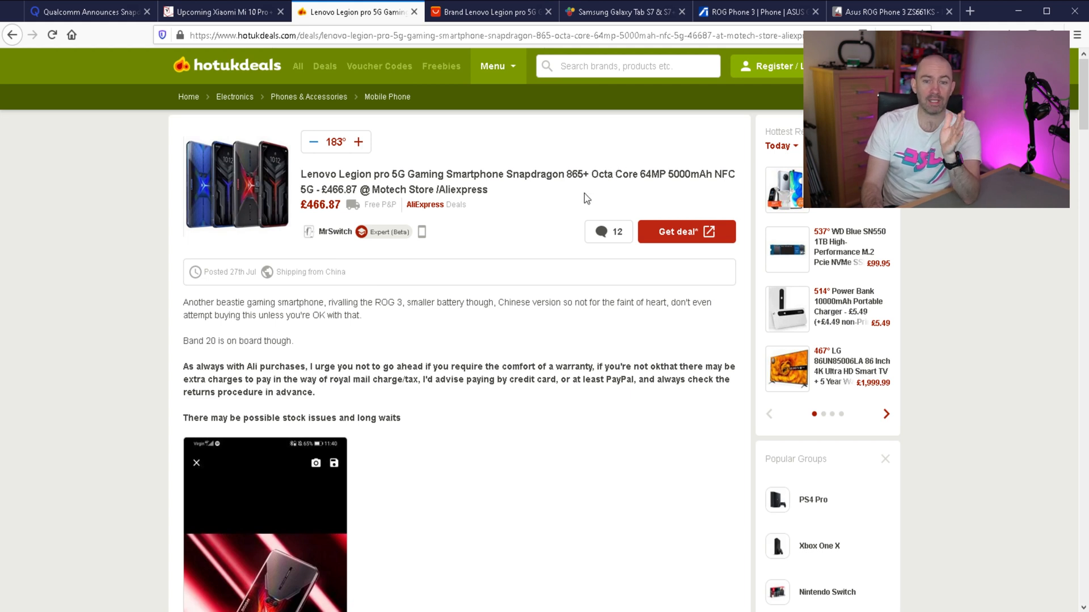
pyautogui.moveTo(582, 201)
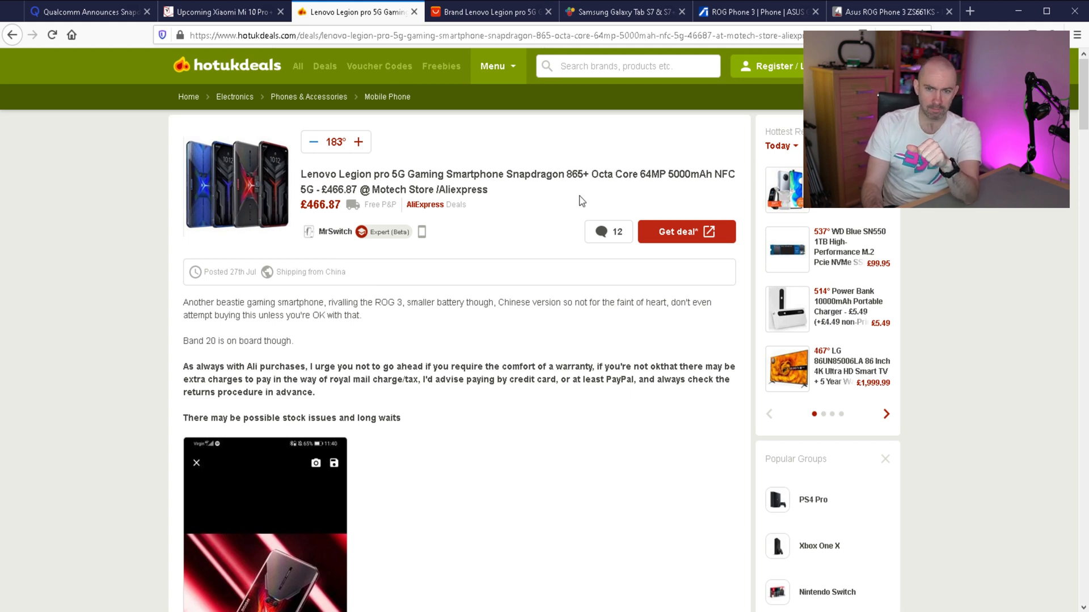
pyautogui.moveTo(527, 287)
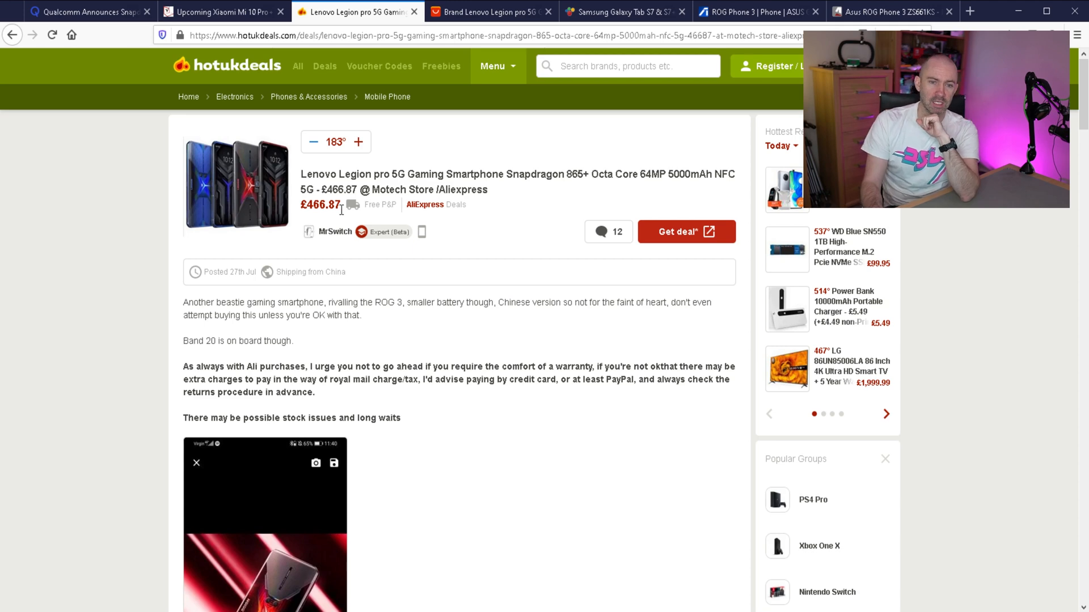
pyautogui.click(488, 12)
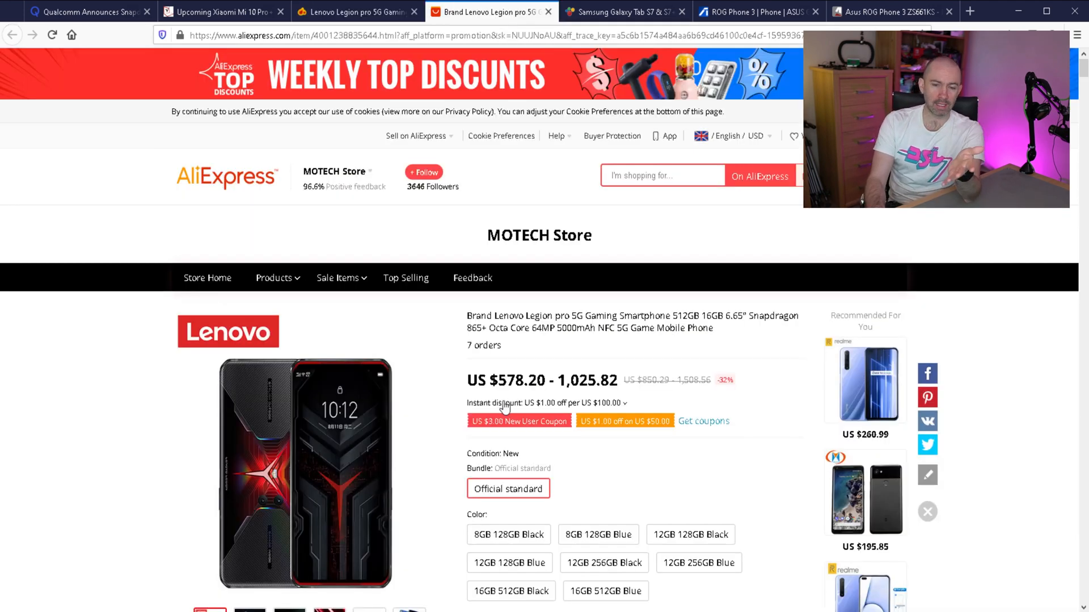
pyautogui.scroll(-3)
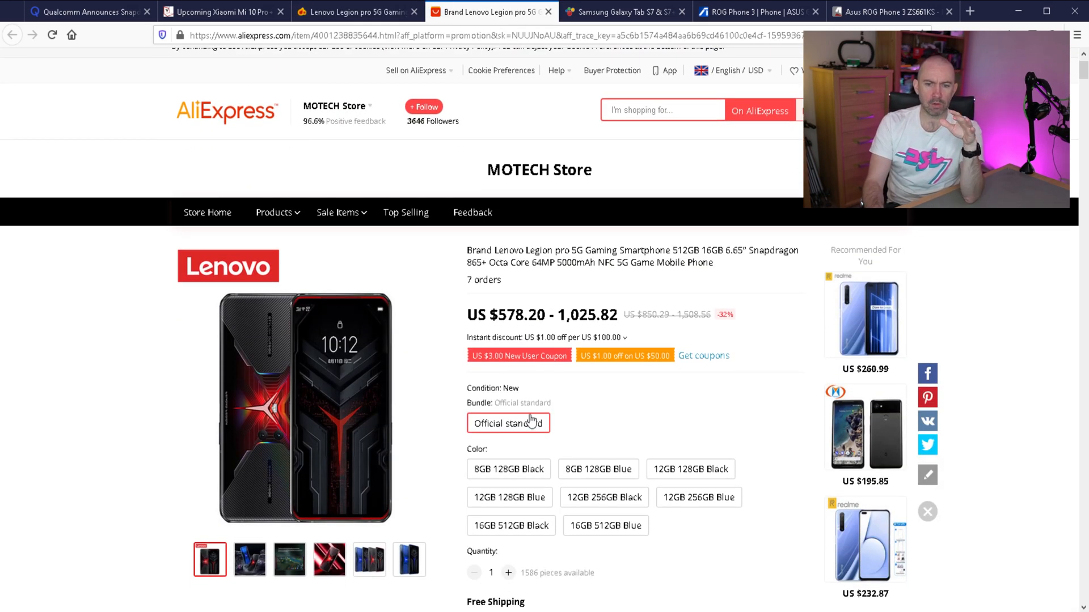
pyautogui.scroll(-3)
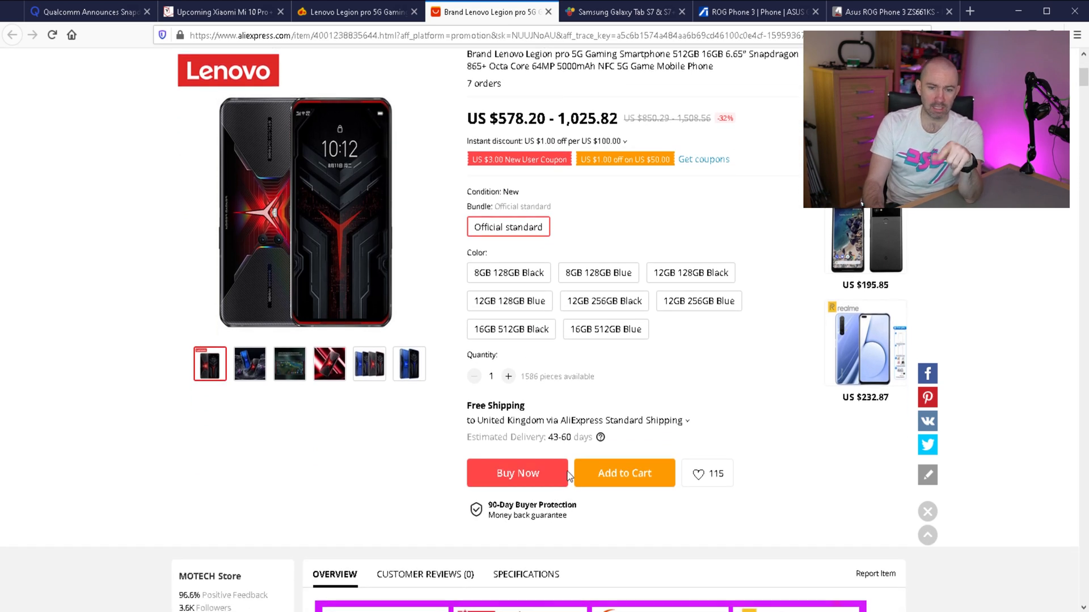
pyautogui.moveTo(599, 438)
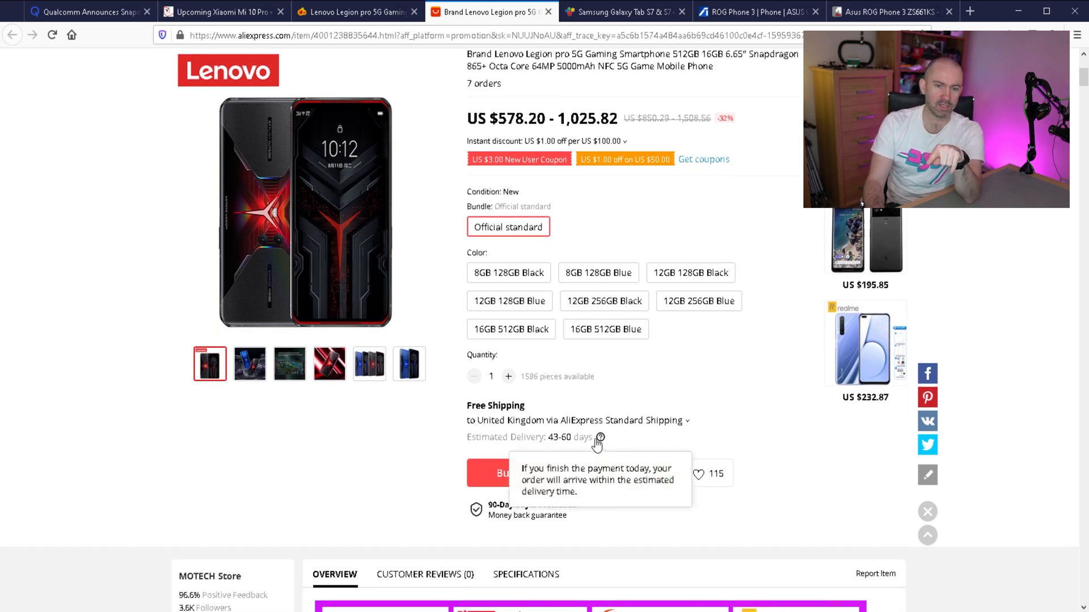
pyautogui.moveTo(586, 434)
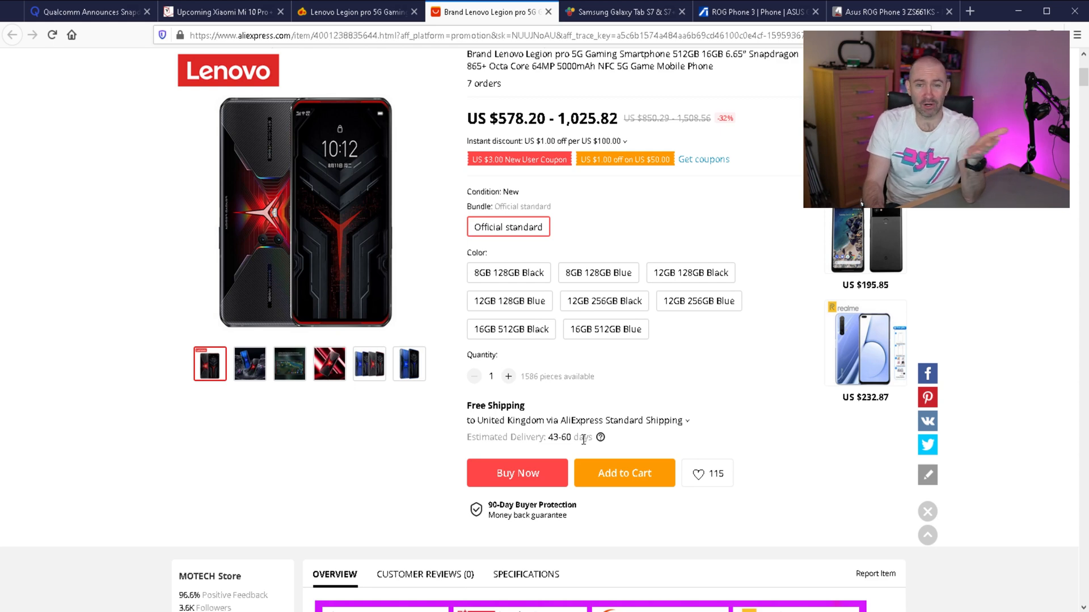
pyautogui.scroll(3)
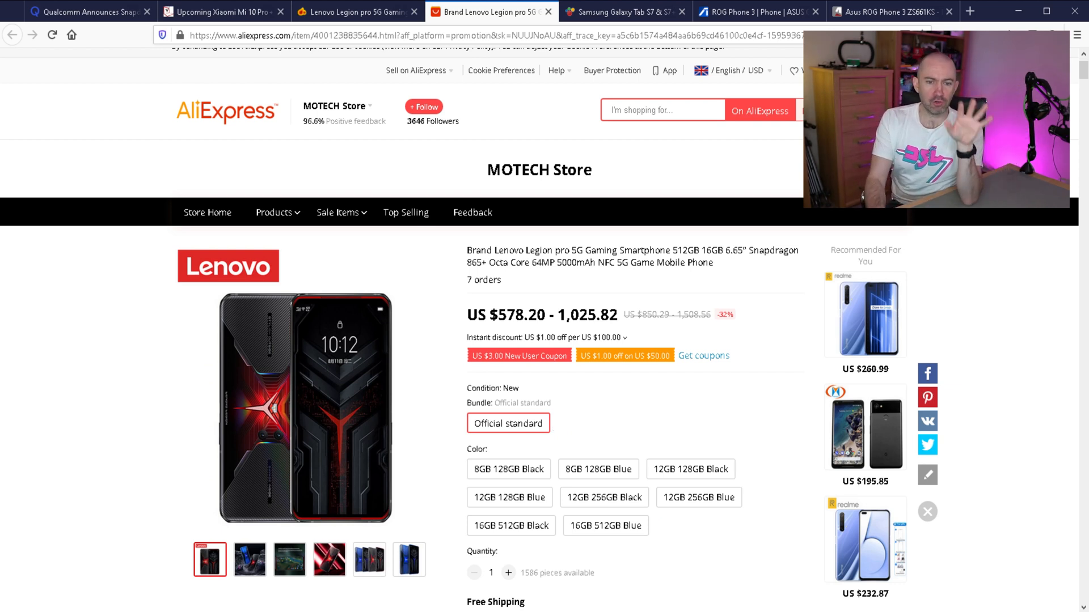
pyautogui.click(354, 12)
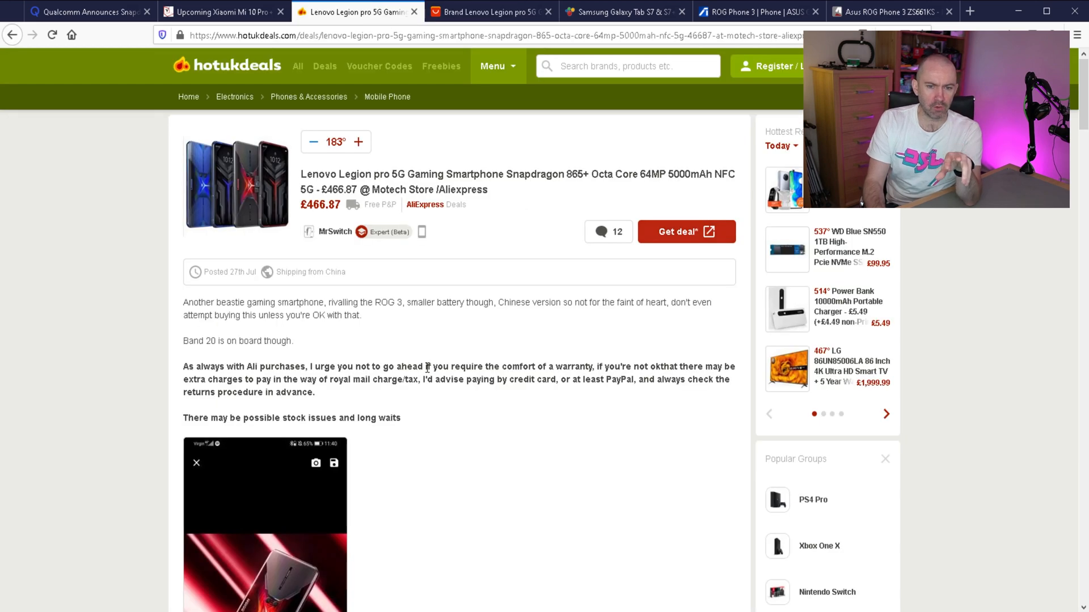
pyautogui.moveTo(345, 396)
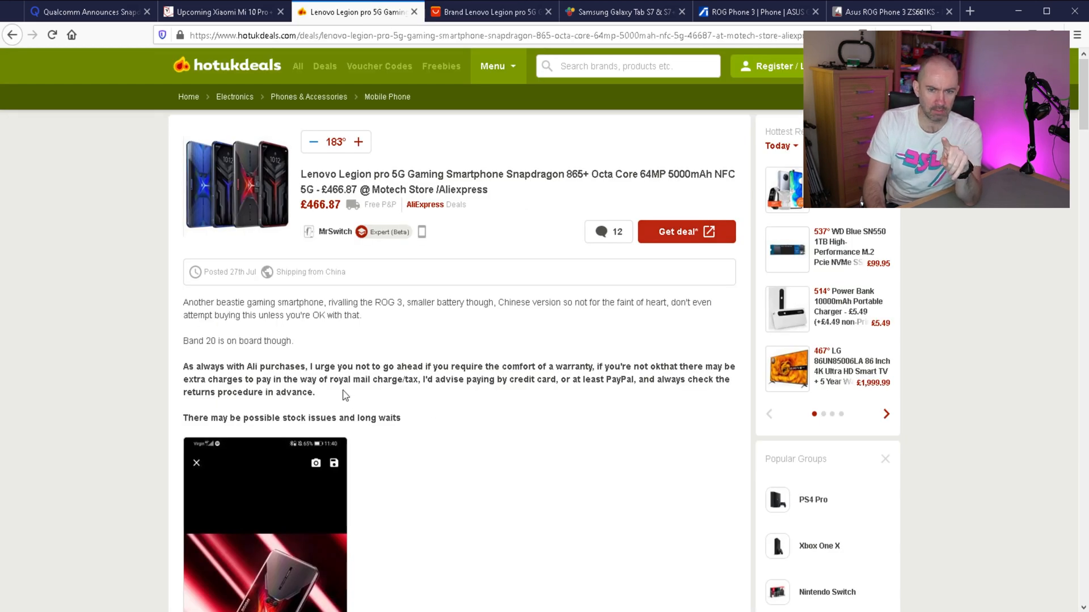
pyautogui.moveTo(717, 308)
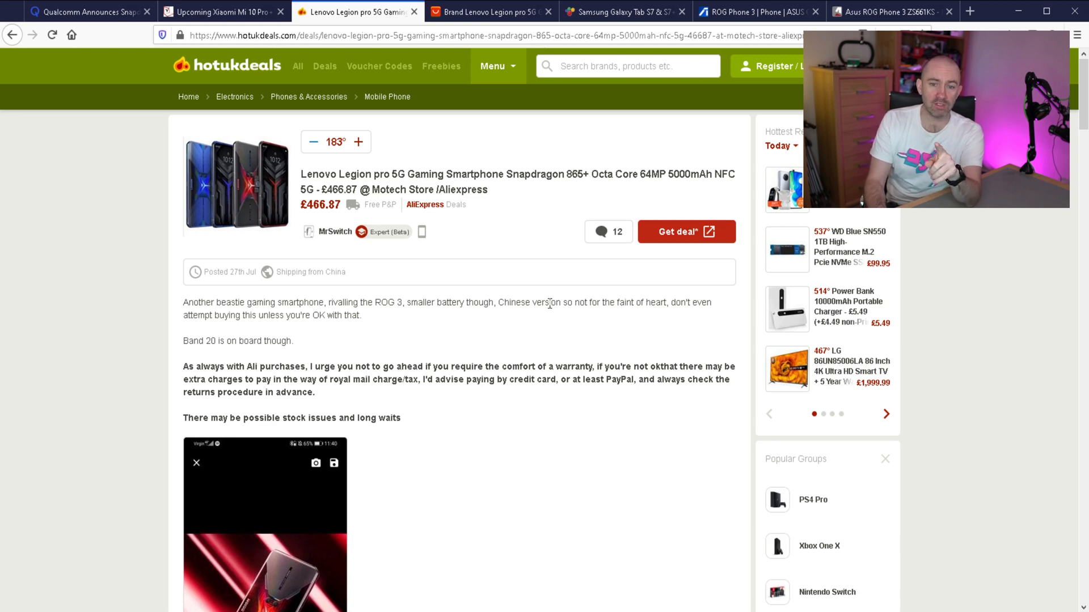
# Return to the AliExpress MOTECH Store listing for the Lenovo Legion Pro.
pyautogui.click(487, 11)
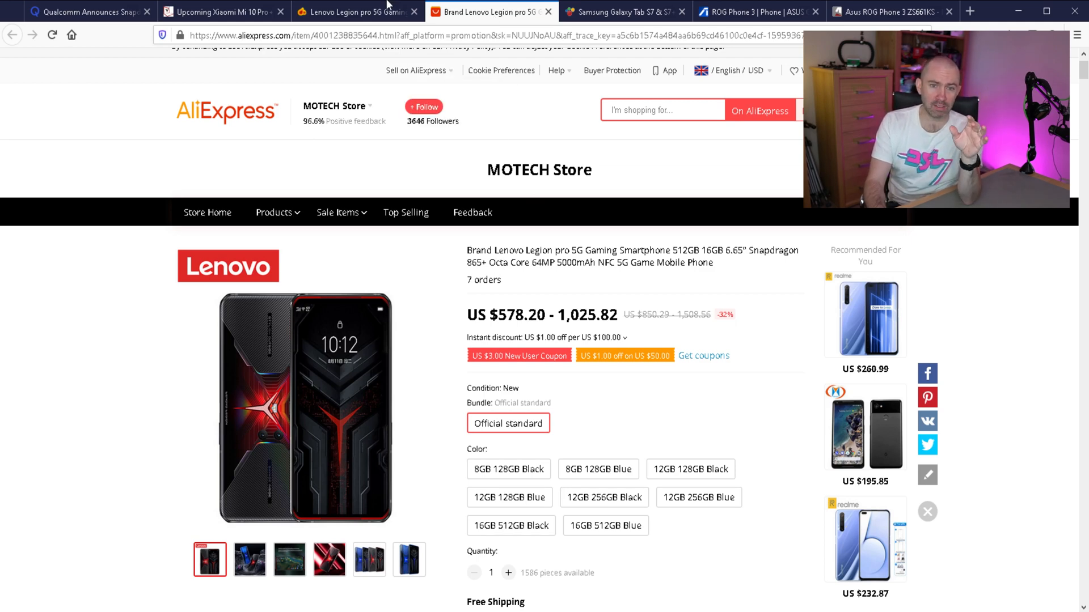
# Compare the 8GB/128GB Black (US $578.20) and 16GB/512GB Blue (US $1,025.82) Legion Pro variants.
pyautogui.click(353, 11)
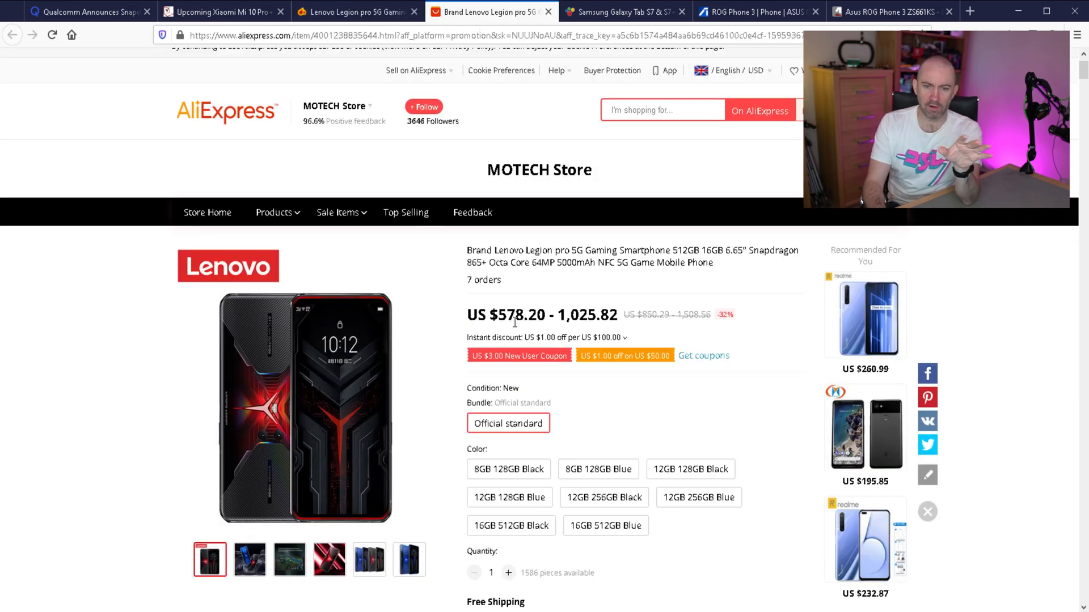
pyautogui.scroll(-3)
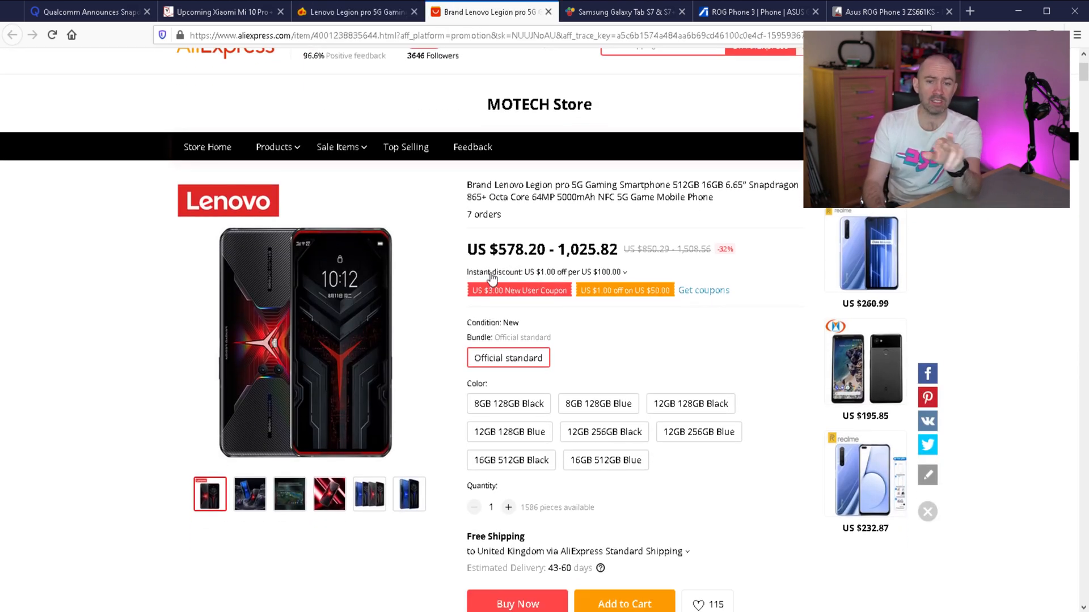
pyautogui.moveTo(552, 351)
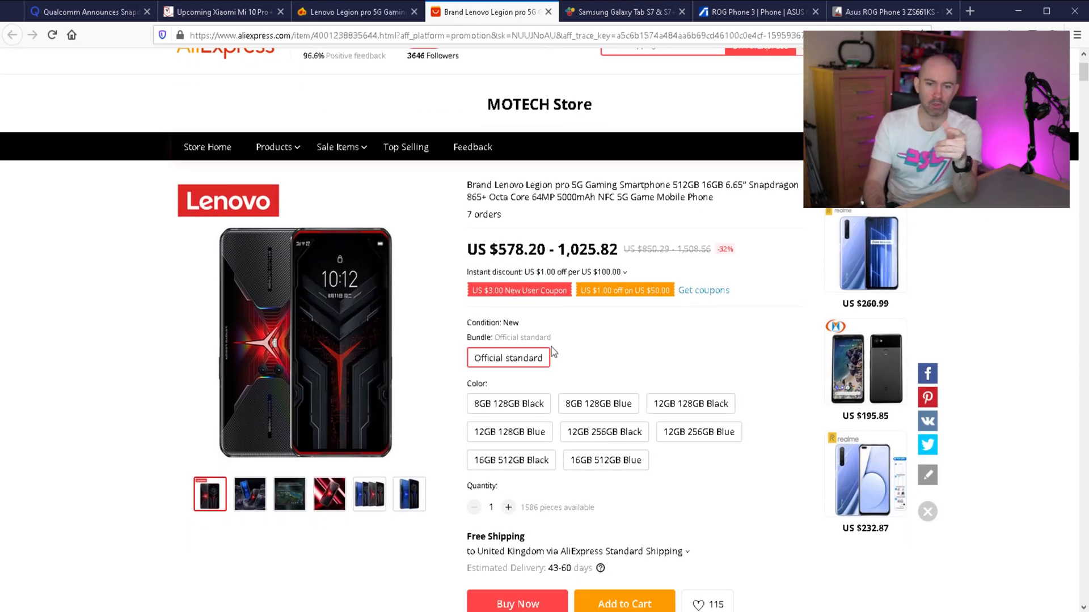
pyautogui.click(508, 404)
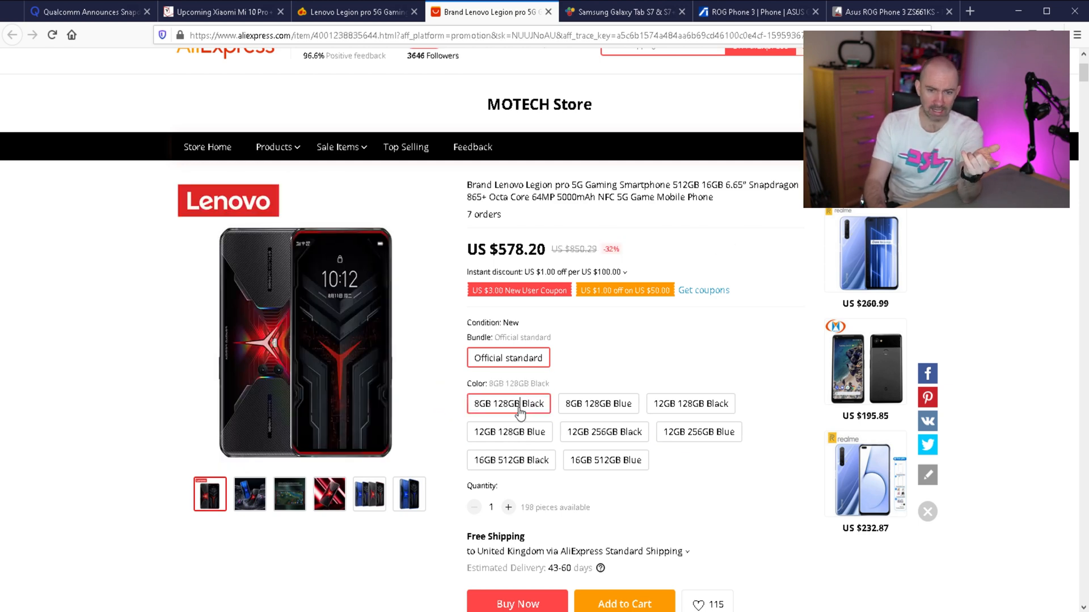
pyautogui.click(605, 460)
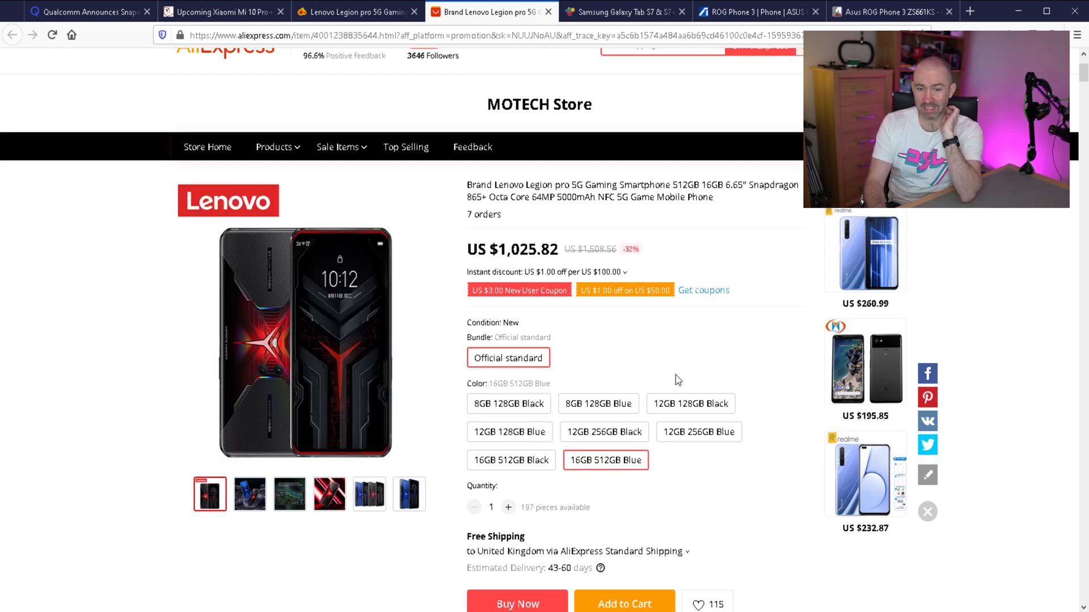
pyautogui.scroll(-3)
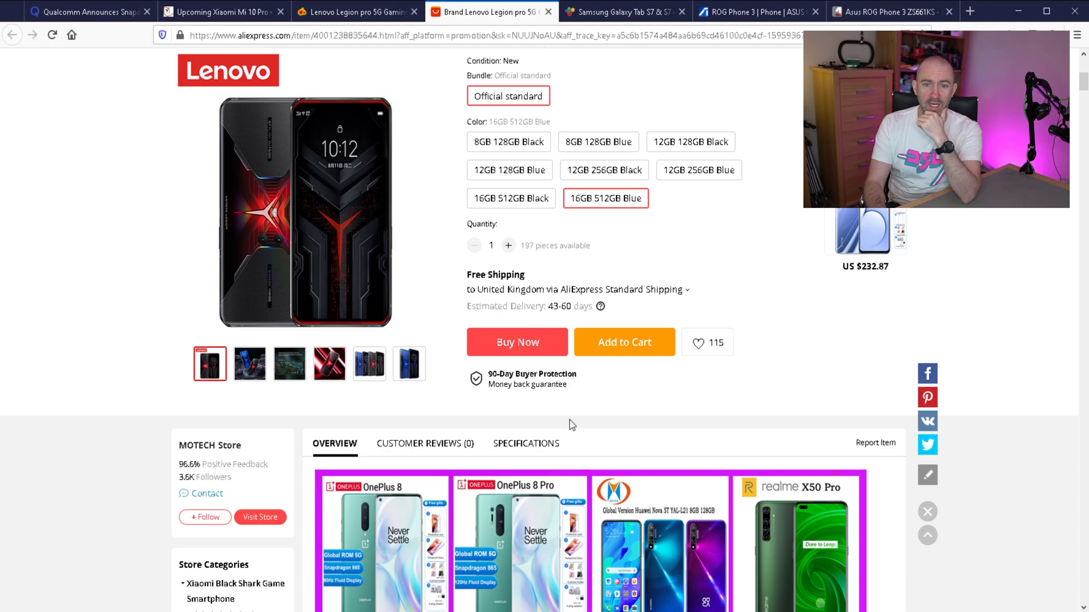
# Scroll the listing past free gifts and the US $5 coupon offer into the product parameters table.
pyautogui.scroll(-3)
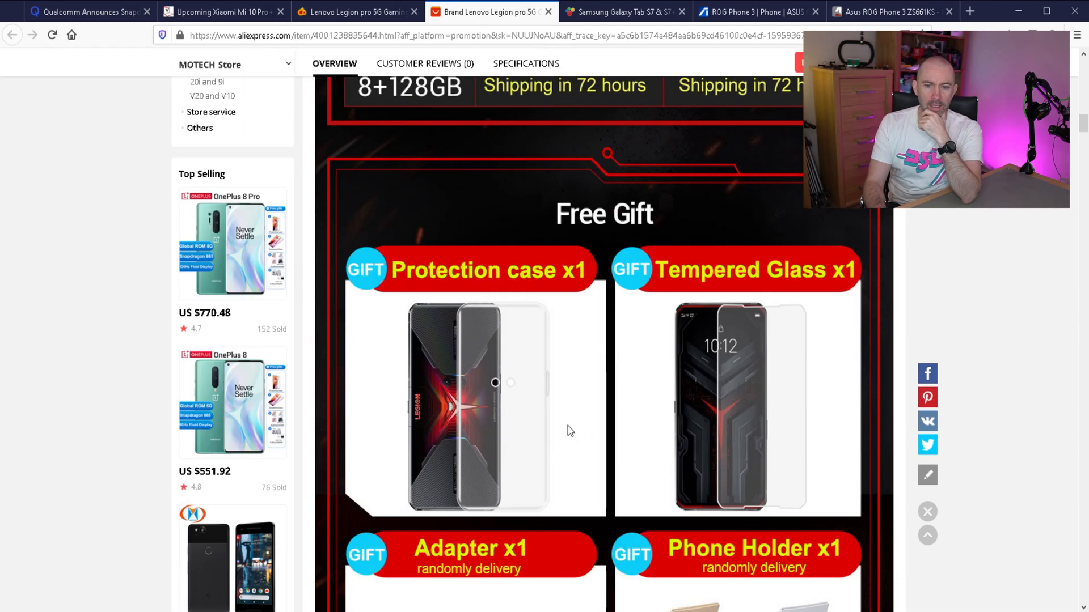
pyautogui.scroll(3)
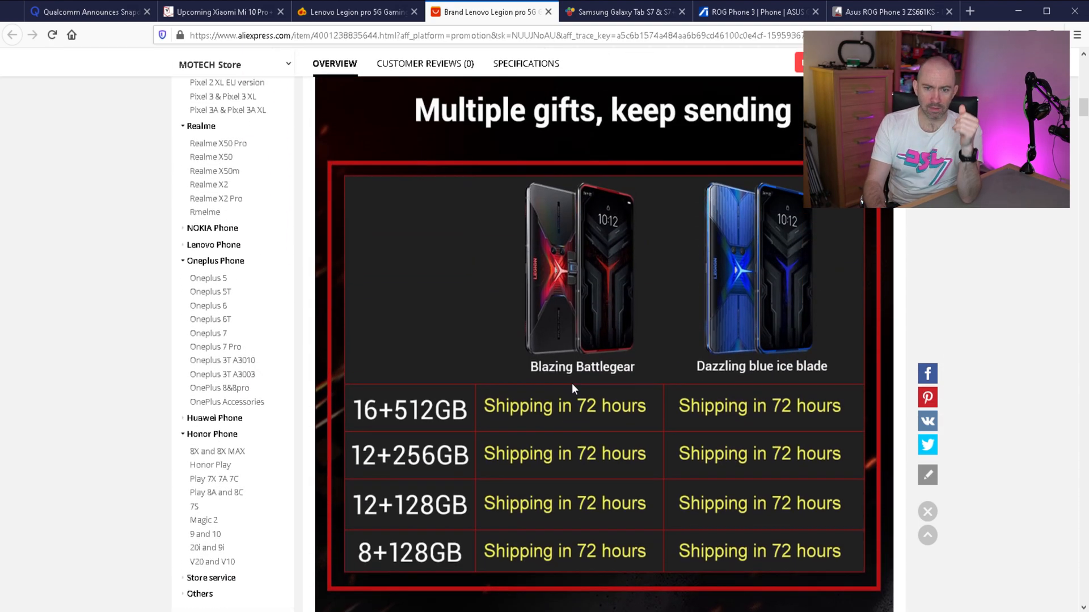
pyautogui.scroll(3)
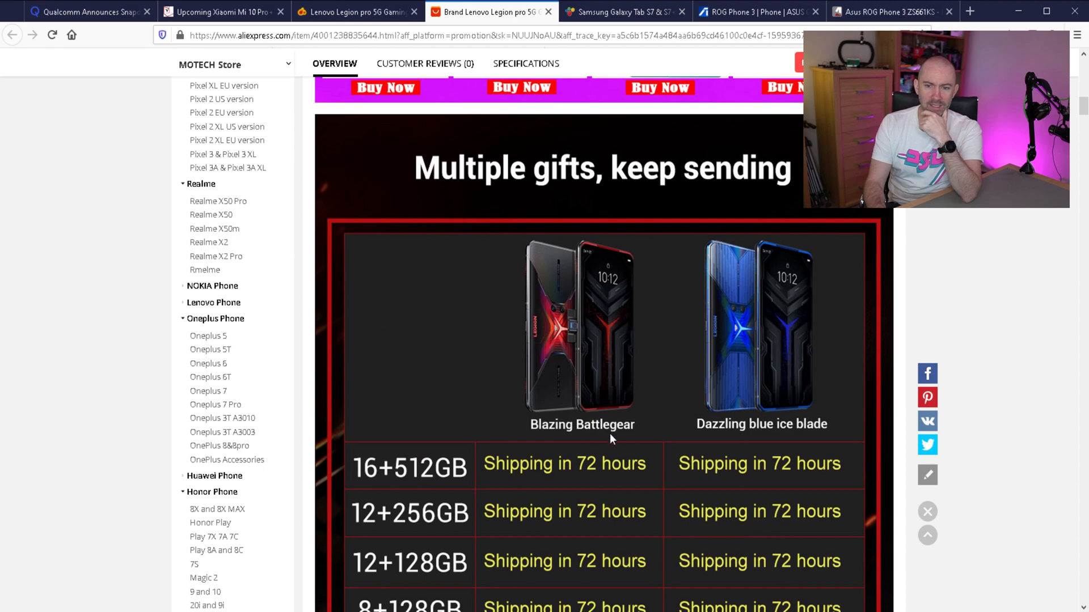
pyautogui.scroll(-3)
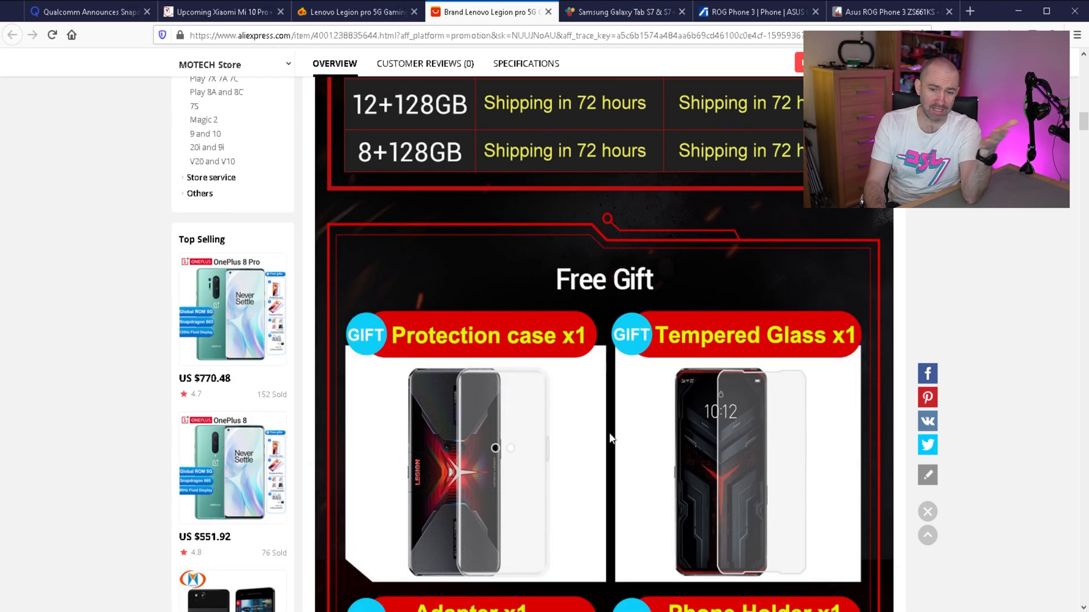
pyautogui.scroll(-3)
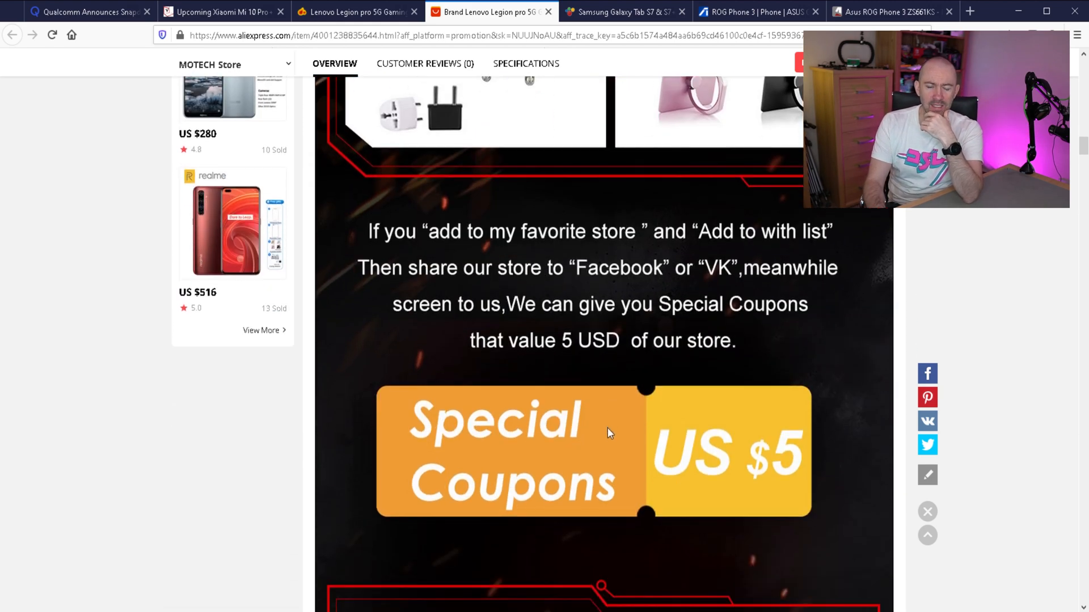
pyautogui.moveTo(605, 388)
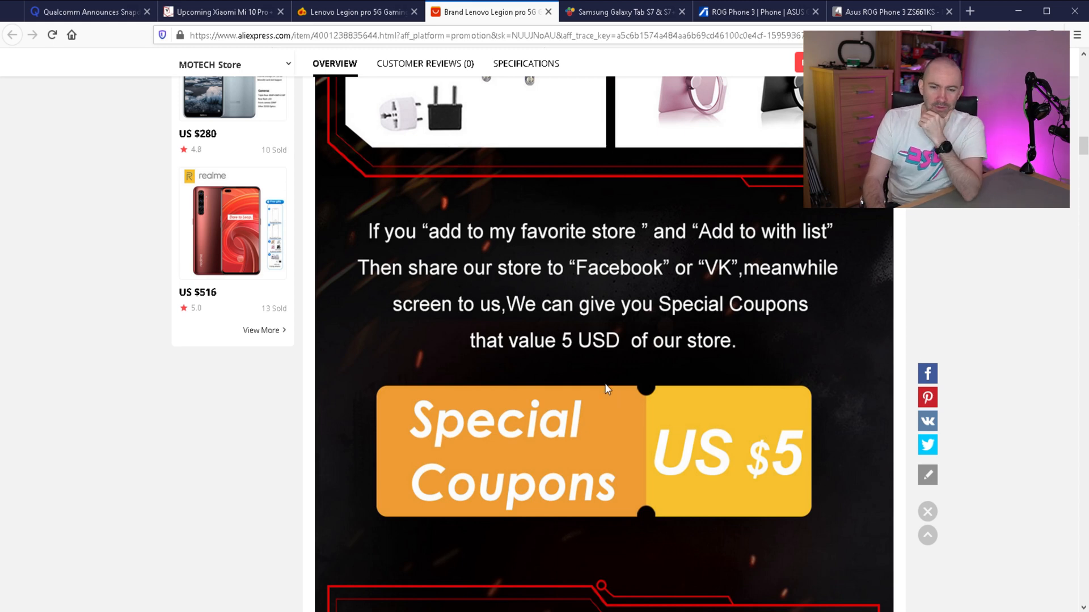
pyautogui.scroll(-3)
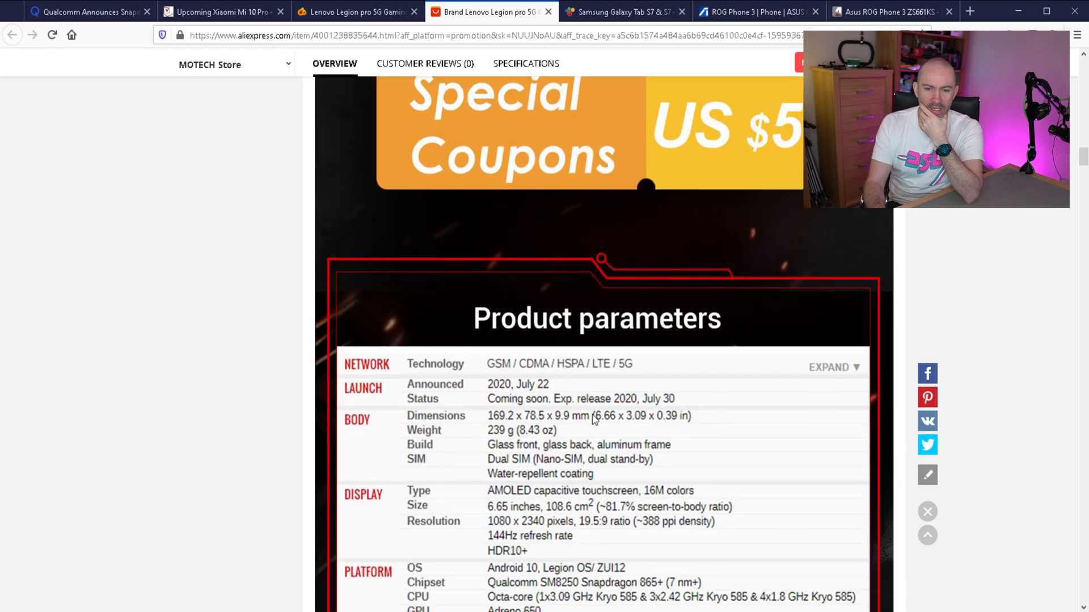
# Read the parameters table down to battery charging and colors, then return to the top price section.
pyautogui.scroll(-3)
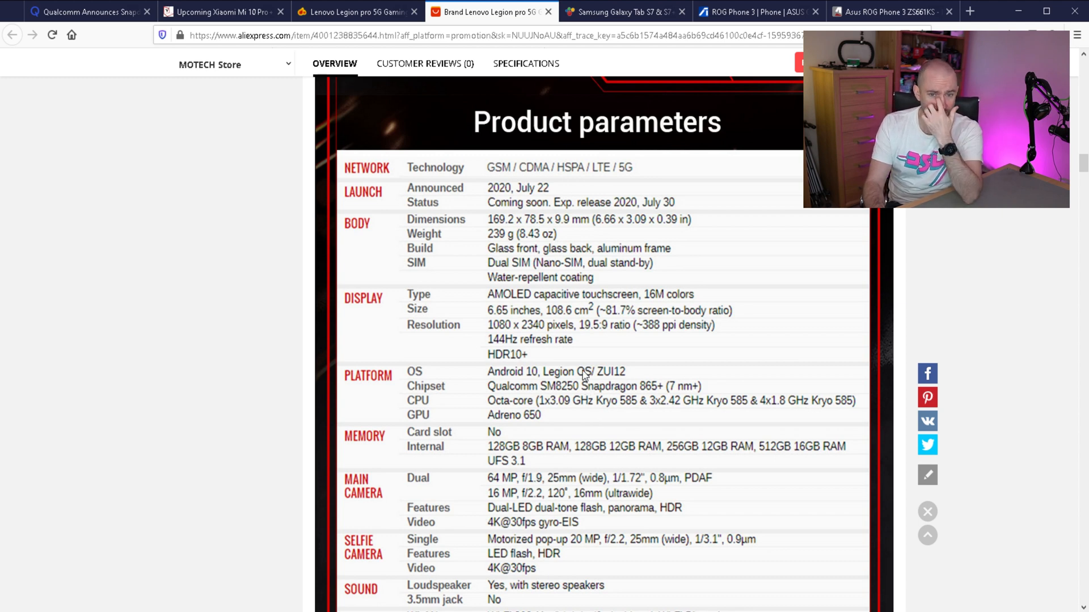
pyautogui.moveTo(639, 304)
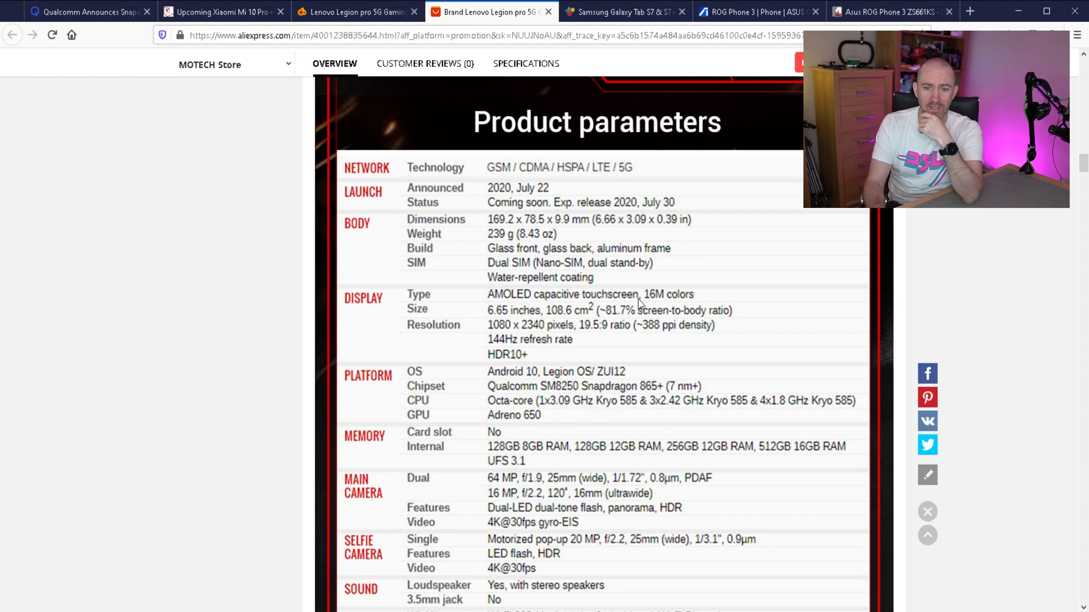
pyautogui.moveTo(828, 265)
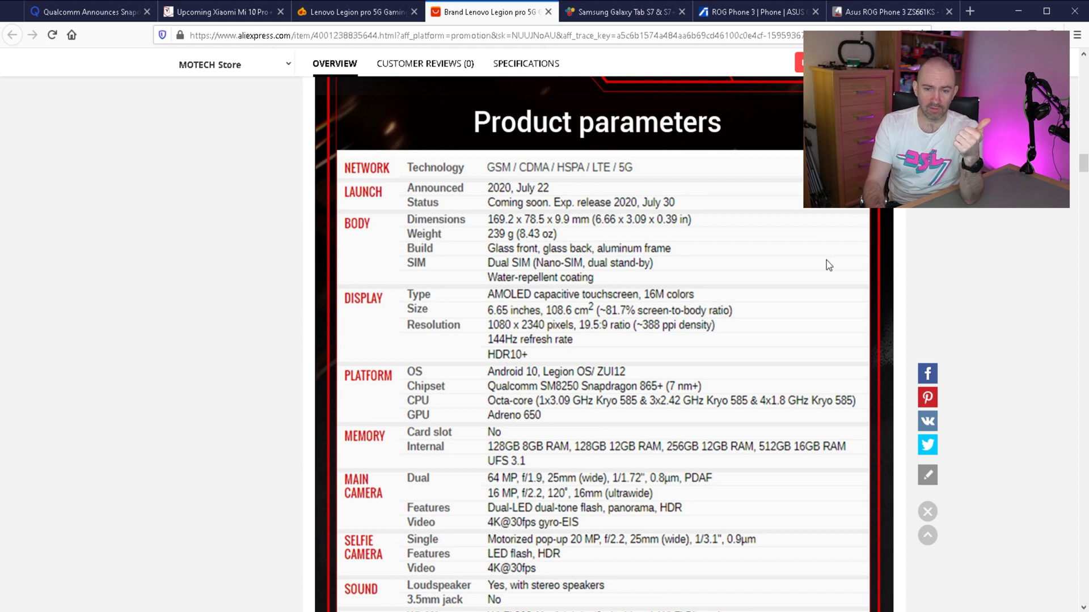
pyautogui.moveTo(725, 305)
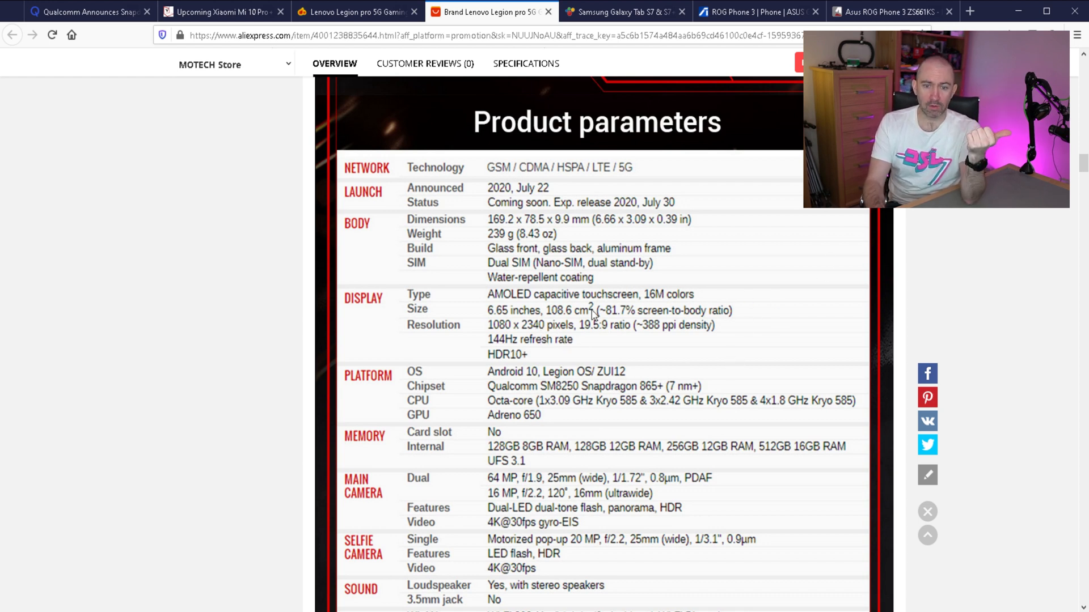
pyautogui.moveTo(712, 304)
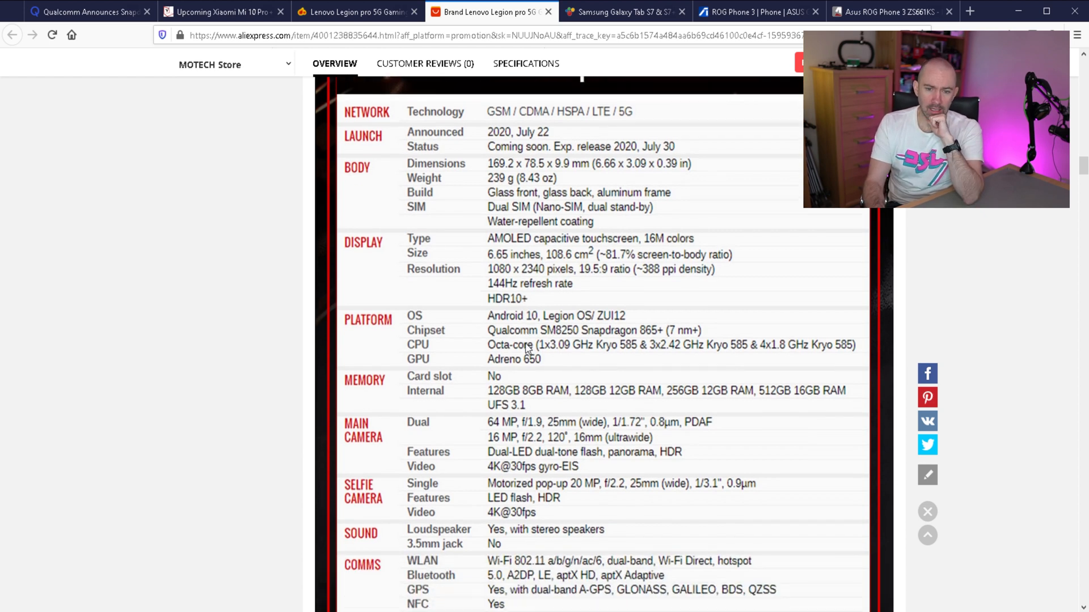
pyautogui.scroll(-3)
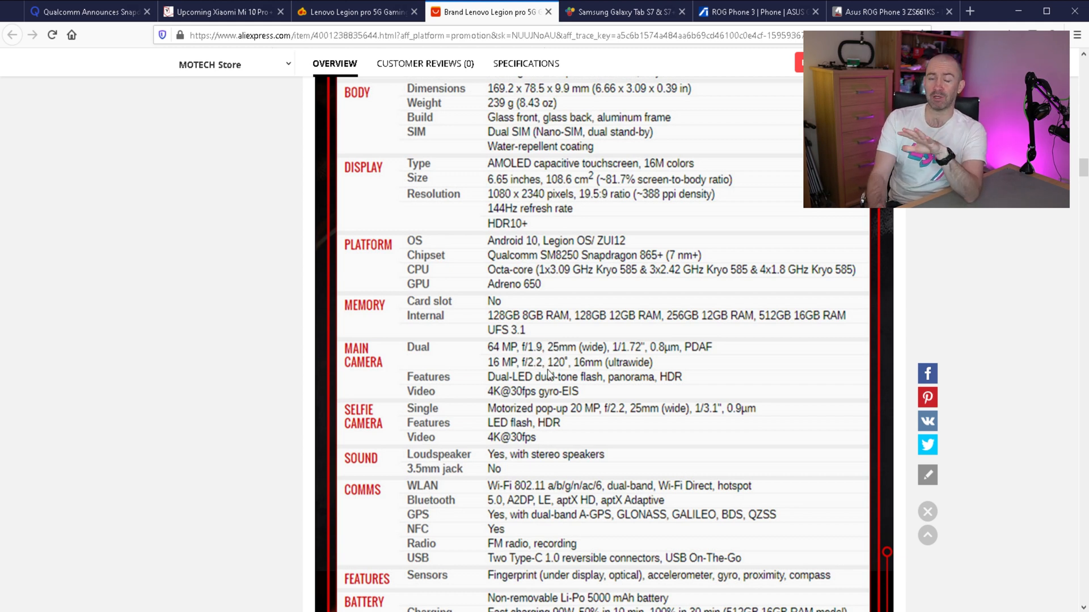
pyautogui.moveTo(464, 379)
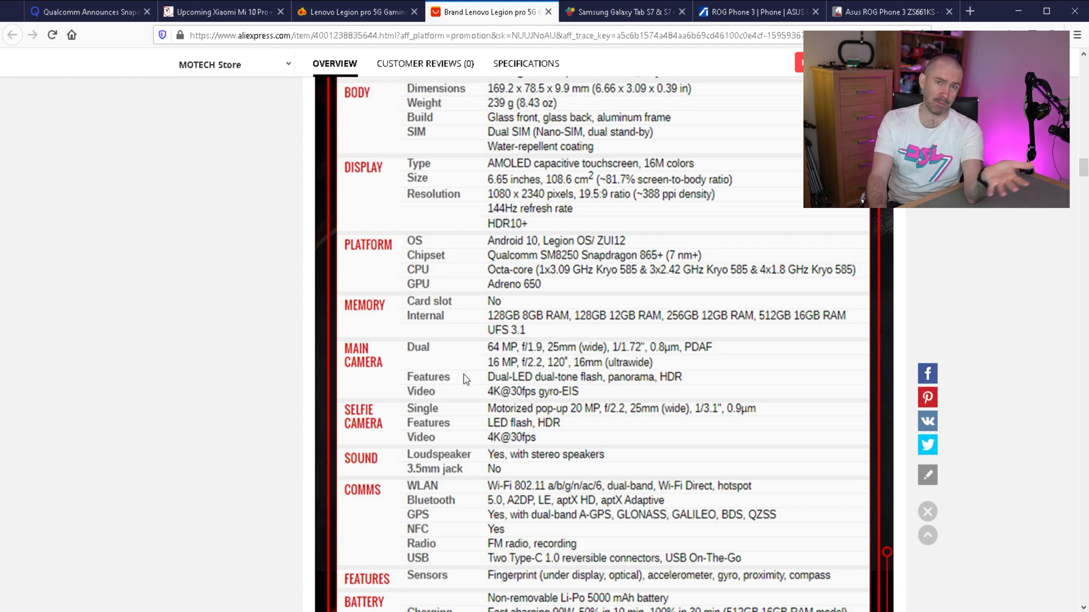
pyautogui.scroll(-3)
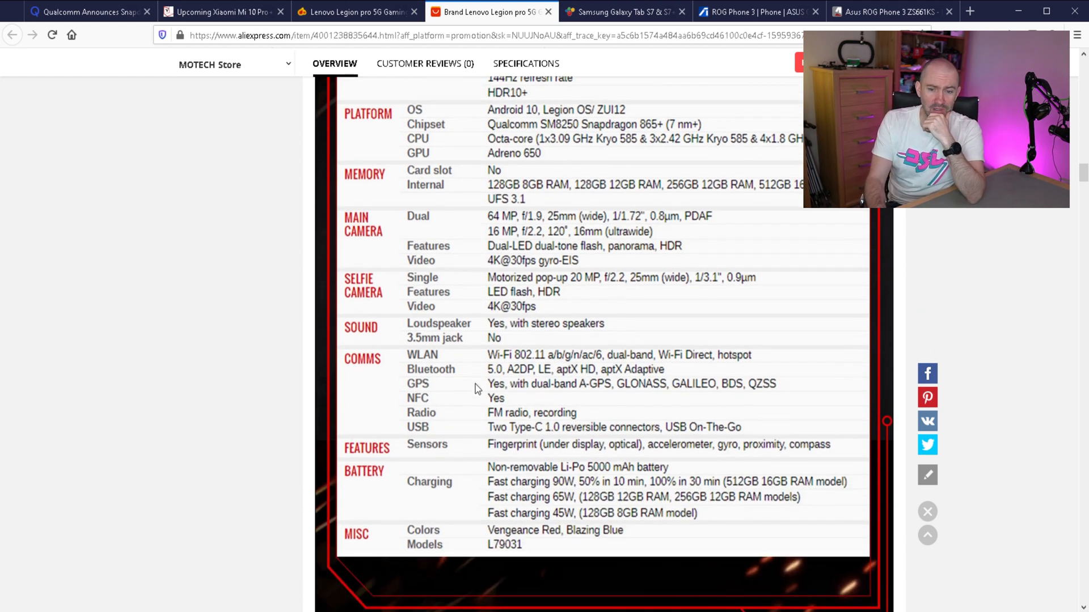
pyautogui.scroll(3)
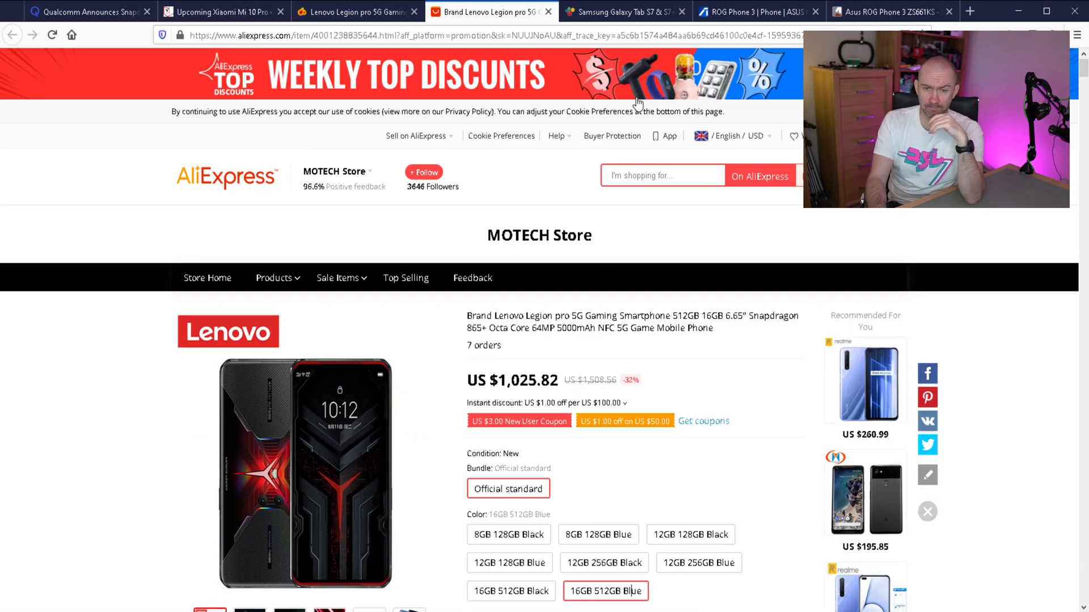
# Switch to WinFuture's Galaxy Tab S7 & S7+ article and read down to its display details.
pyautogui.click(623, 11)
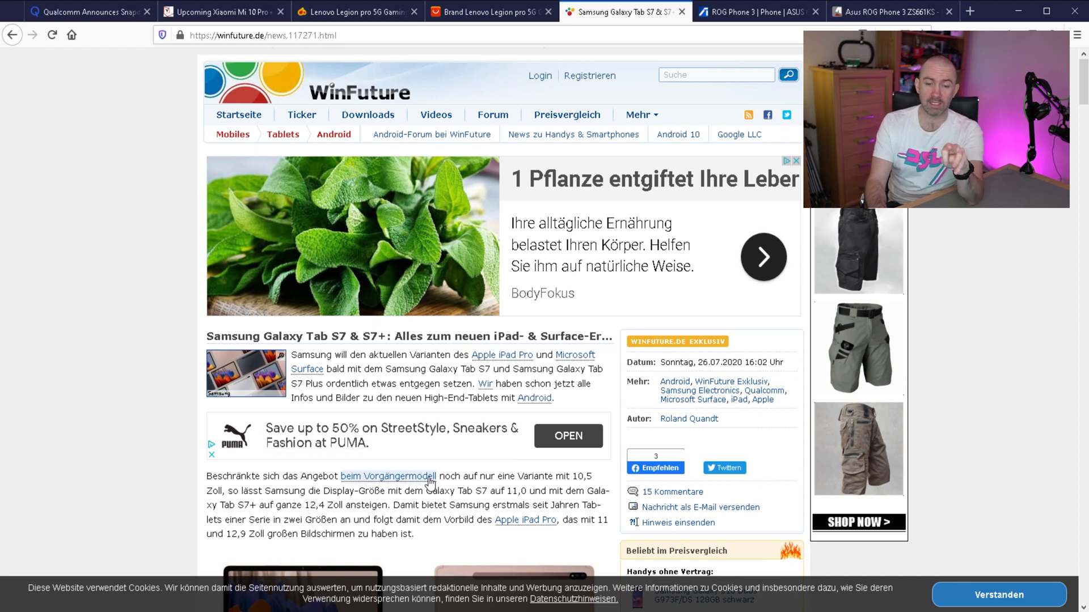
pyautogui.scroll(-3)
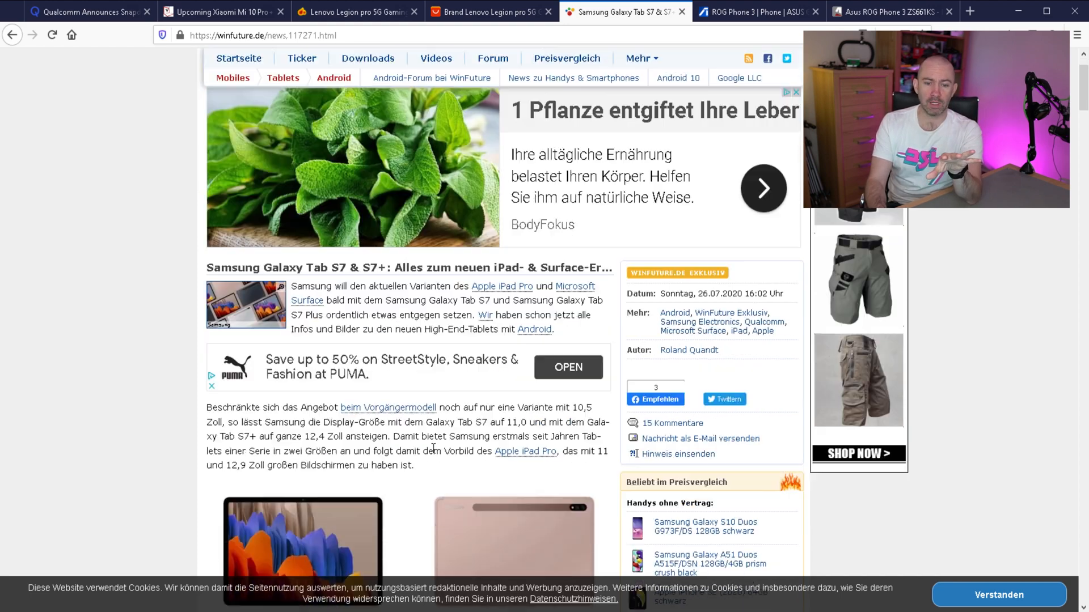
pyautogui.scroll(-3)
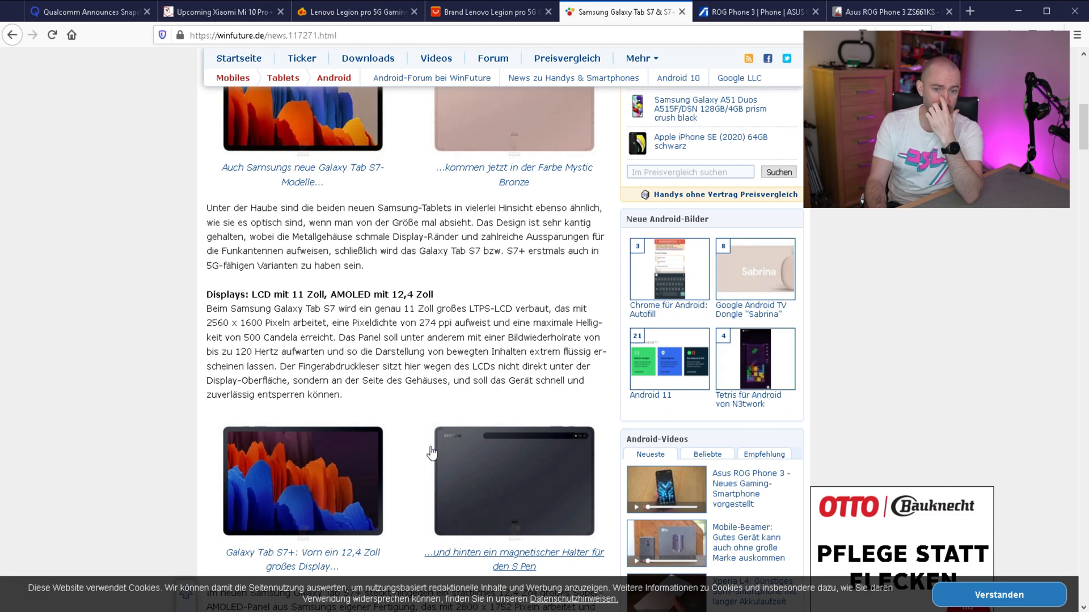
pyautogui.moveTo(460, 307)
pyautogui.write('86')
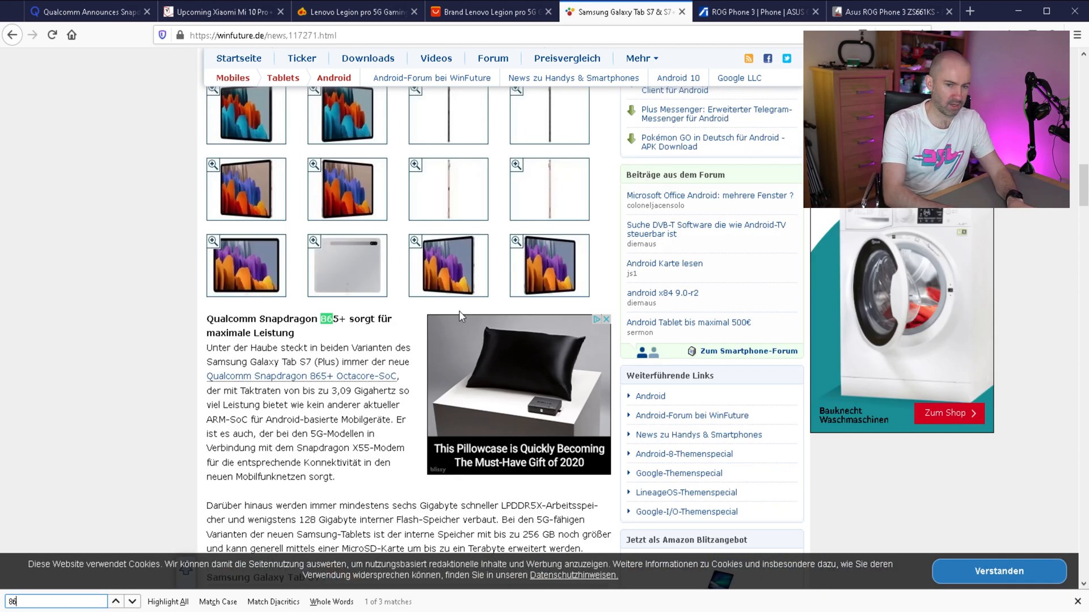
# Find the Snapdragon 865+ section via text search, then scroll back to the article's opening.
pyautogui.write('5')
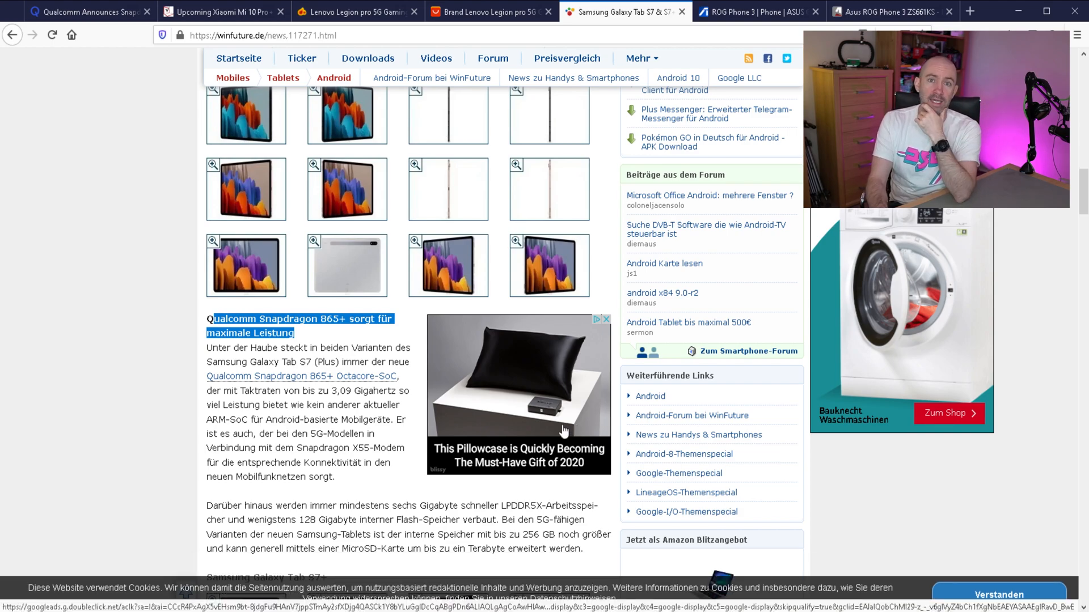
pyautogui.scroll(3)
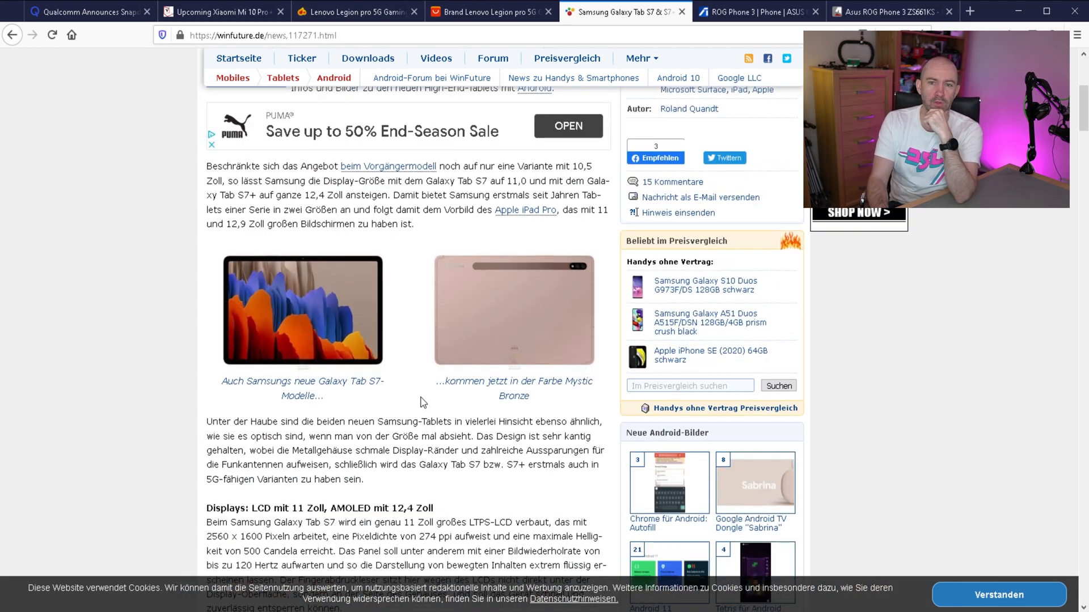
pyautogui.scroll(3)
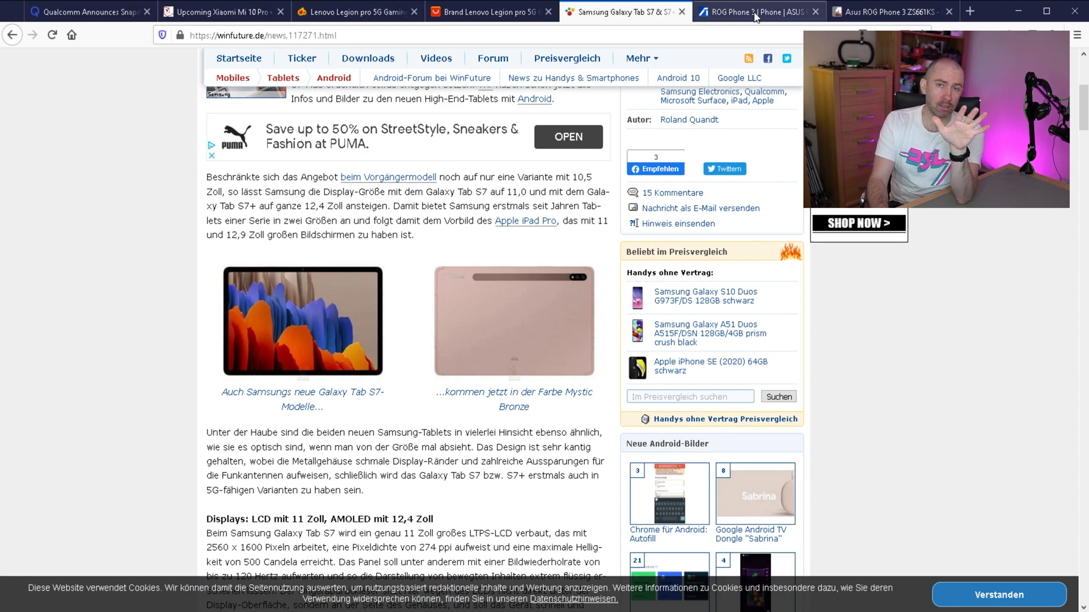
# Switch to the ASUS ROG Phone 3 page and read from the top banner to the Snapdragon 865 Plus performance stats.
pyautogui.click(757, 12)
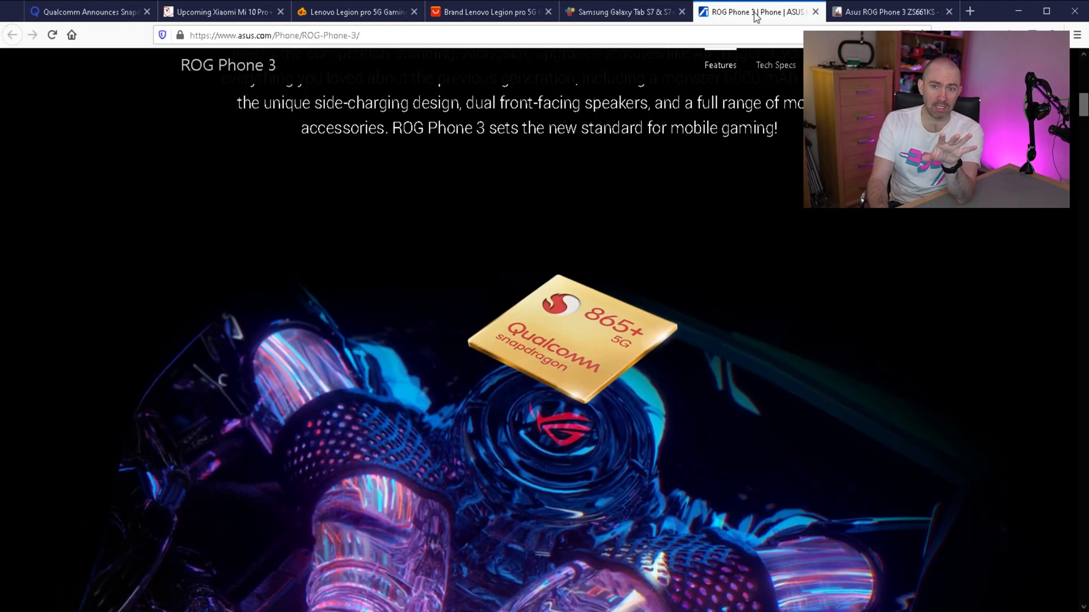
pyautogui.scroll(3)
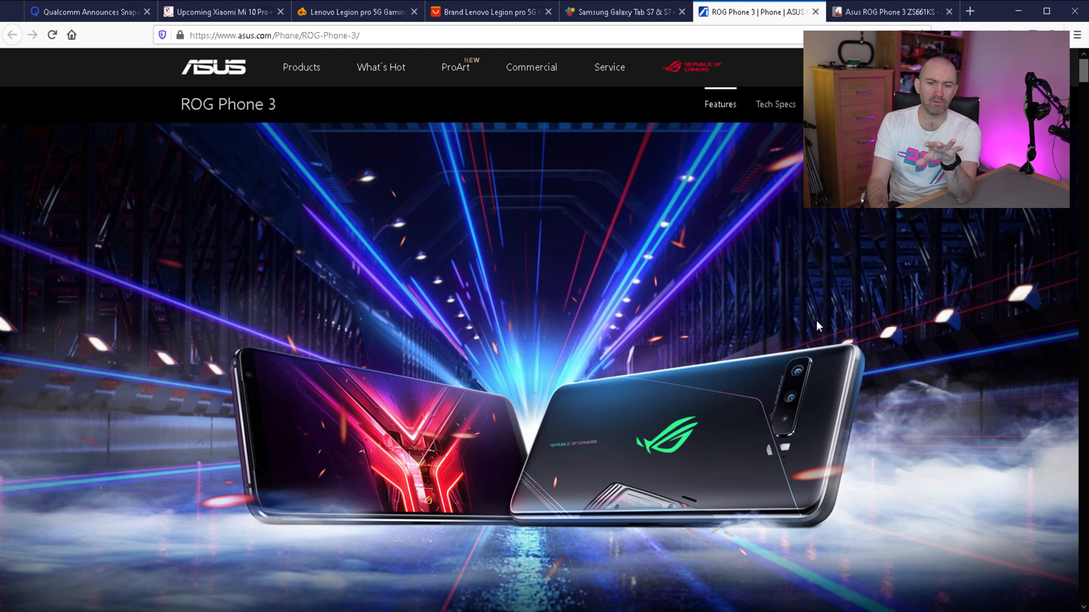
pyautogui.moveTo(735, 357)
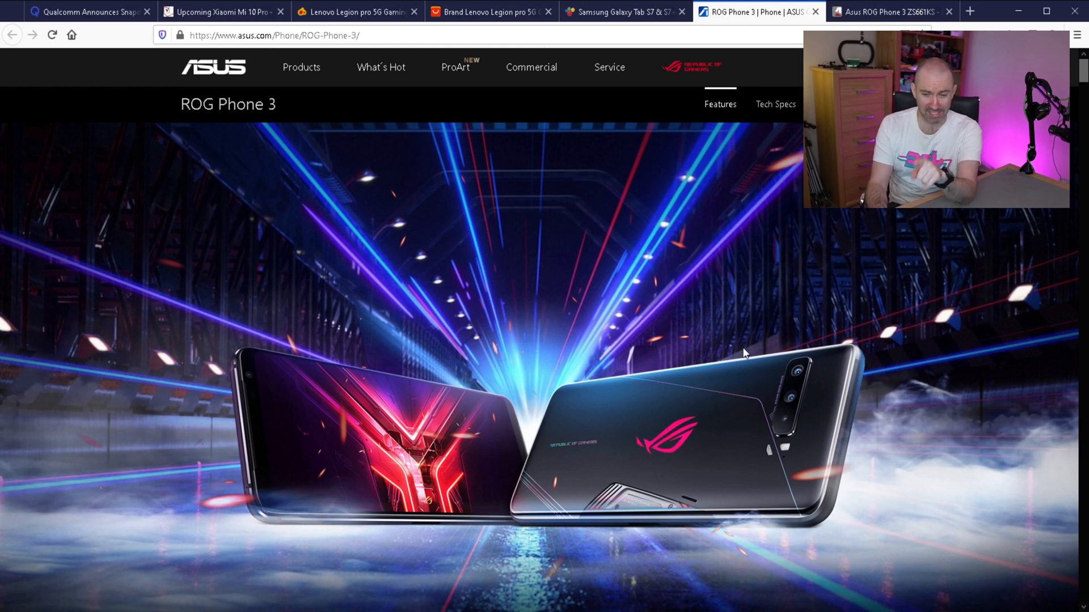
pyautogui.scroll(-3)
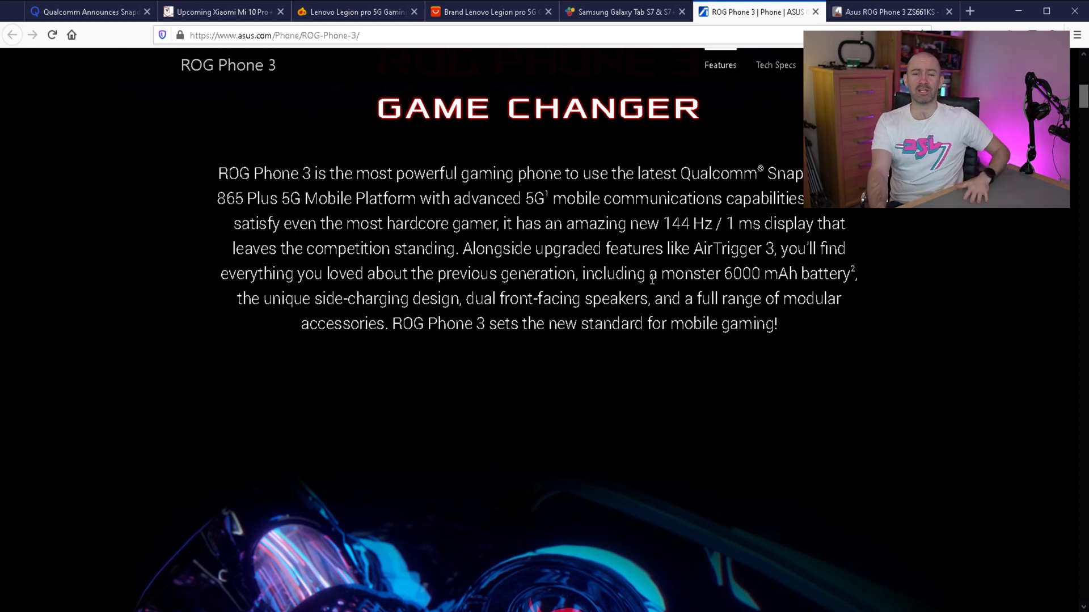
pyautogui.scroll(-3)
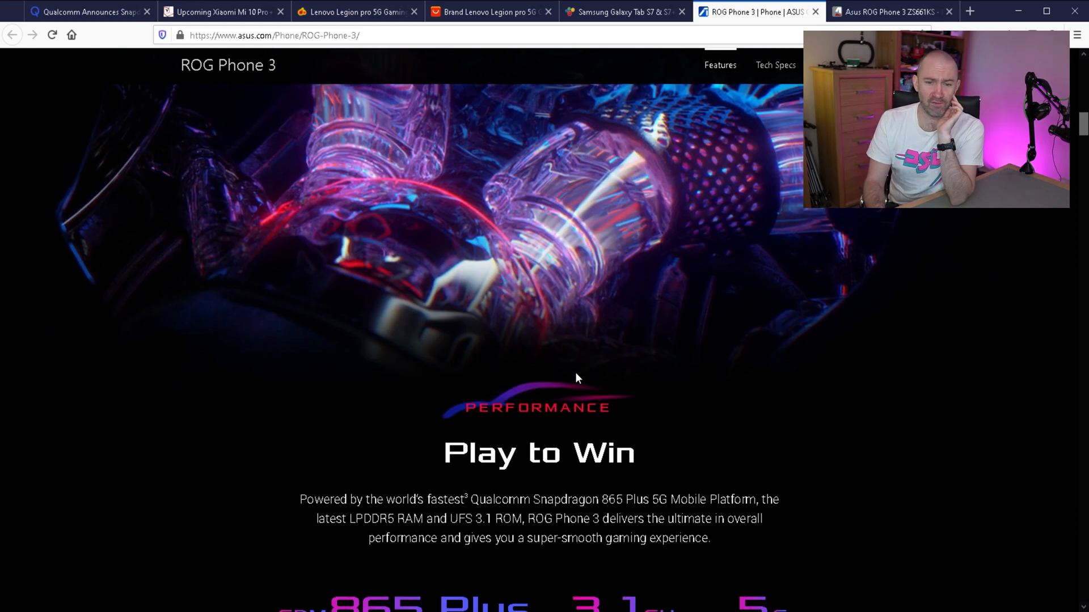
pyautogui.scroll(-3)
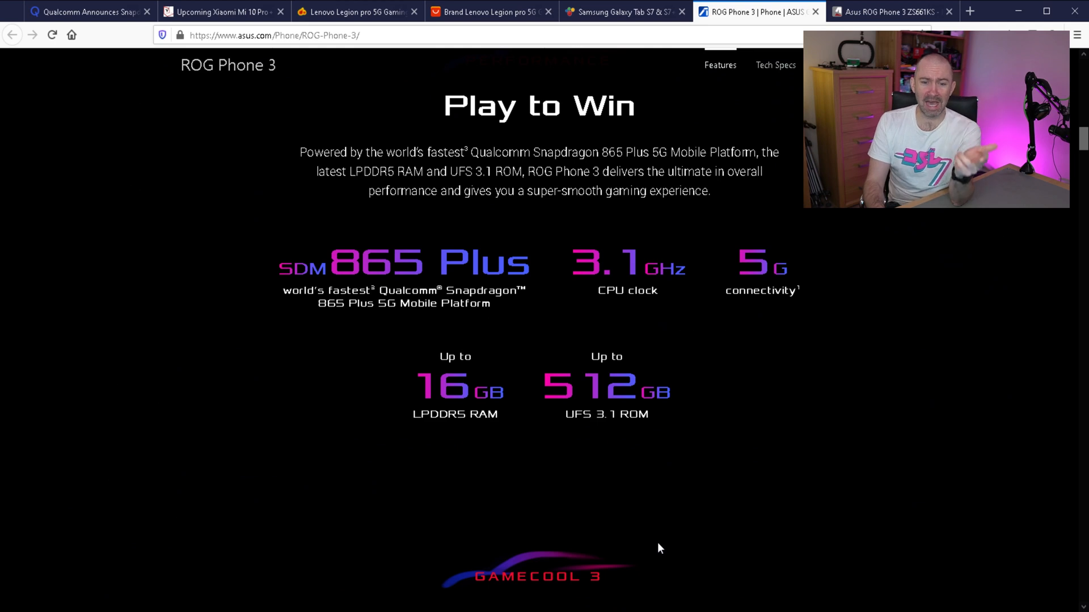
pyautogui.moveTo(715, 528)
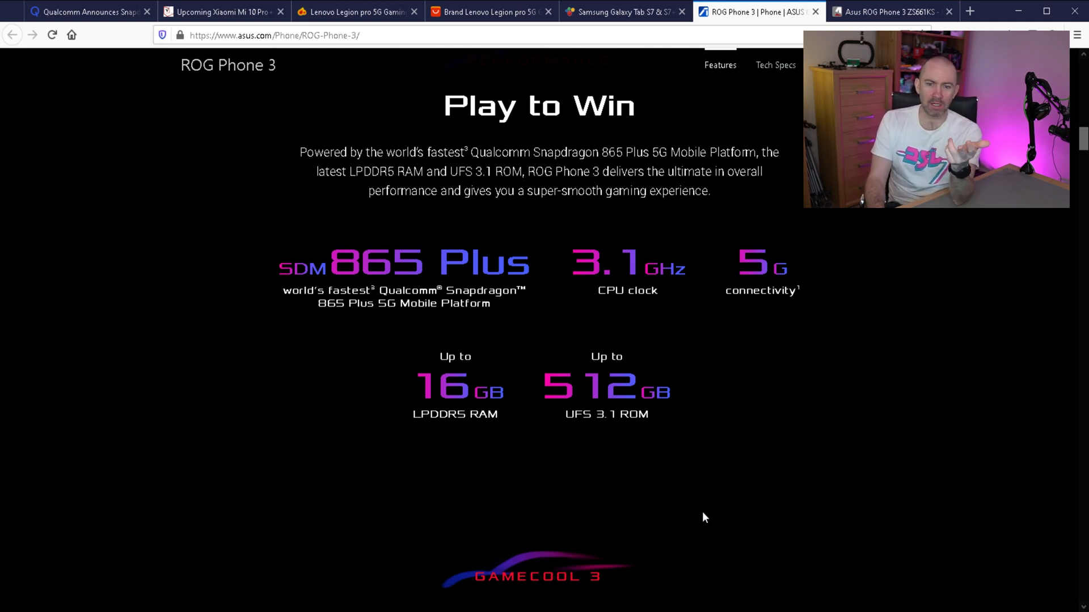
pyautogui.moveTo(731, 386)
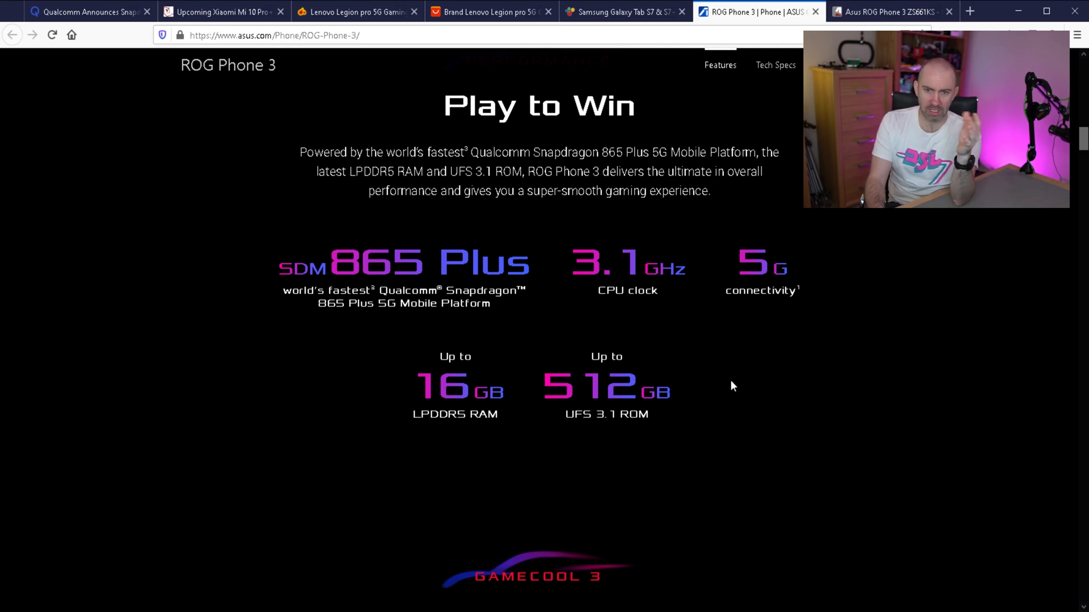
pyautogui.moveTo(657, 515)
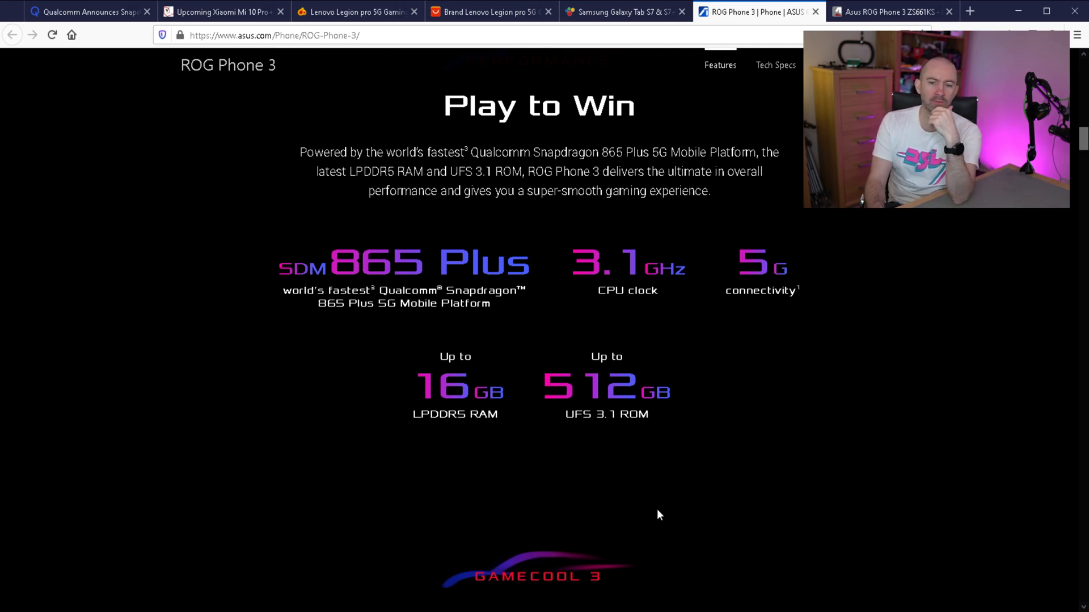
# Scroll through the GameCool 3 cooling section to the AeroActive Cooler 3 attached to the phone.
pyautogui.scroll(-3)
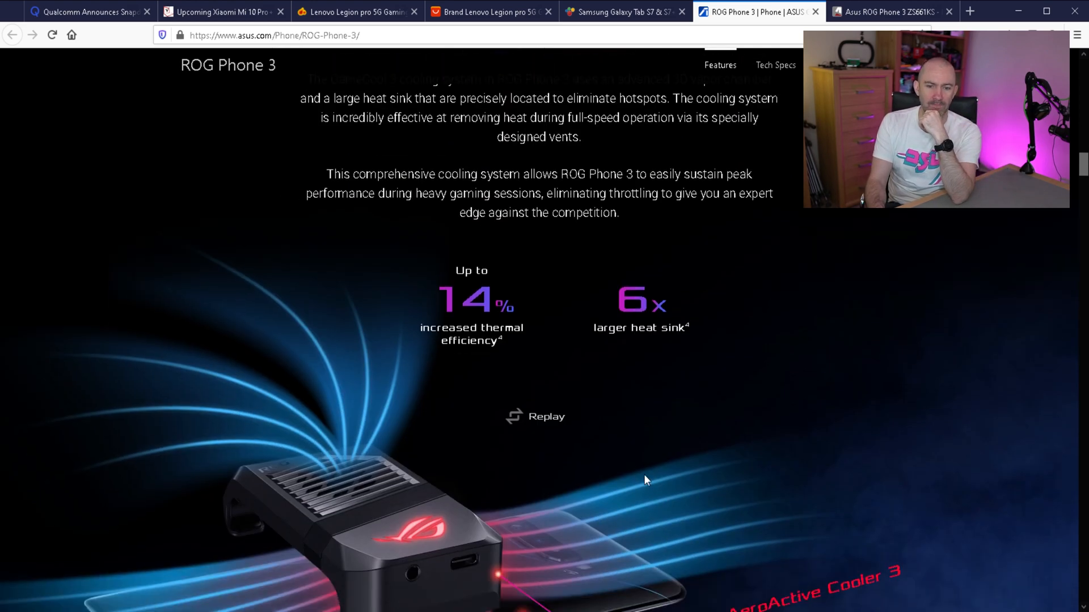
pyautogui.scroll(-3)
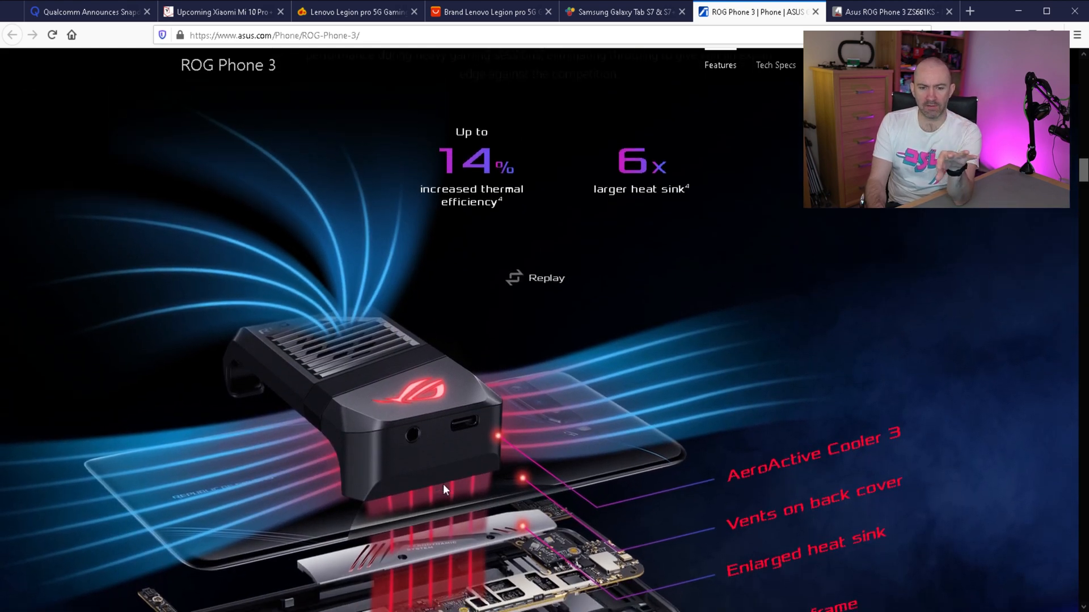
pyautogui.scroll(-3)
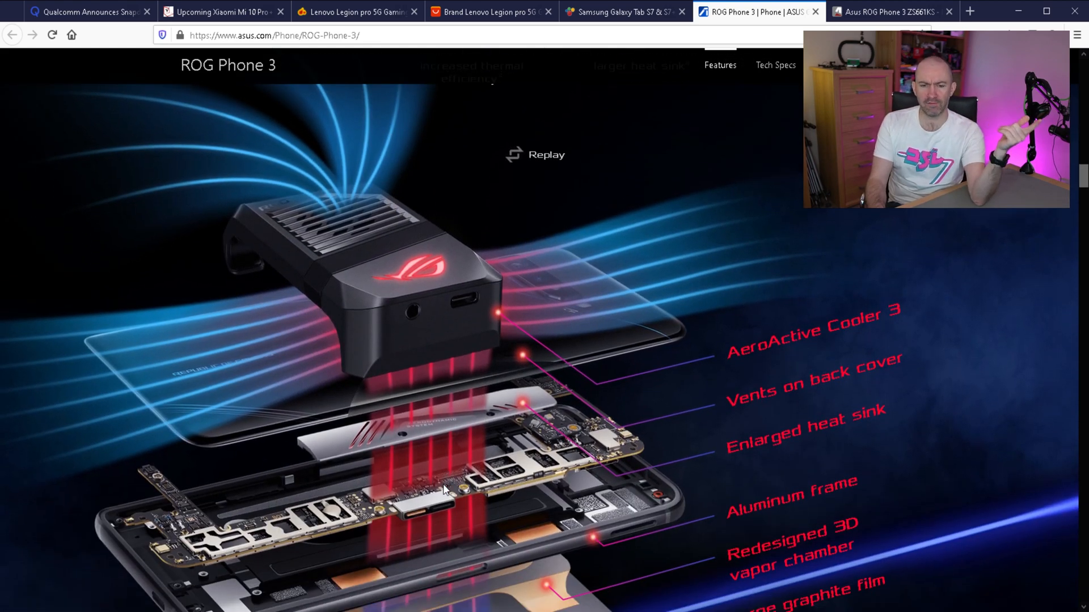
pyautogui.moveTo(359, 400)
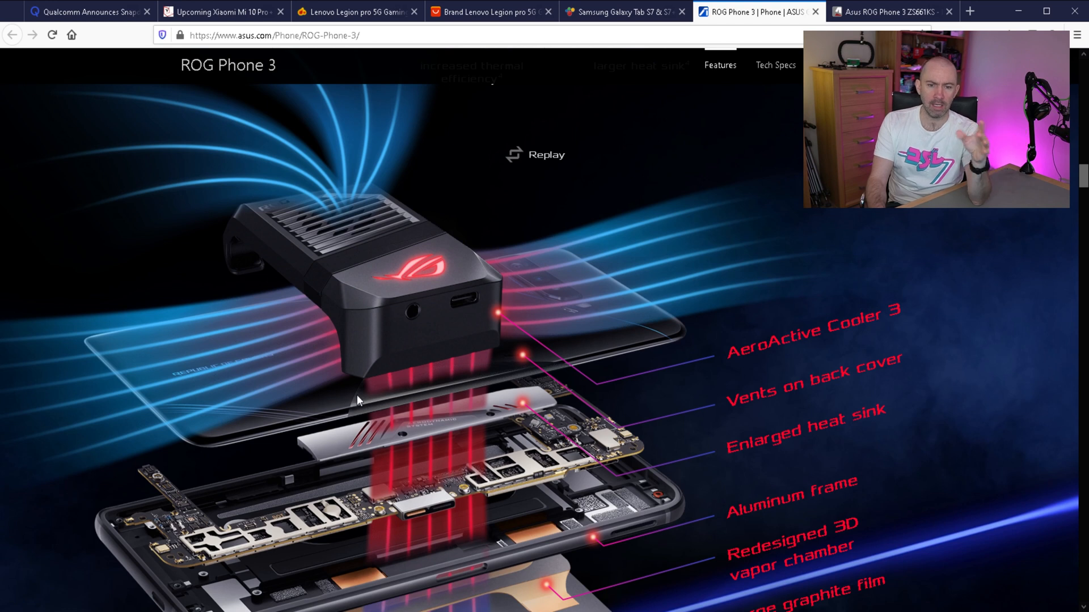
pyautogui.moveTo(386, 313)
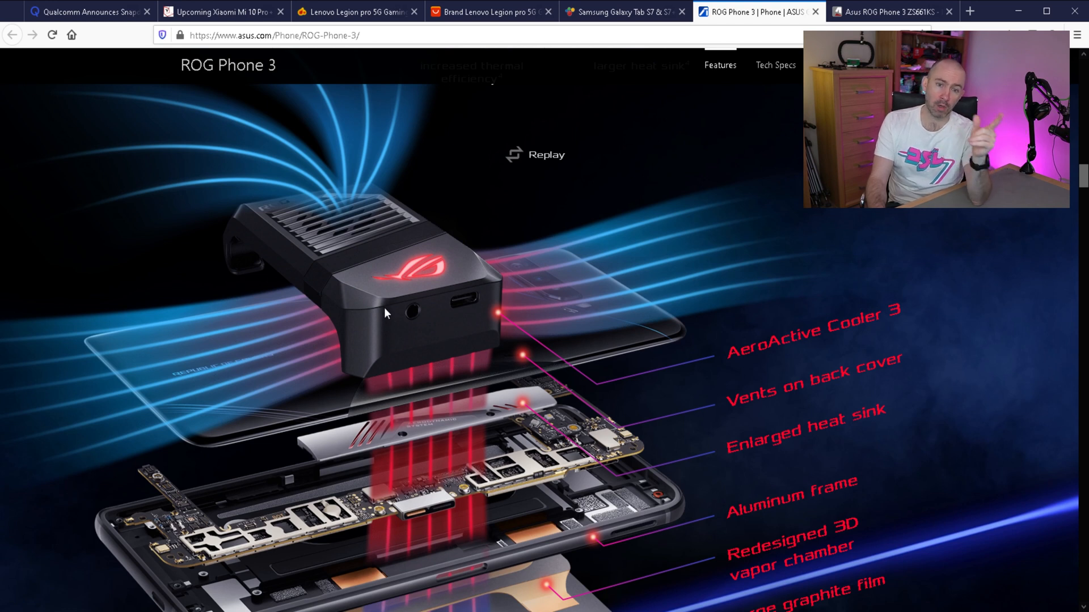
pyautogui.moveTo(481, 318)
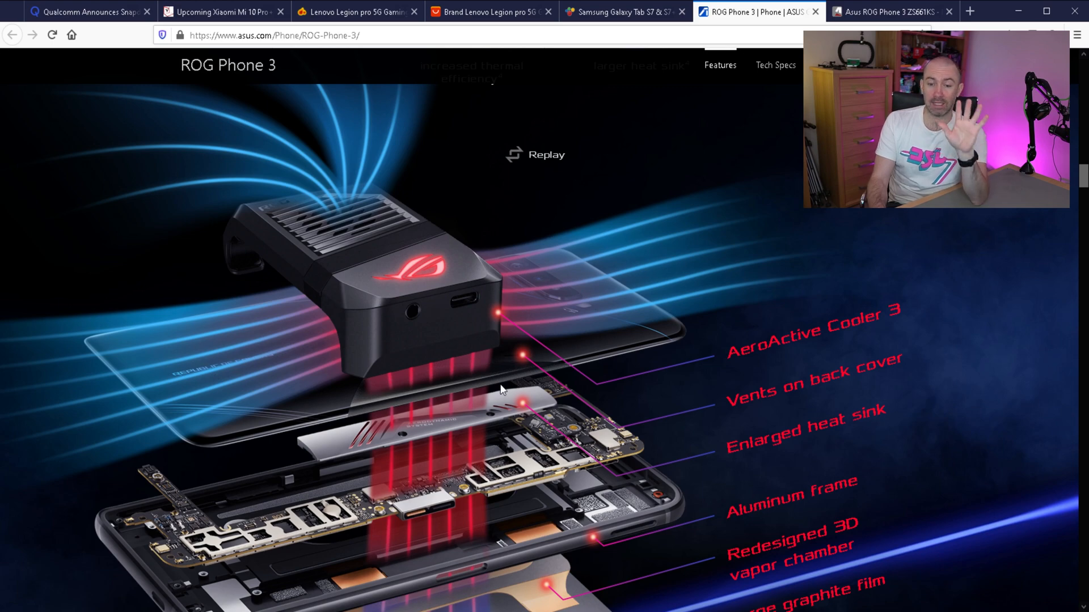
pyautogui.scroll(-3)
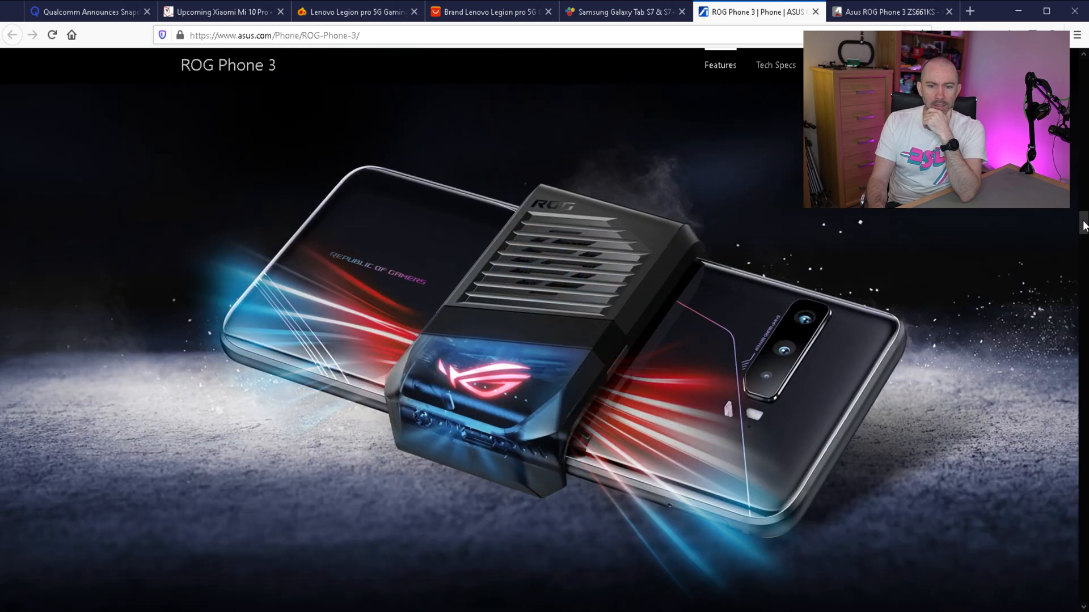
# Scroll through the 144Hz display, 6000 mAh battery and GameFX audio sections back to Performance.
pyautogui.scroll(-3)
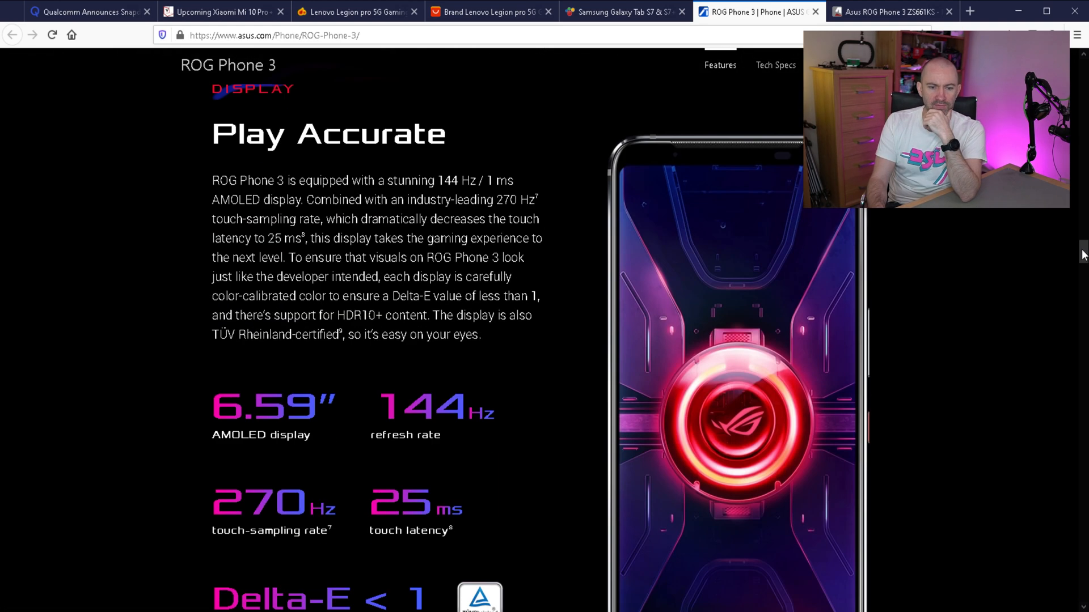
pyautogui.scroll(-3)
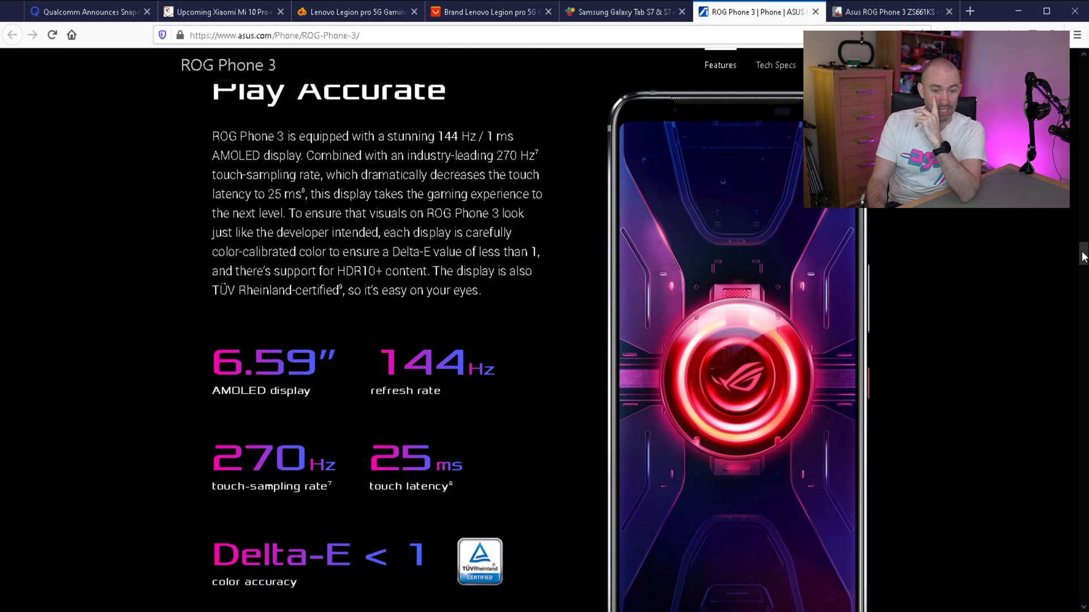
pyautogui.scroll(-3)
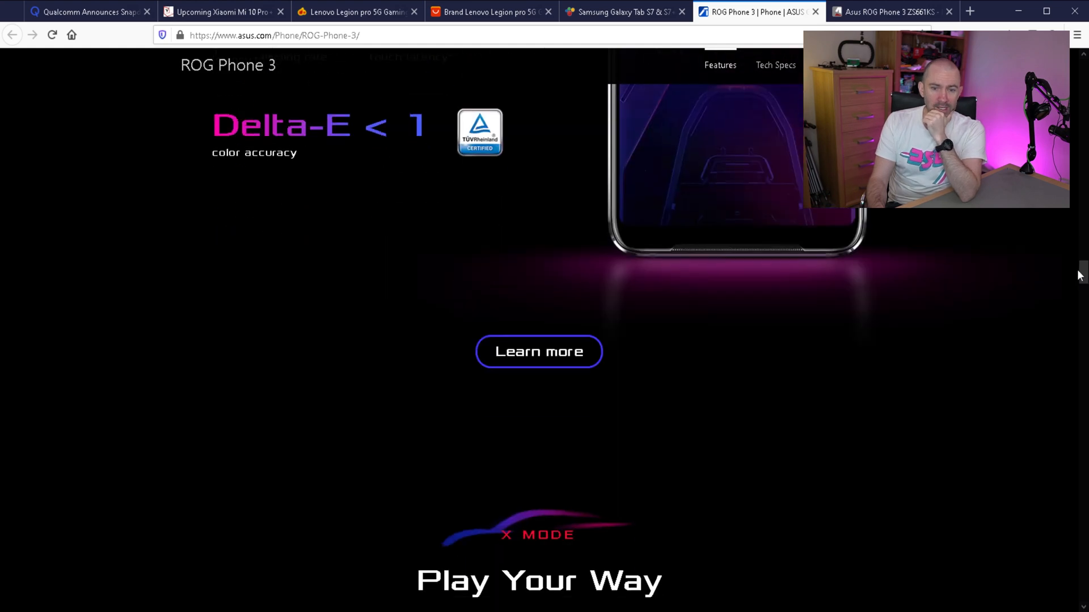
pyautogui.scroll(-3)
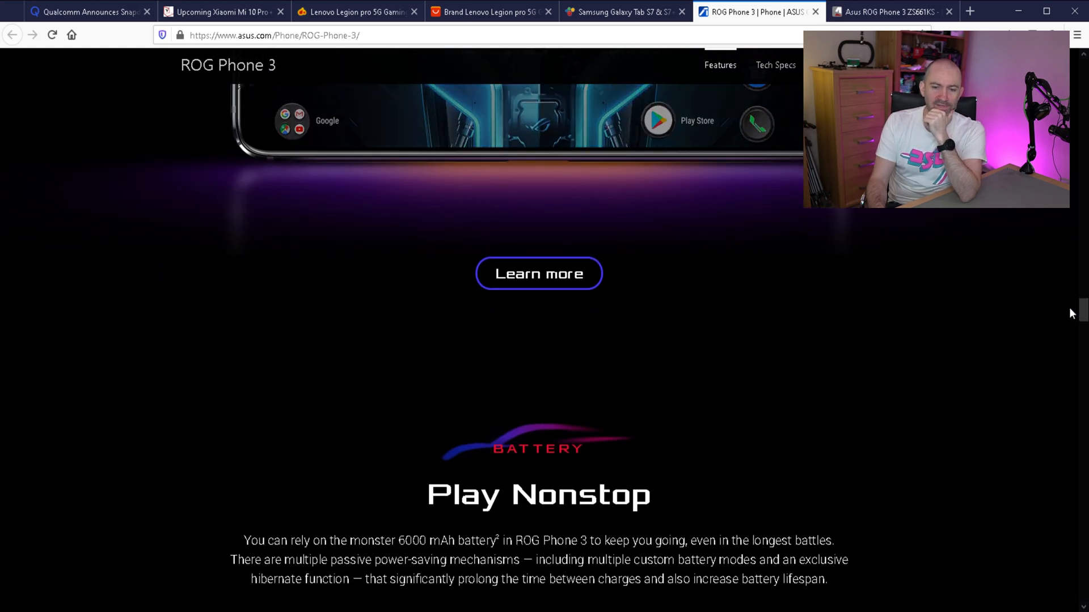
pyautogui.scroll(-3)
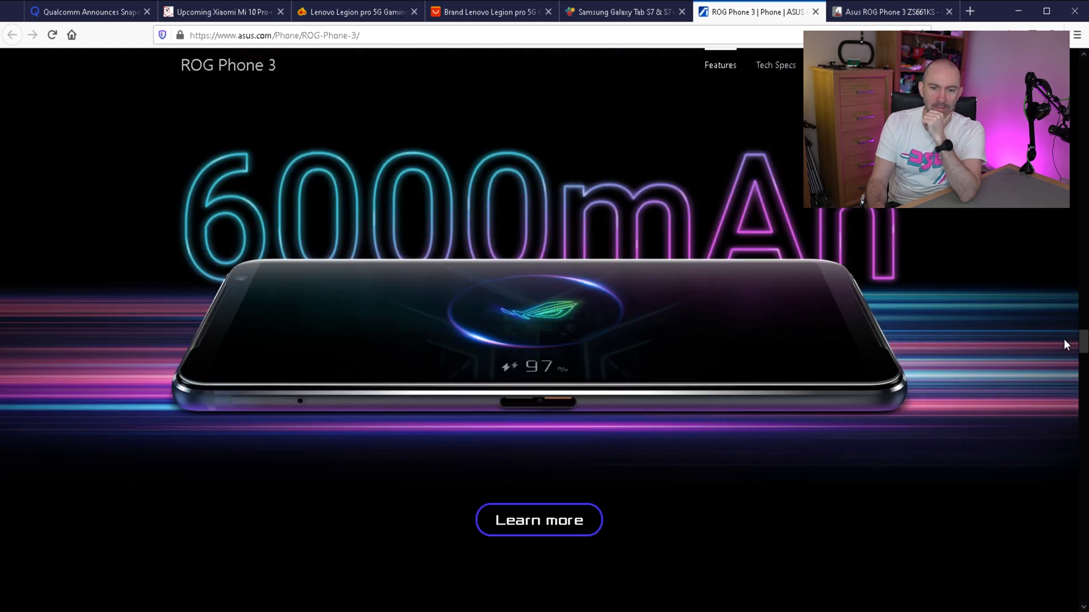
pyautogui.moveTo(563, 412)
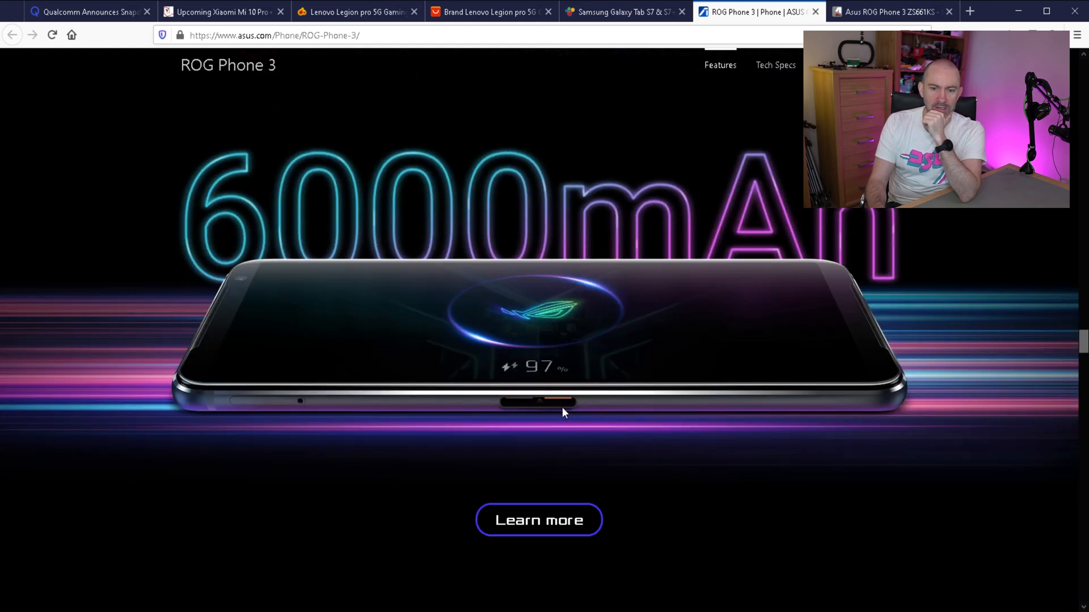
pyautogui.scroll(-3)
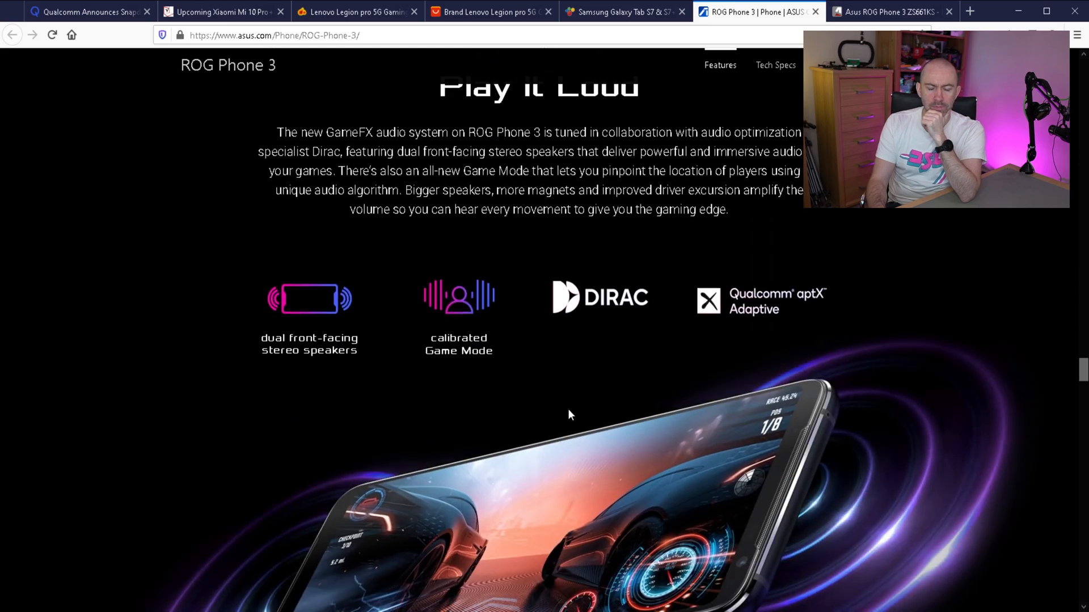
pyautogui.scroll(-3)
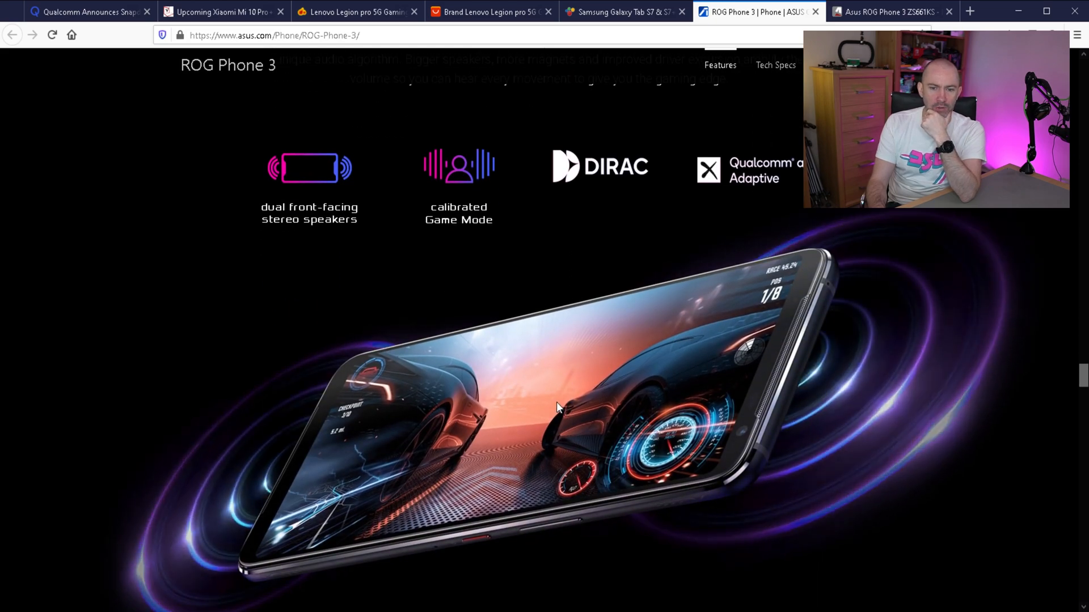
pyautogui.scroll(-3)
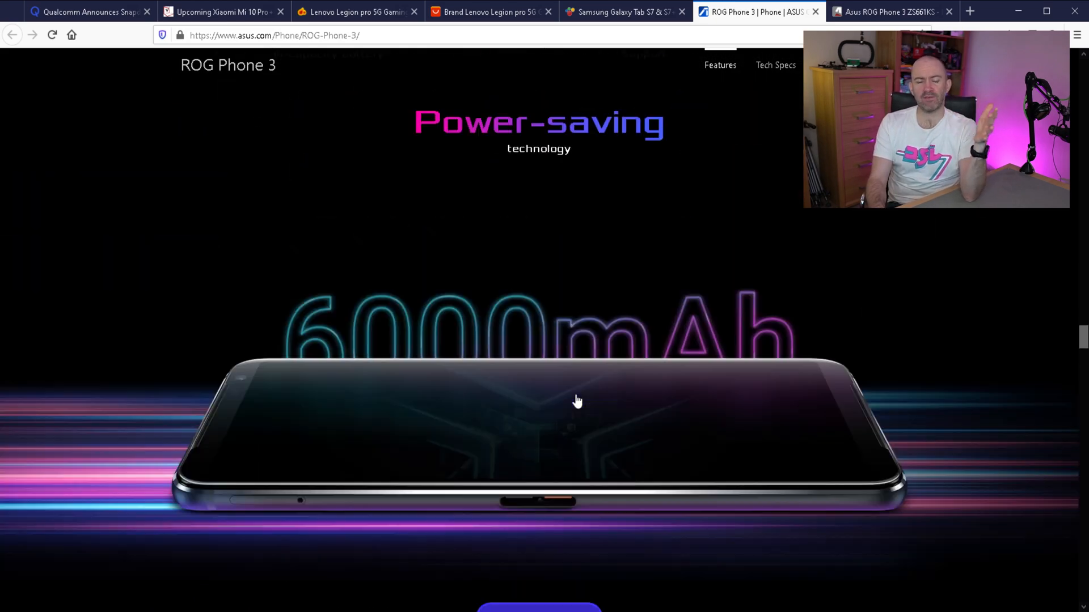
pyautogui.scroll(-3)
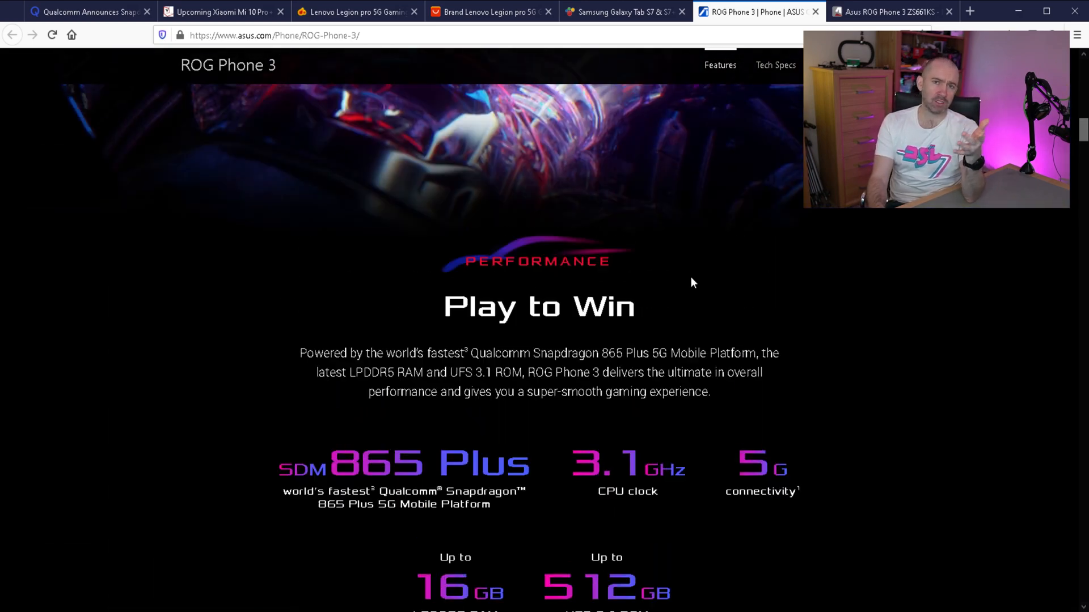
pyautogui.scroll(3)
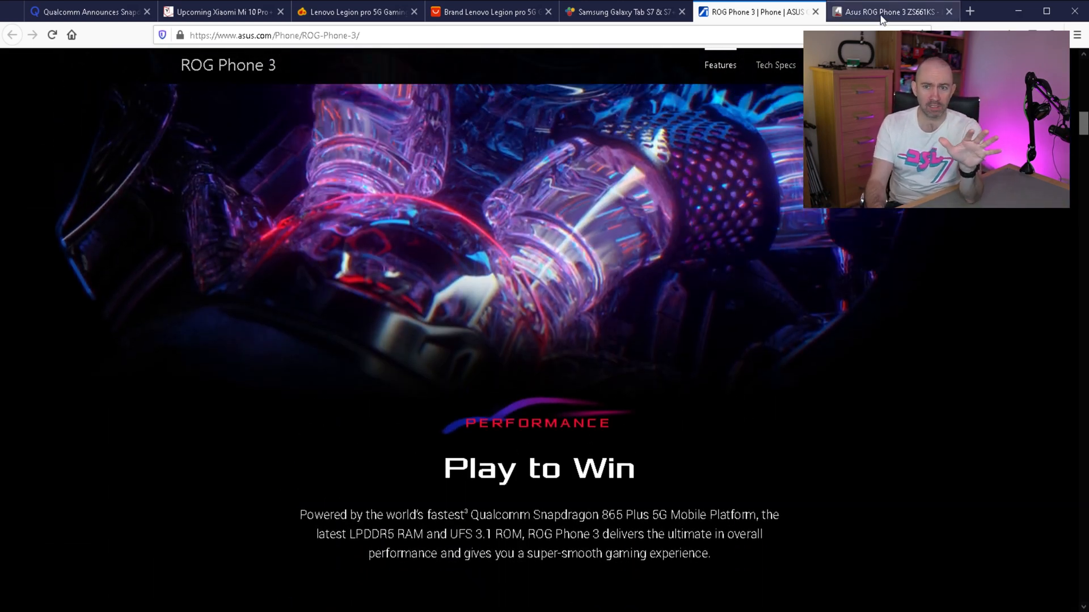
# View the GSMArena ROG Phone 3 spec sheet and highlight the 144Hz refresh rate value.
pyautogui.click(889, 11)
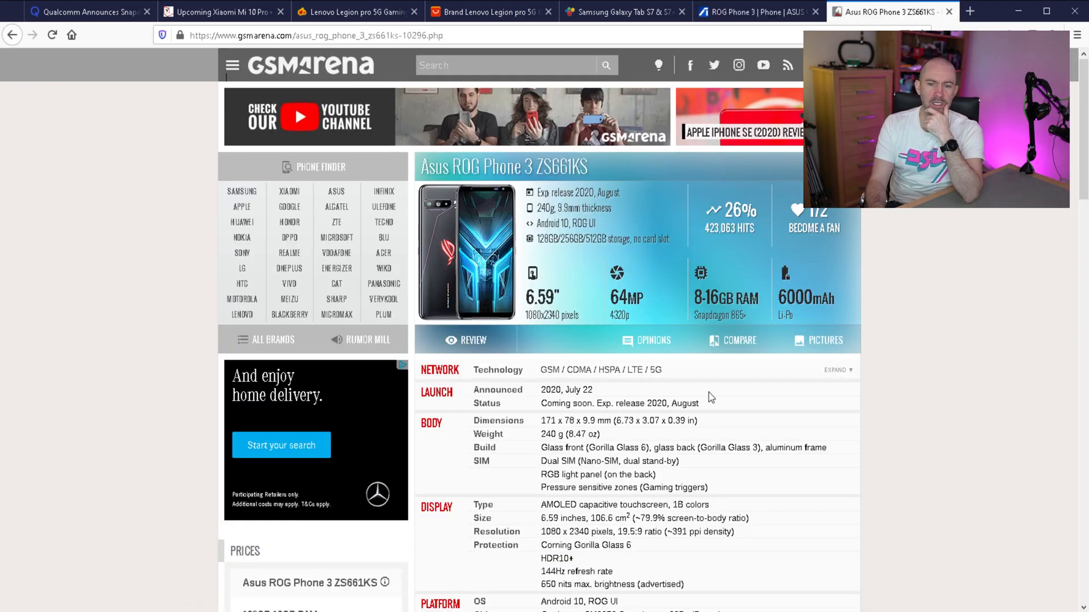
pyautogui.scroll(-3)
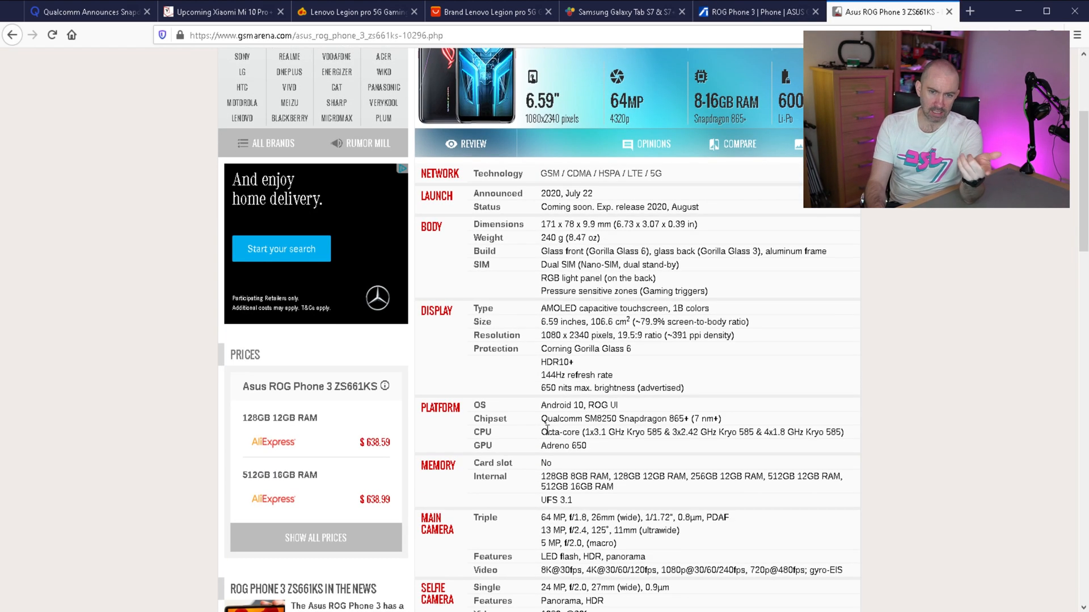
pyautogui.doubleClick(551, 376)
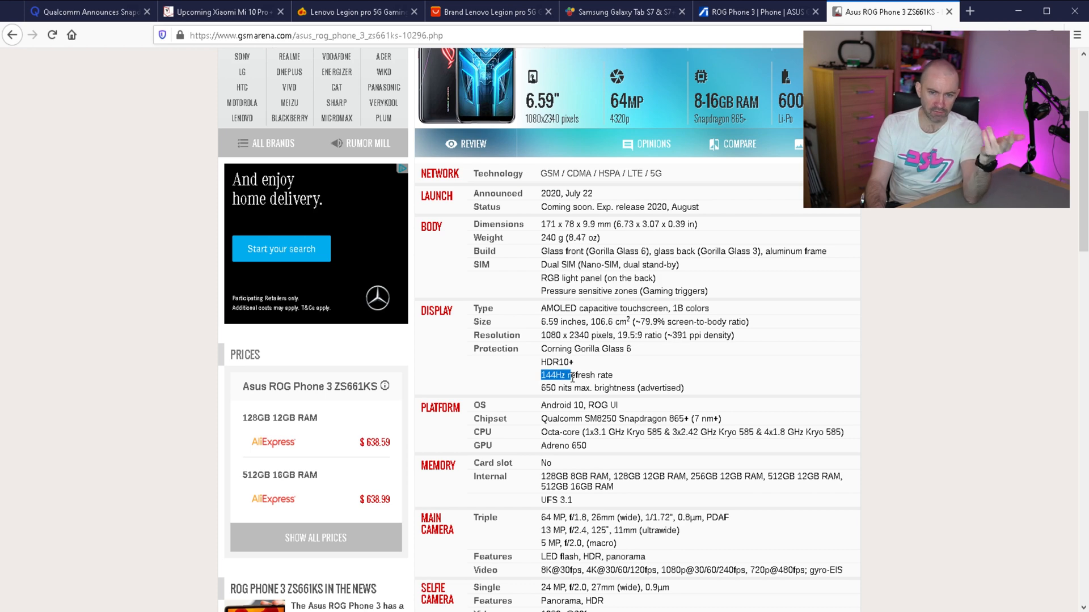
pyautogui.scroll(-3)
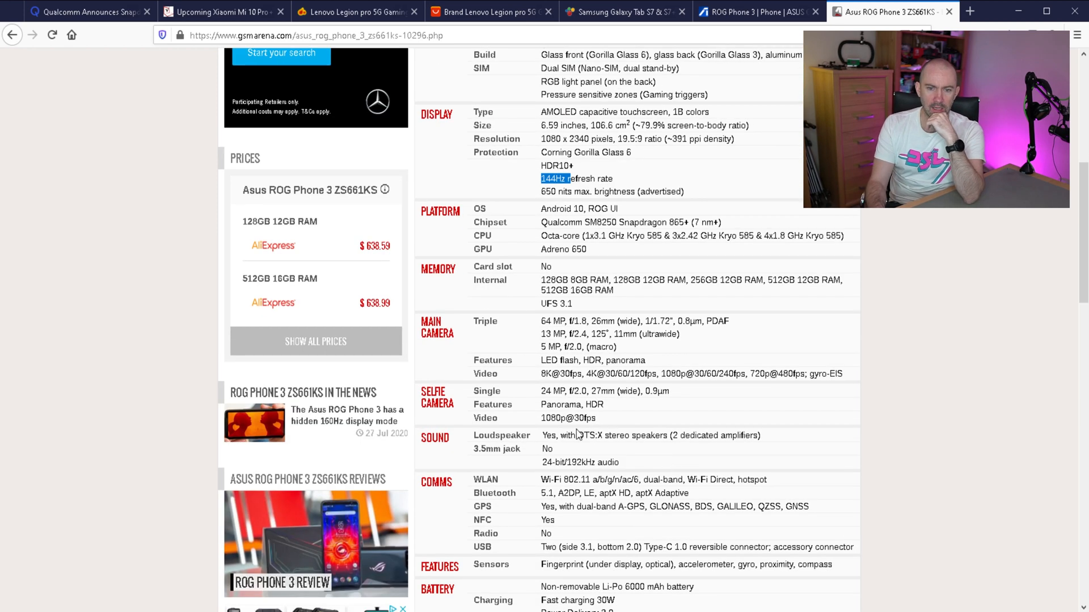
pyautogui.moveTo(563, 321)
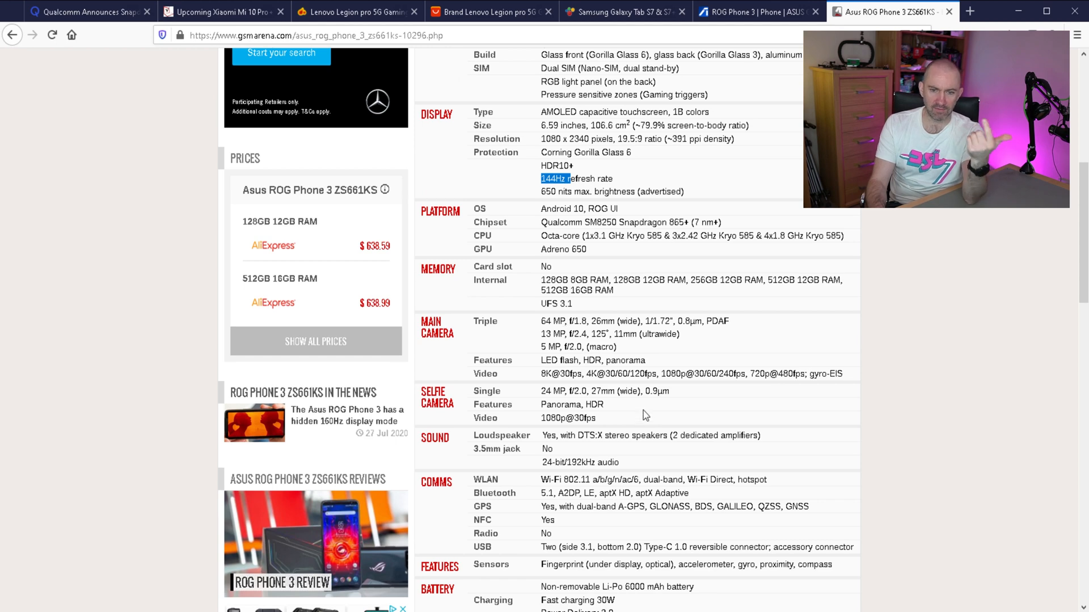
# Return to the top of the spec sheet and switch back to the AliExpress Legion Pro listing.
pyautogui.scroll(3)
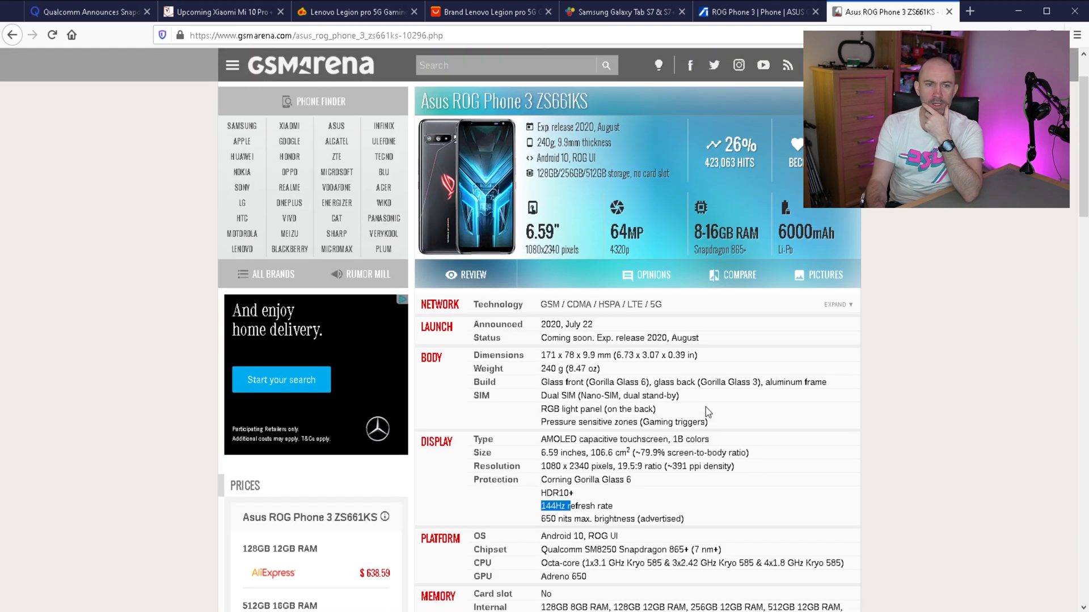
pyautogui.scroll(3)
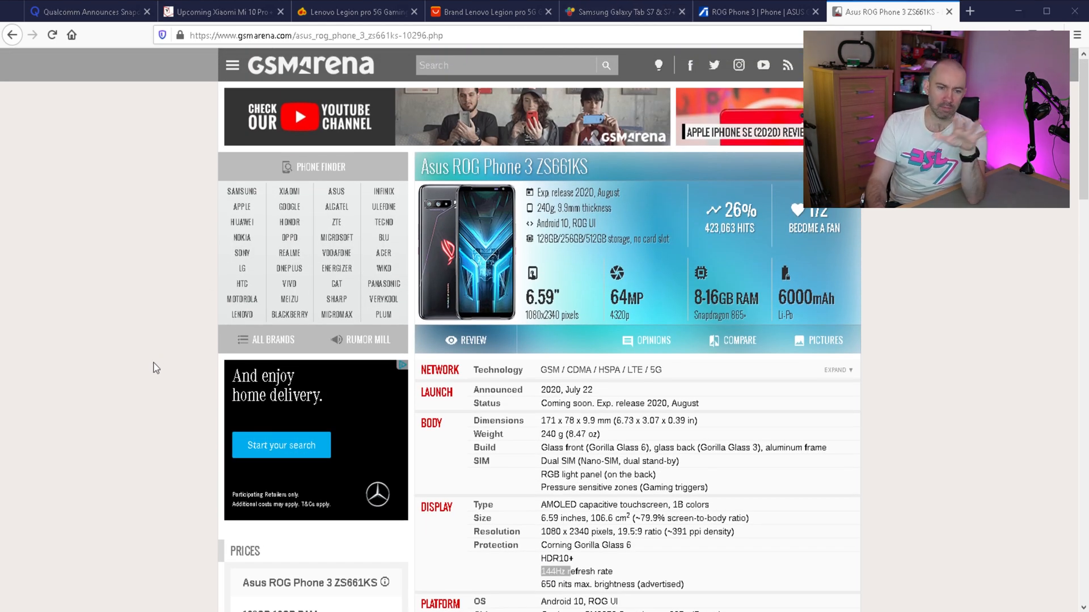
pyautogui.click(491, 11)
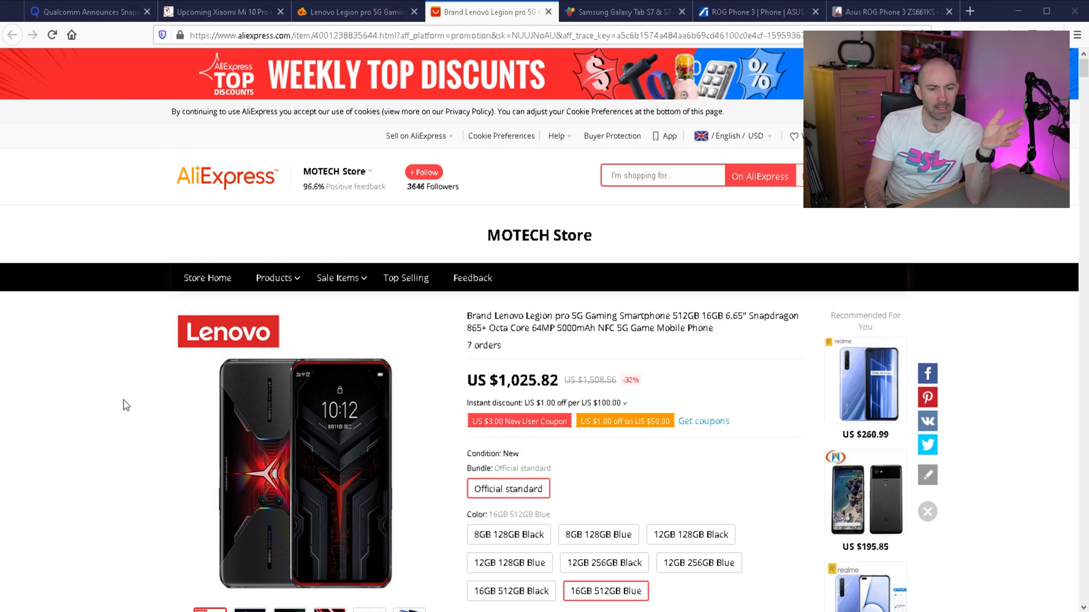
pyautogui.moveTo(496, 436)
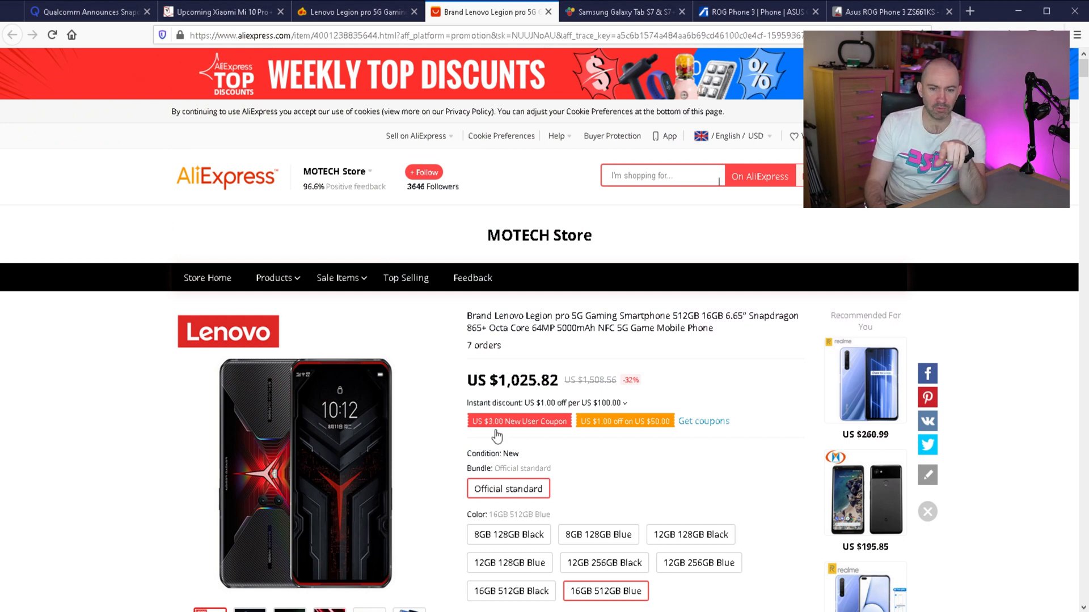
# Select the 8GB 128GB Black variant, priced US $578.20.
pyautogui.click(508, 535)
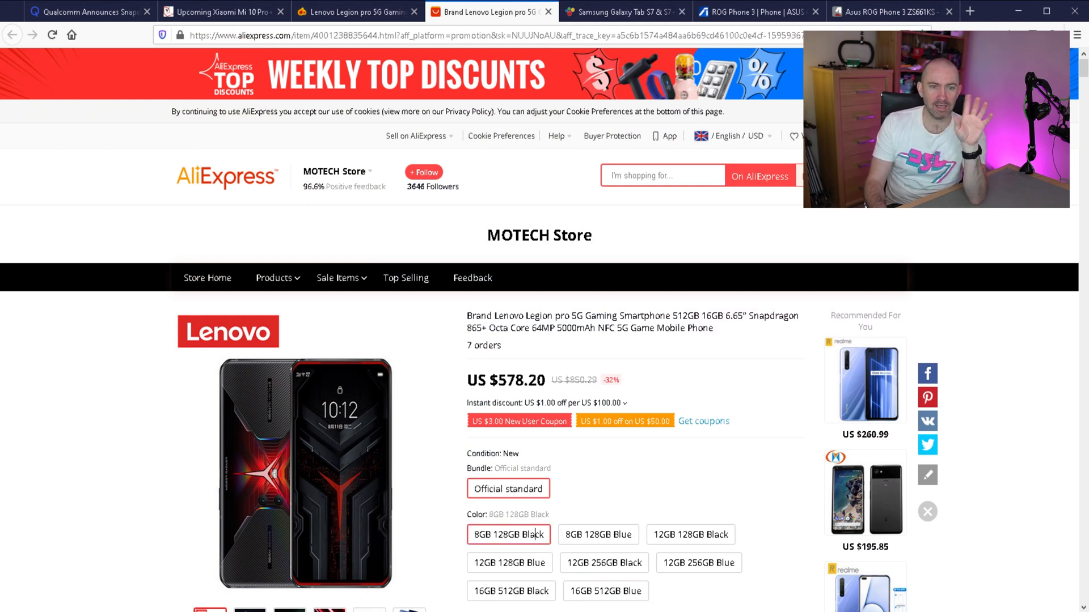
pyautogui.moveTo(137, 383)
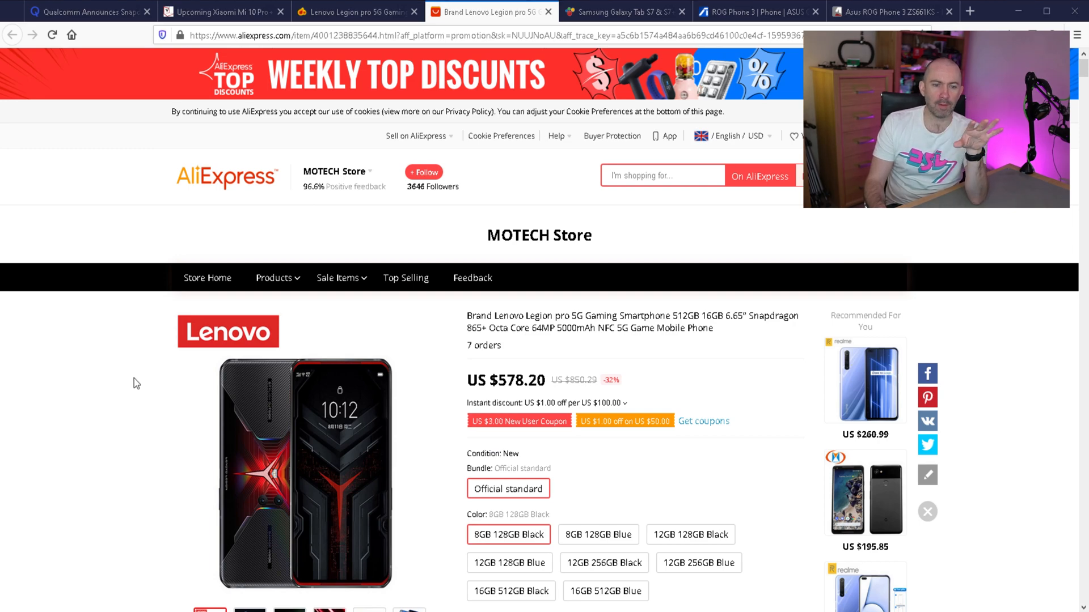